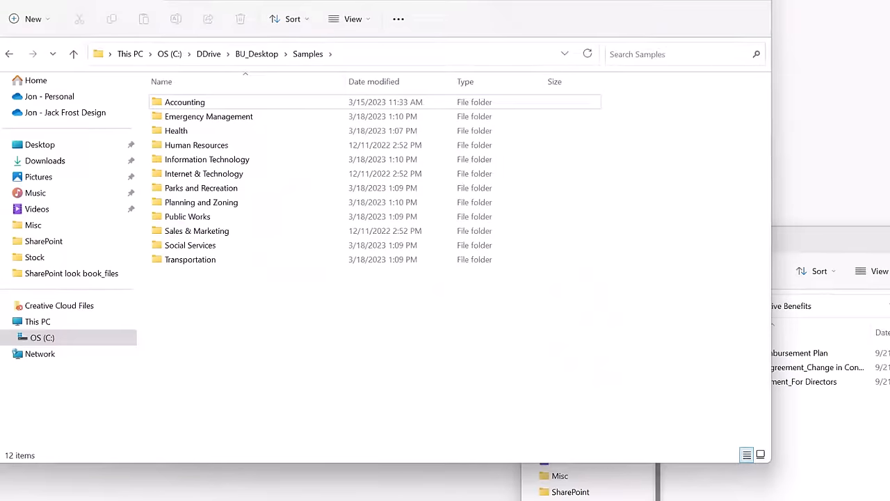
{"action": "mouse_move", "coordinate": [204, 174]}
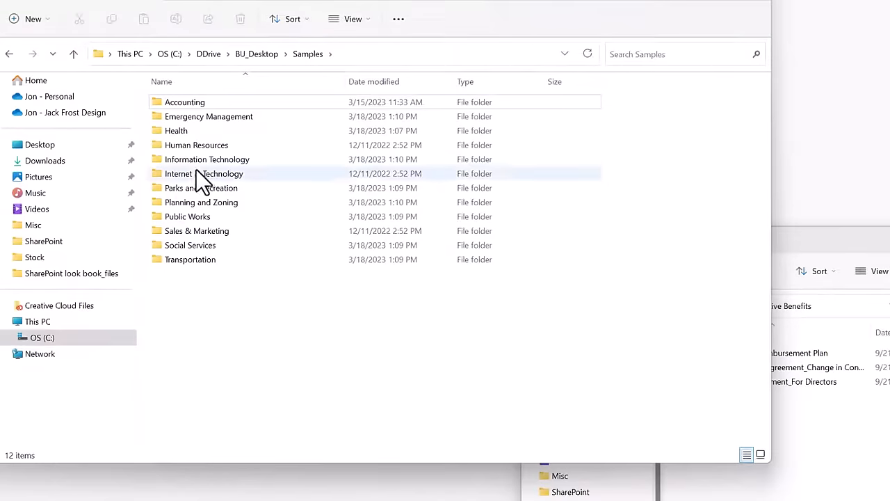
Drill into Human Resources, Compensation & Benefits, then a benefits subfolder in File Explorer.
{"action": "double_click", "coordinate": [197, 145]}
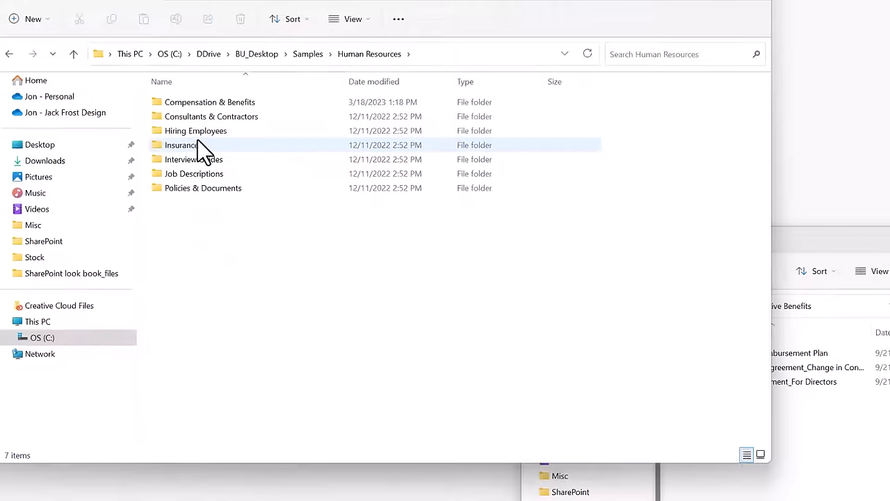
{"action": "double_click", "coordinate": [209, 102]}
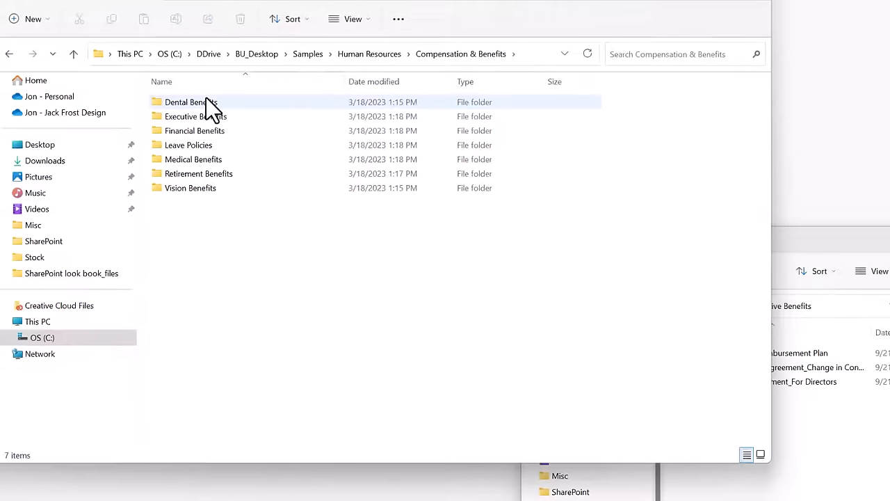
{"action": "double_click", "coordinate": [188, 117]}
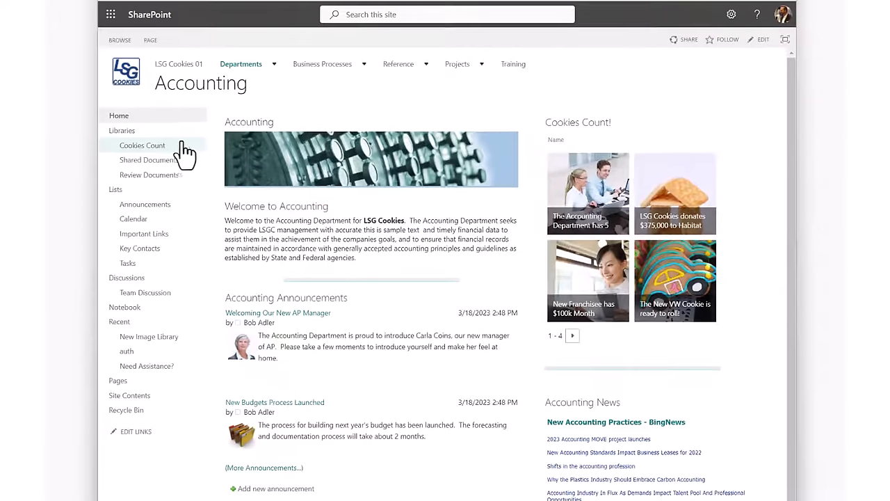
Browse the Accounting Shared Documents library, then view the LSG Cookies 01 home page.
{"action": "left_click", "coordinate": [147, 160]}
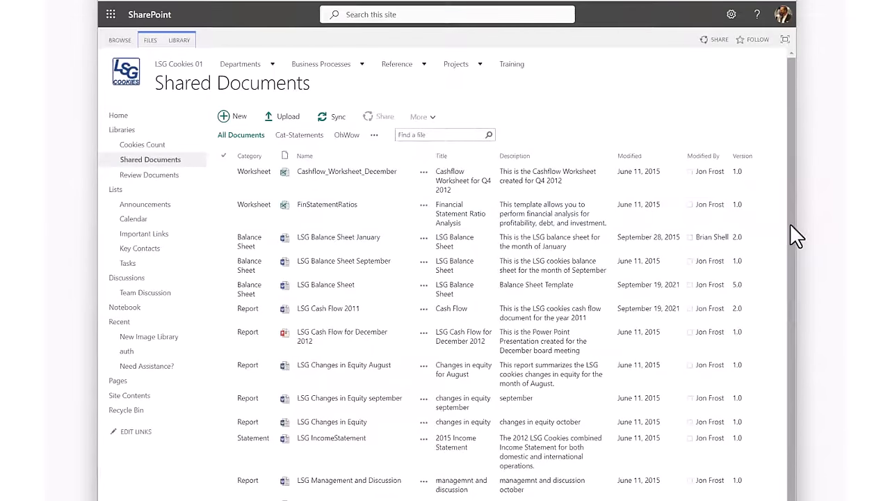
{"action": "scroll", "scroll_direction": "down", "scroll_amount": 3}
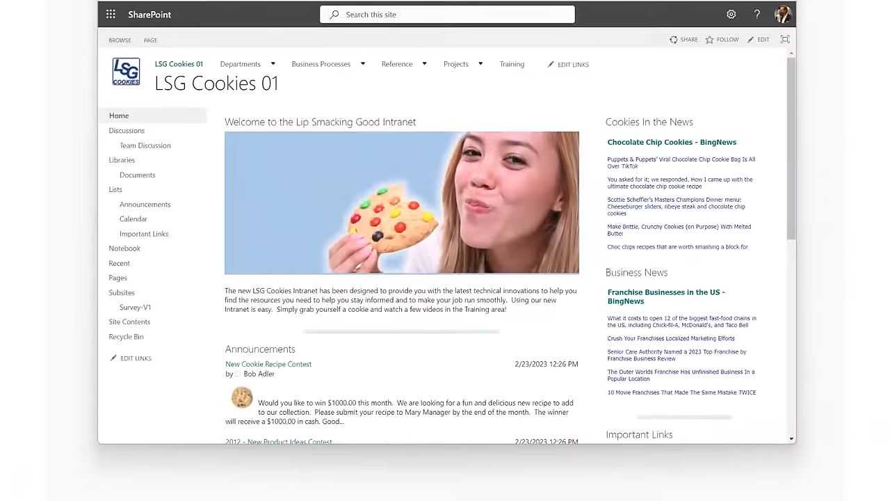
{"action": "left_click", "coordinate": [240, 64]}
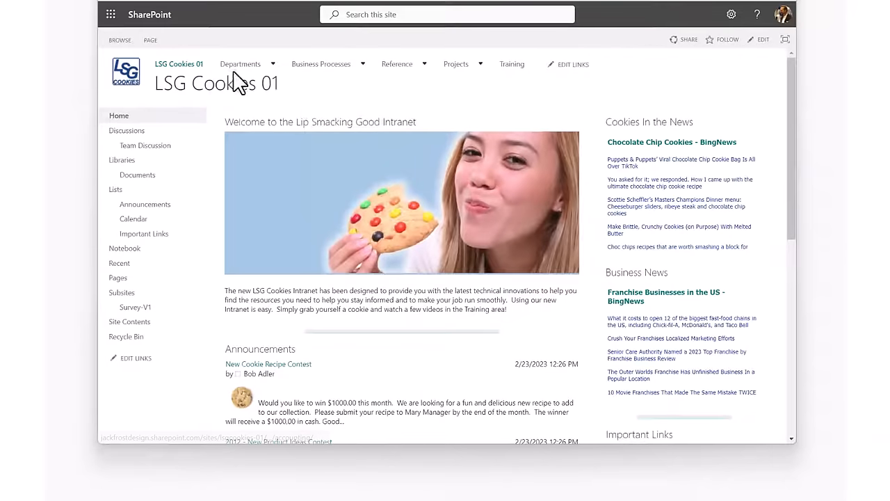
{"action": "mouse_move", "coordinate": [794, 180]}
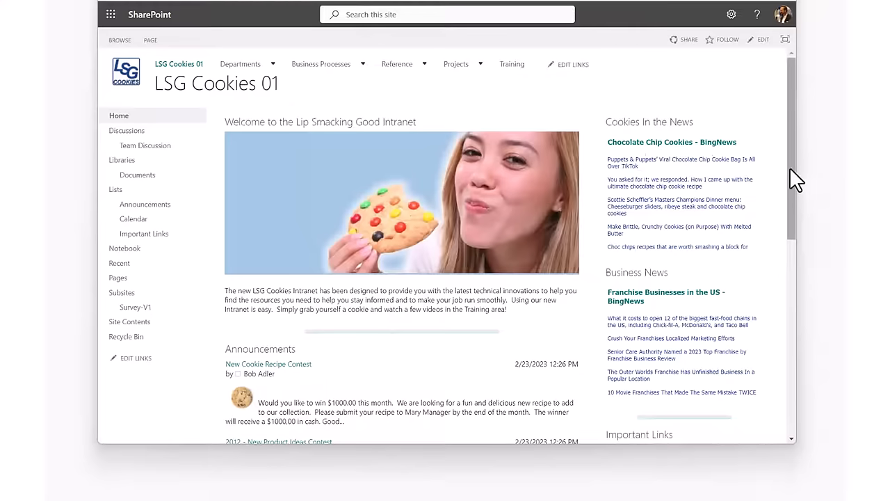
{"action": "scroll", "scroll_direction": "down", "scroll_amount": 3}
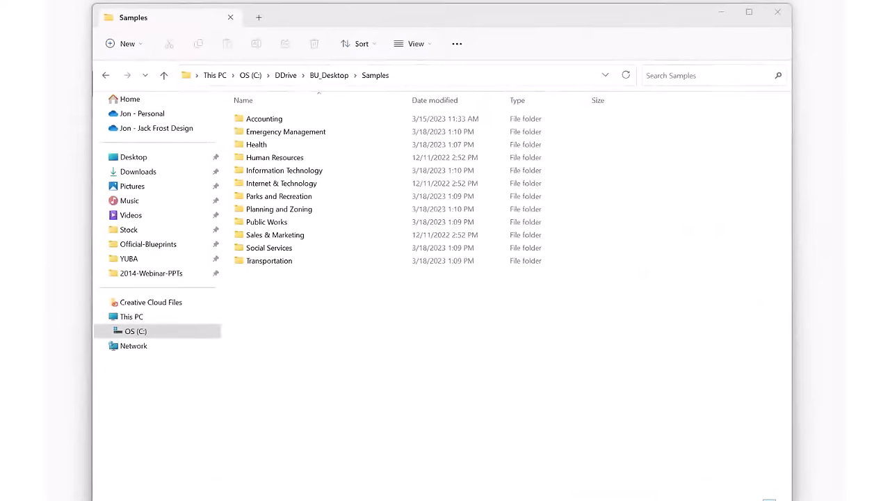
Open a department folder within the Samples folder in File Explorer.
{"action": "double_click", "coordinate": [265, 119]}
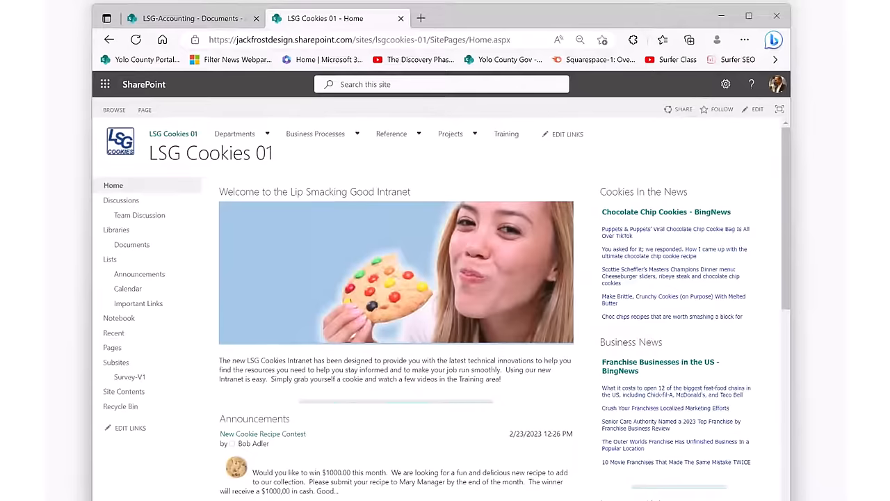
Go to the Accounting department site from Departments and open Shared Documents.
{"action": "left_click", "coordinate": [234, 133]}
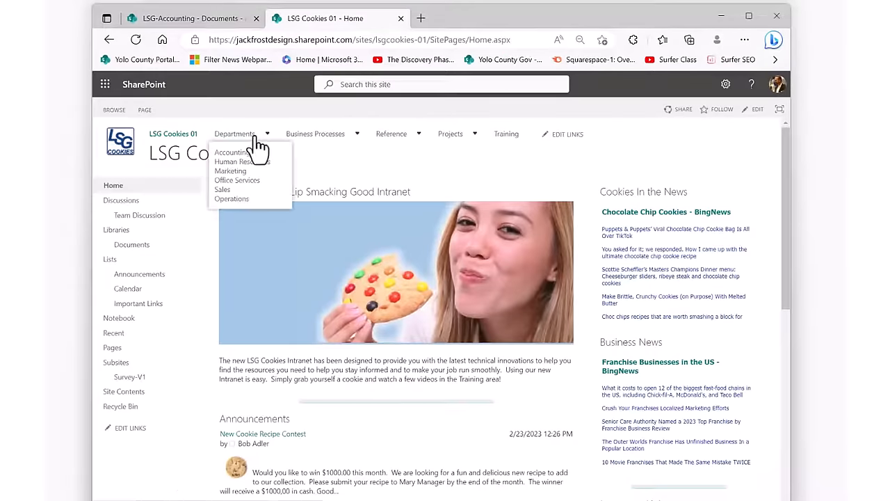
{"action": "left_click", "coordinate": [230, 152]}
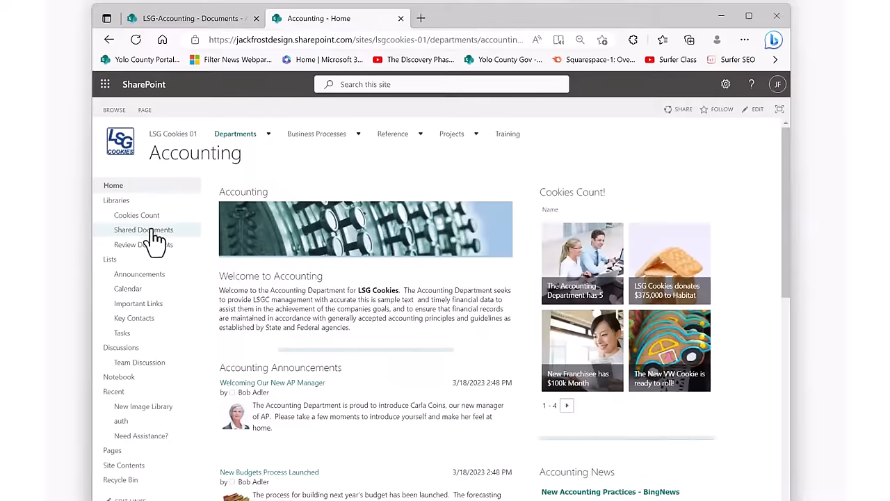
{"action": "left_click", "coordinate": [144, 229]}
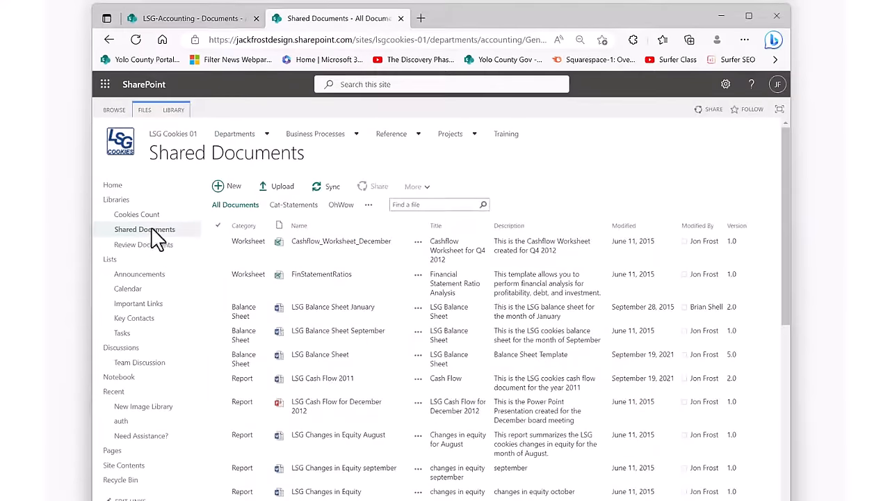
{"action": "mouse_move", "coordinate": [790, 317]}
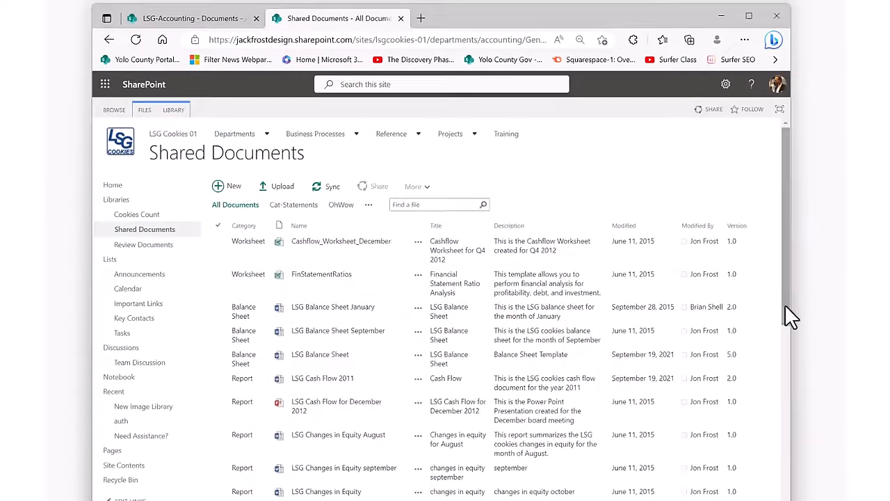
Scroll through the Accounting home page's Calendar and Announcements web parts.
{"action": "scroll", "scroll_direction": "down", "scroll_amount": 3}
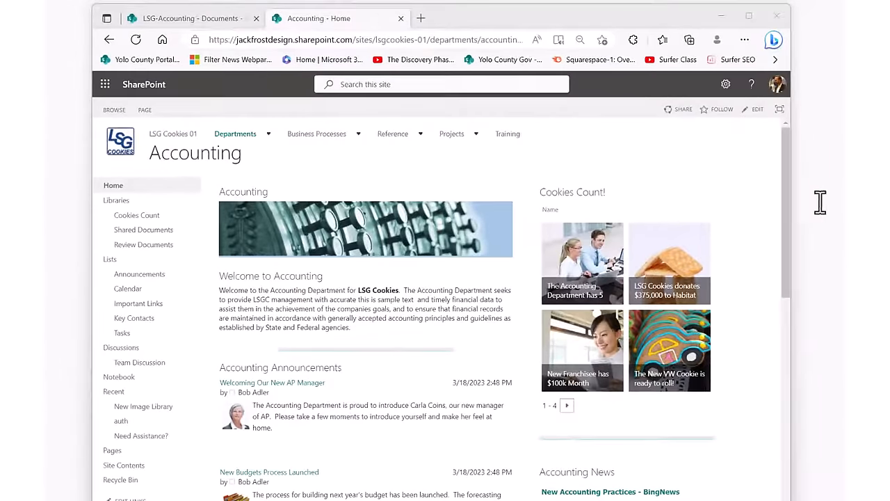
{"action": "scroll", "scroll_direction": "down", "scroll_amount": 3}
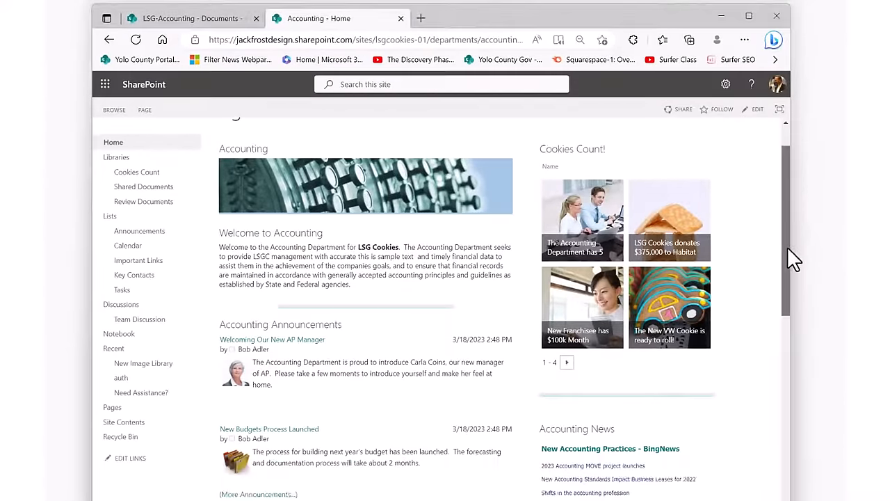
{"action": "scroll", "scroll_direction": "down", "scroll_amount": 3}
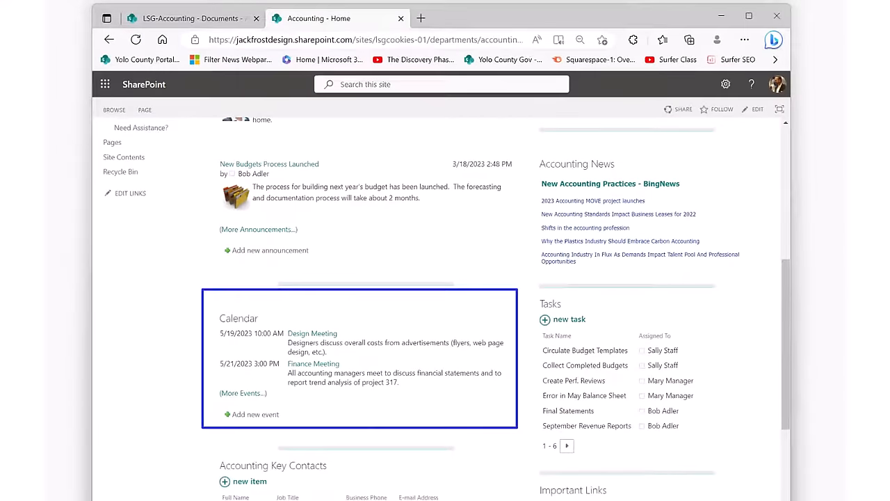
{"action": "scroll", "scroll_direction": "up", "scroll_amount": 3}
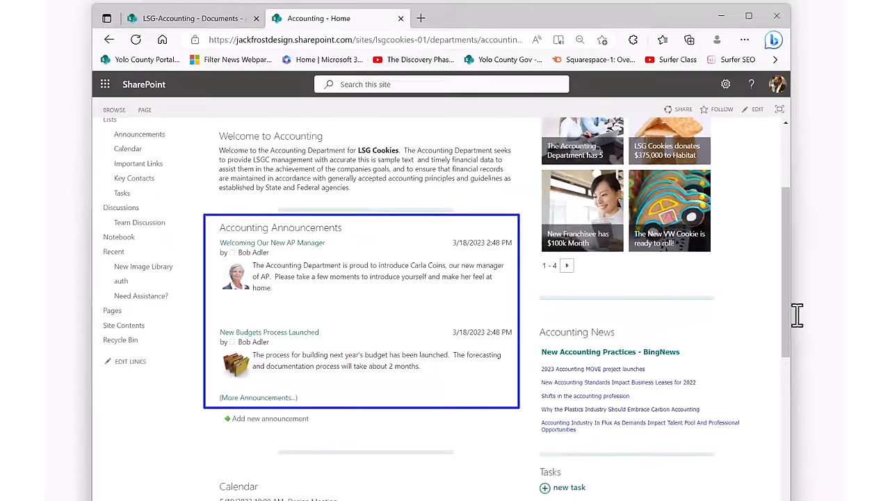
{"action": "scroll", "scroll_direction": "down", "scroll_amount": 3}
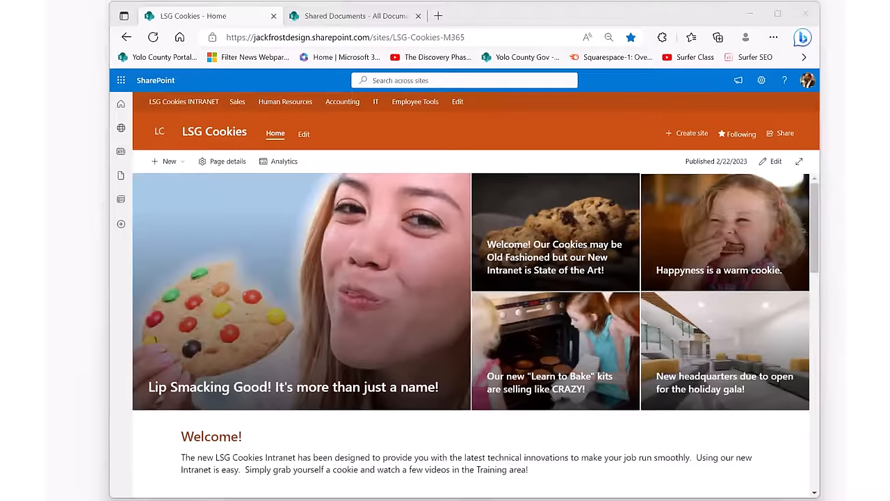
{"action": "mouse_move", "coordinate": [297, 100]}
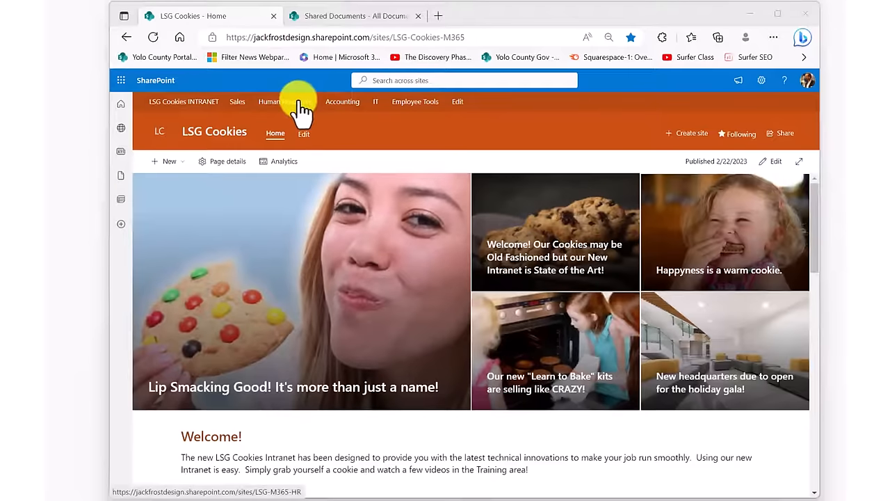
Open HR General Documents and view the Administrative Assistant Job Description's version history.
{"action": "left_click", "coordinate": [275, 102]}
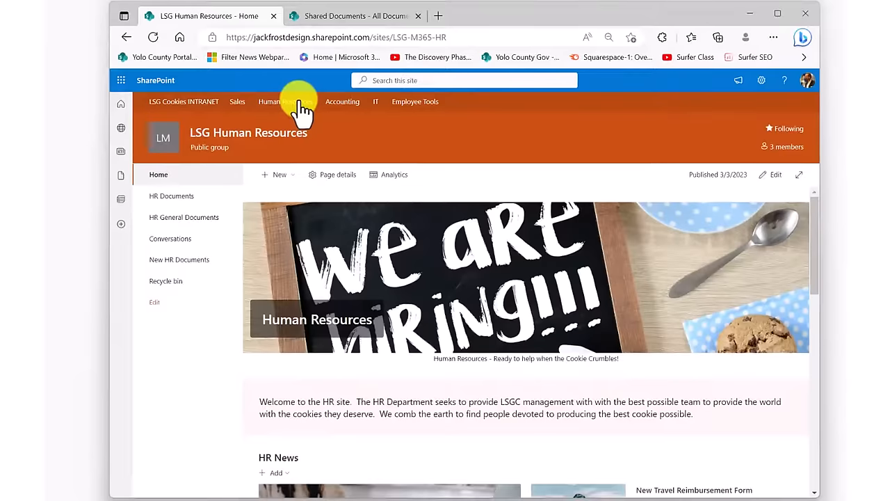
{"action": "left_click", "coordinate": [183, 216]}
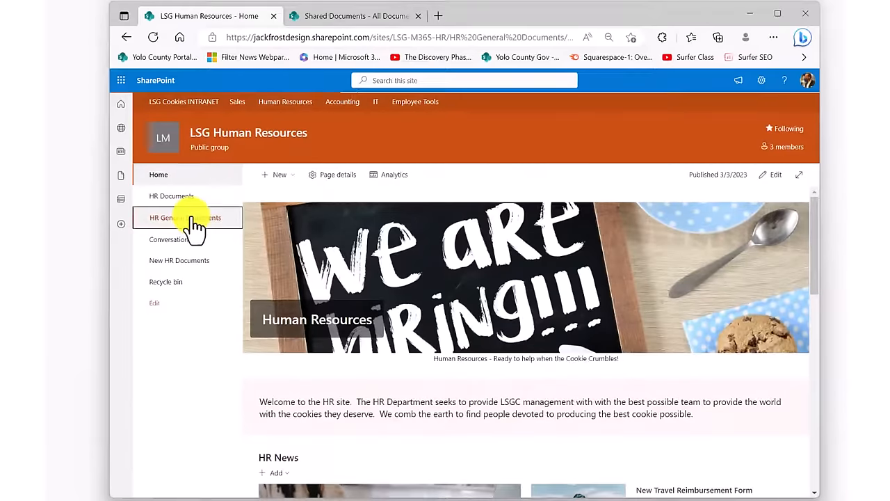
{"action": "left_click", "coordinate": [186, 217]}
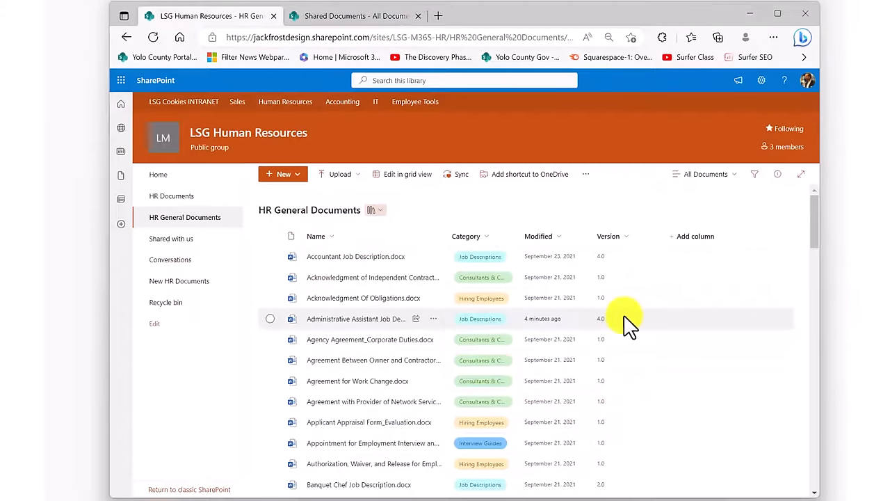
{"action": "mouse_move", "coordinate": [616, 325]}
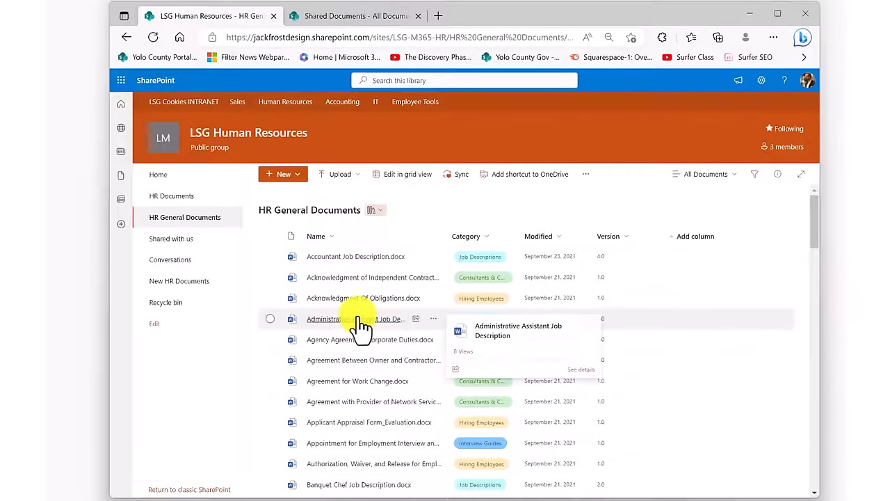
{"action": "left_click", "coordinate": [346, 318]}
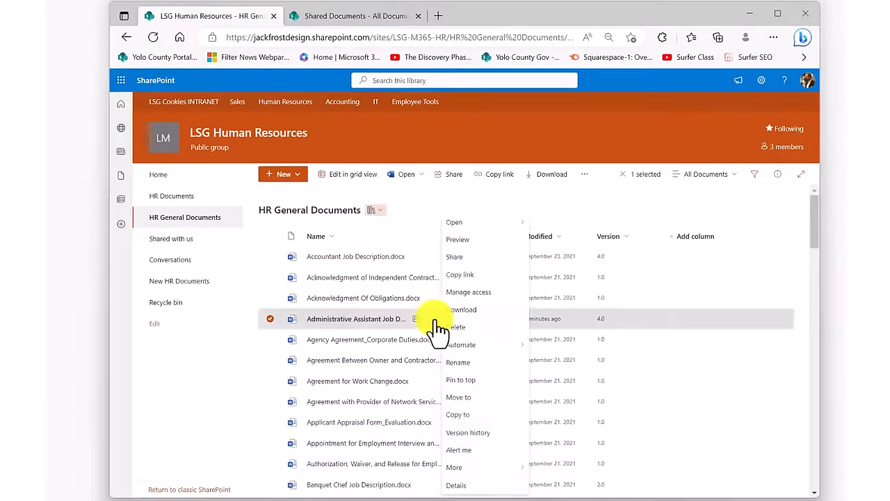
{"action": "left_click", "coordinate": [468, 433]}
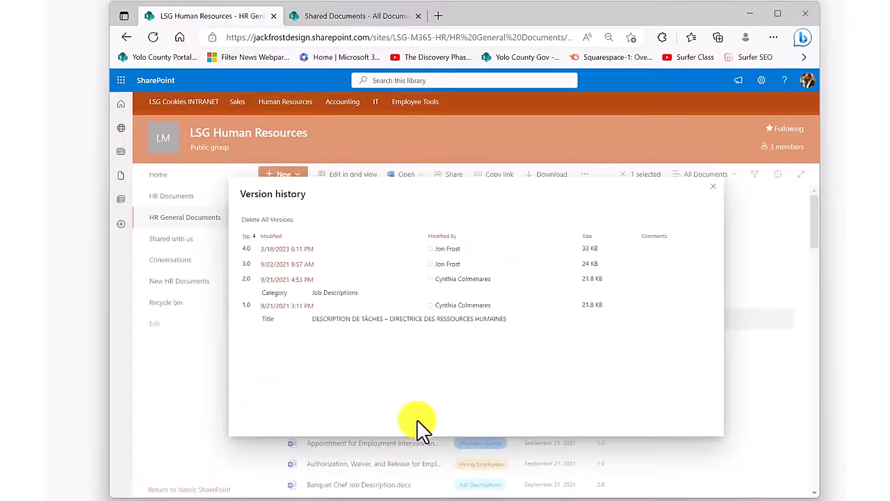
{"action": "mouse_move", "coordinate": [327, 269]}
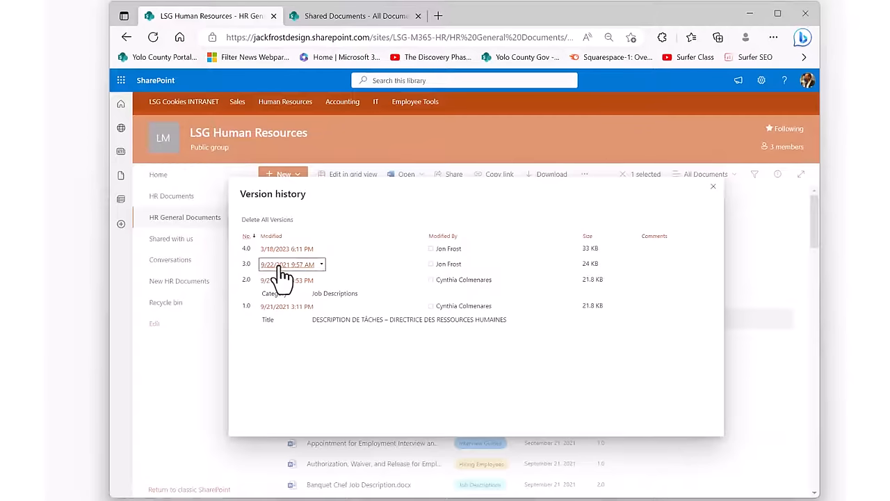
Open version 3.0 of the Administrative Assistant Job Description in Word.
{"action": "left_click", "coordinate": [283, 264]}
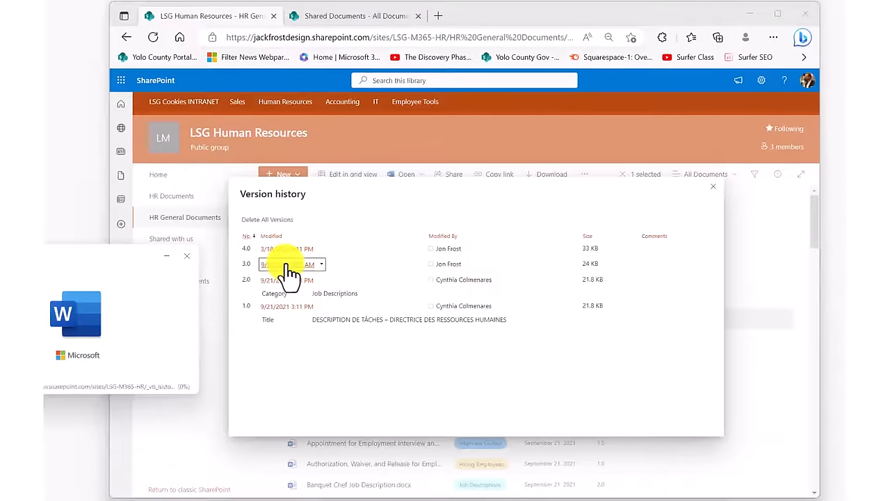
{"action": "left_click", "coordinate": [266, 263]}
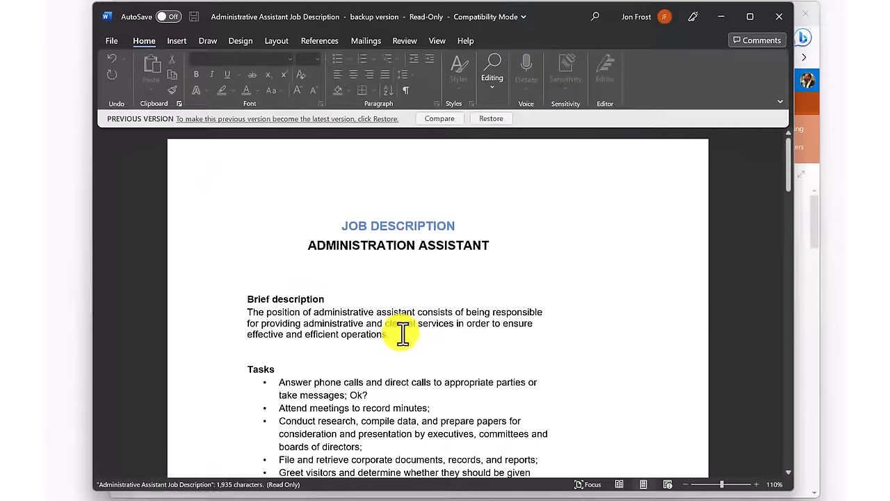
{"action": "triple_click", "coordinate": [400, 334]}
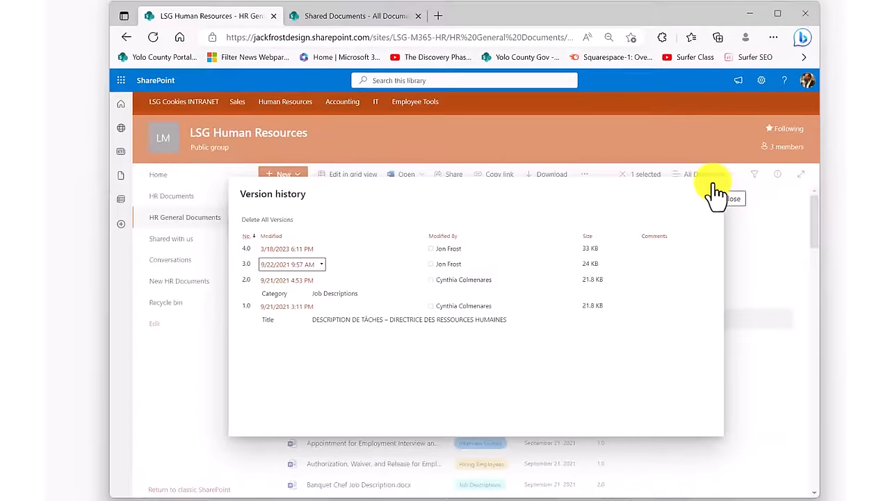
Close the Version history dialog.
{"action": "left_click", "coordinate": [732, 199]}
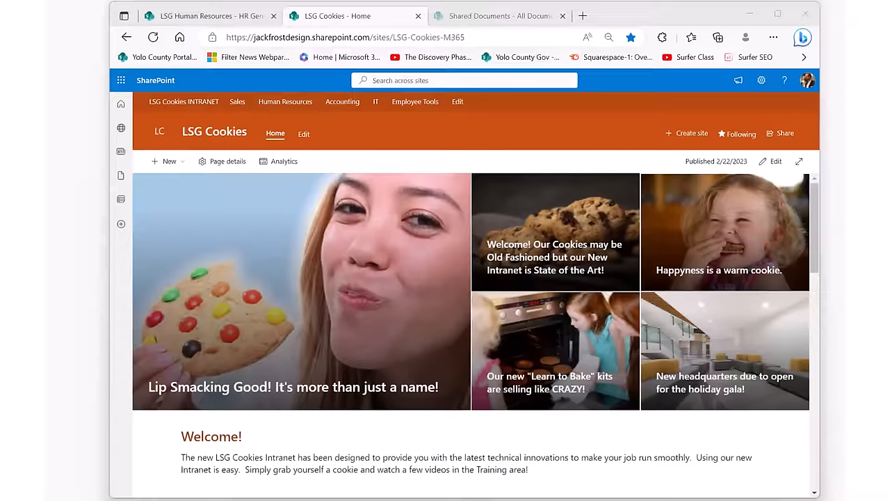
{"action": "mouse_move", "coordinate": [296, 115]}
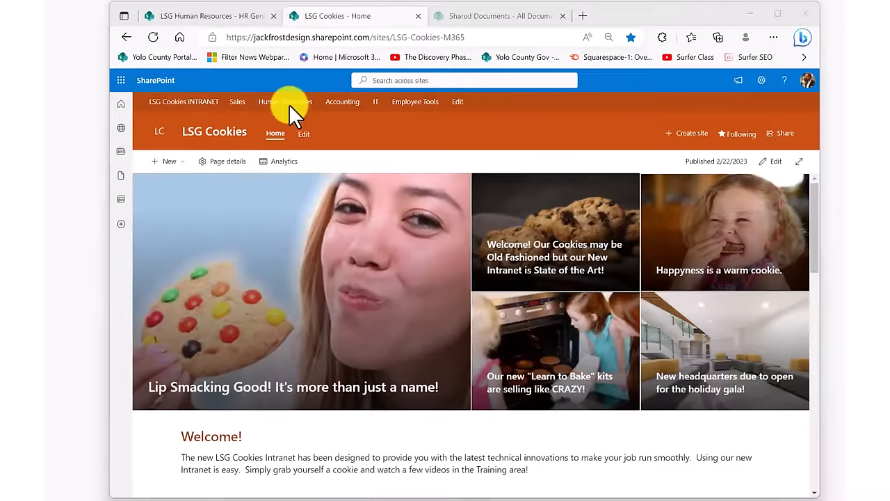
Open the Administrative Assistant Job Description from Human Resources' HR General Documents library.
{"action": "left_click", "coordinate": [285, 102]}
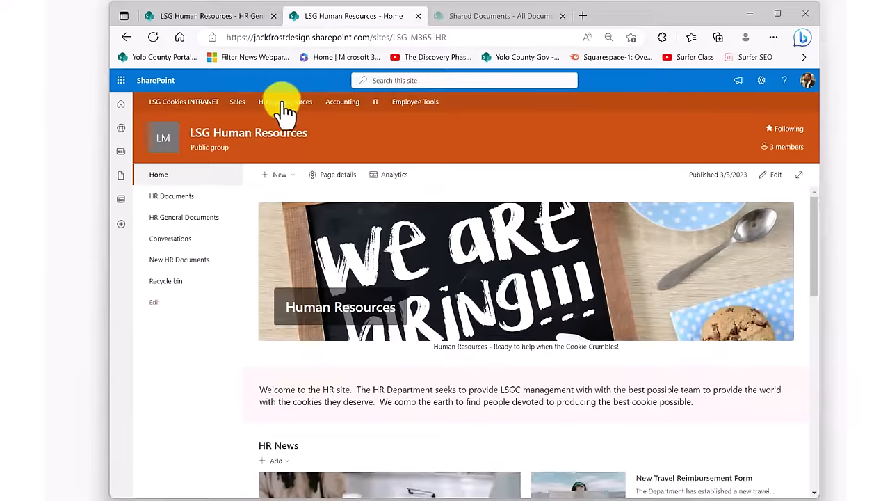
{"action": "left_click", "coordinate": [183, 217]}
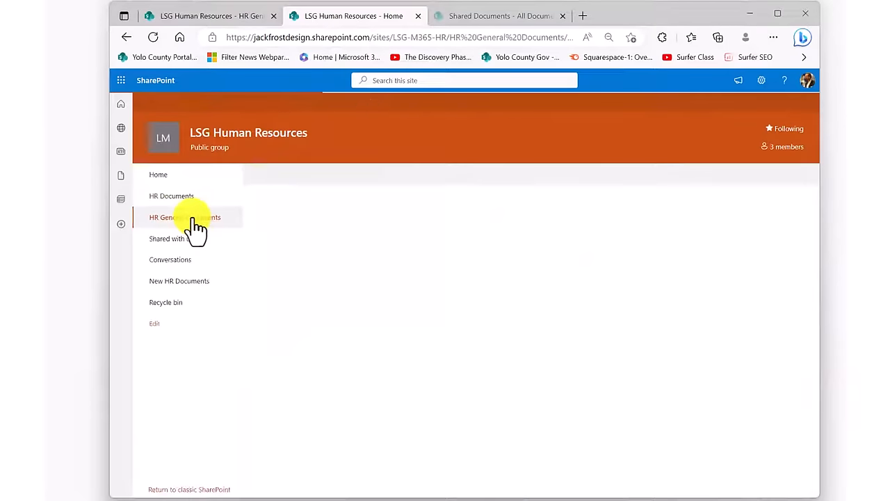
{"action": "left_click", "coordinate": [174, 217]}
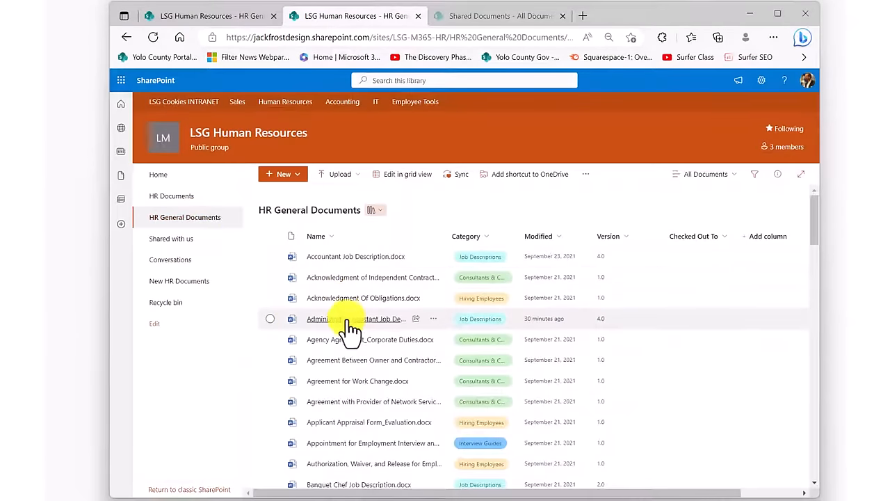
{"action": "mouse_move", "coordinate": [352, 324]}
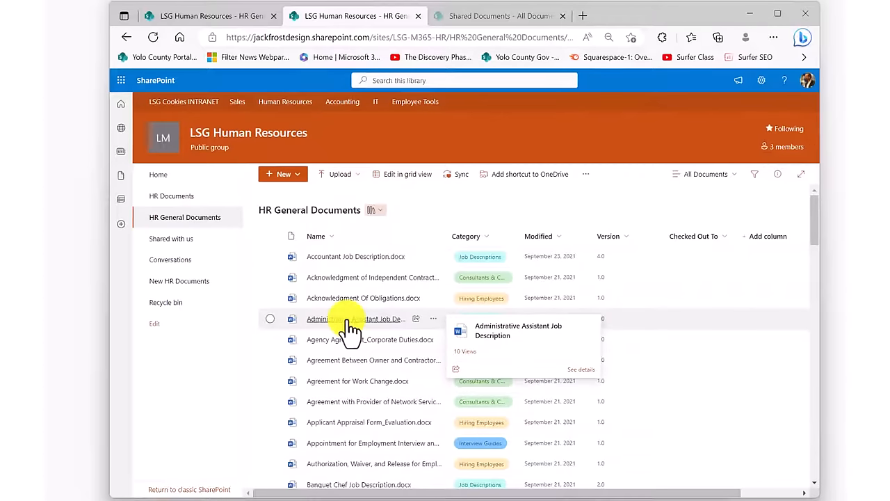
{"action": "double_click", "coordinate": [348, 319]}
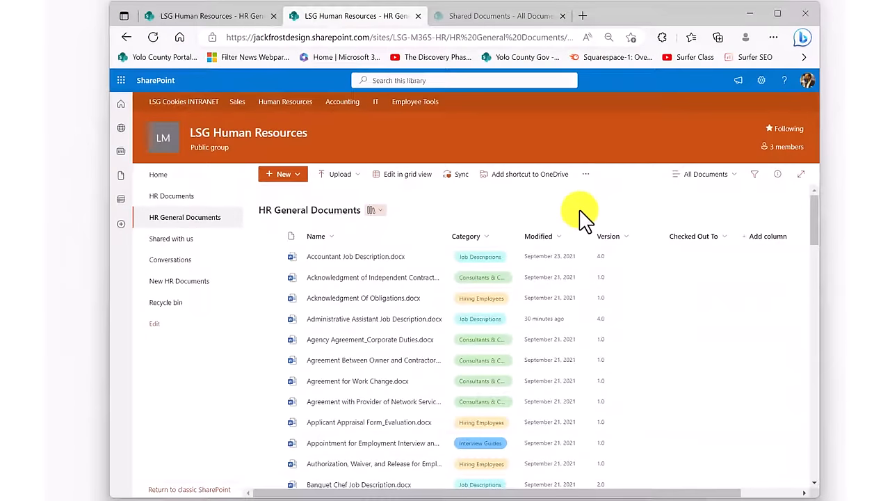
{"action": "mouse_move", "coordinate": [240, 372]}
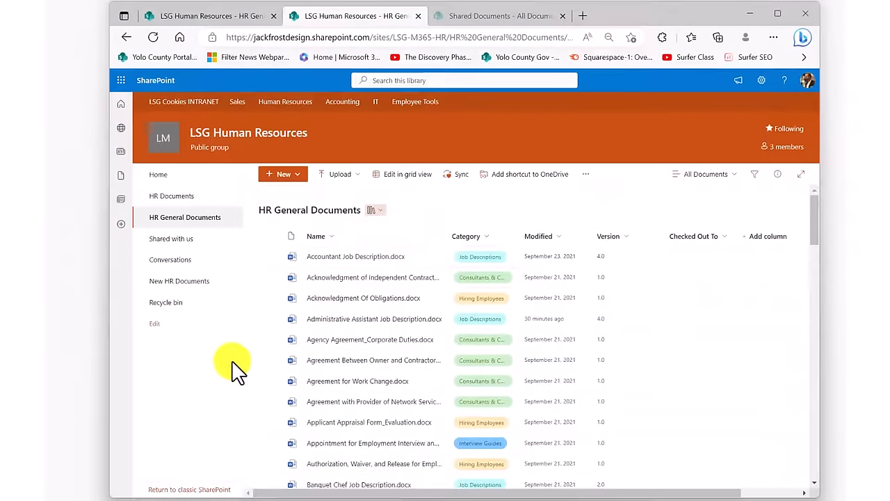
{"action": "mouse_move", "coordinate": [240, 376]}
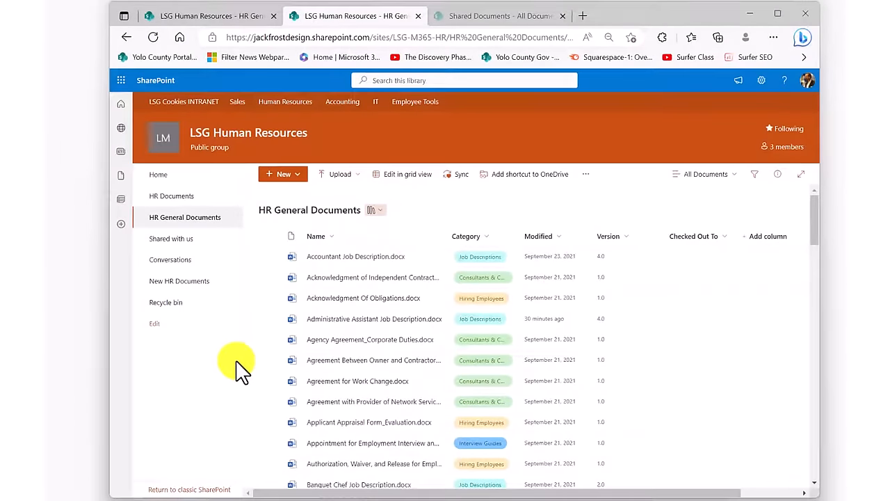
{"action": "mouse_move", "coordinate": [229, 348]}
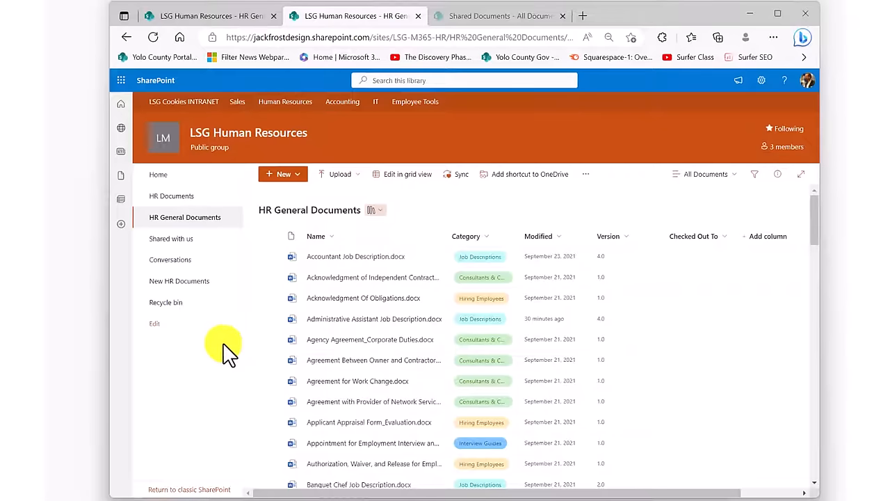
{"action": "mouse_move", "coordinate": [226, 348]}
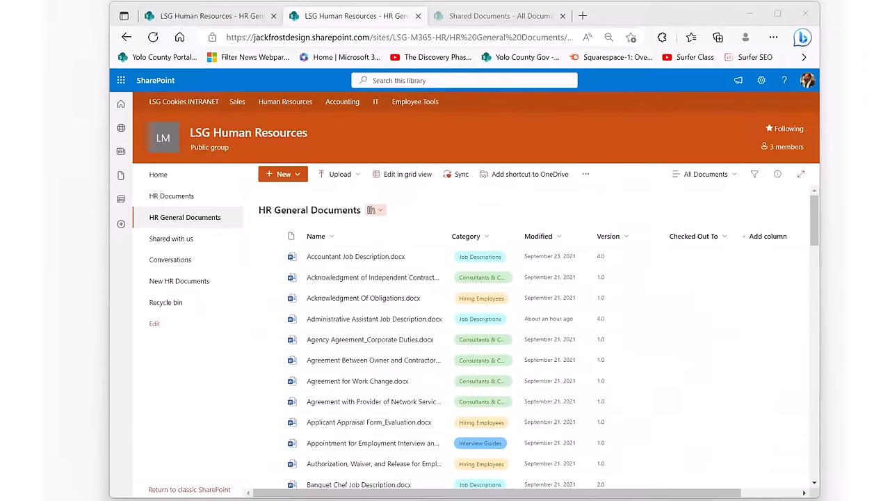
{"action": "mouse_move", "coordinate": [445, 258]}
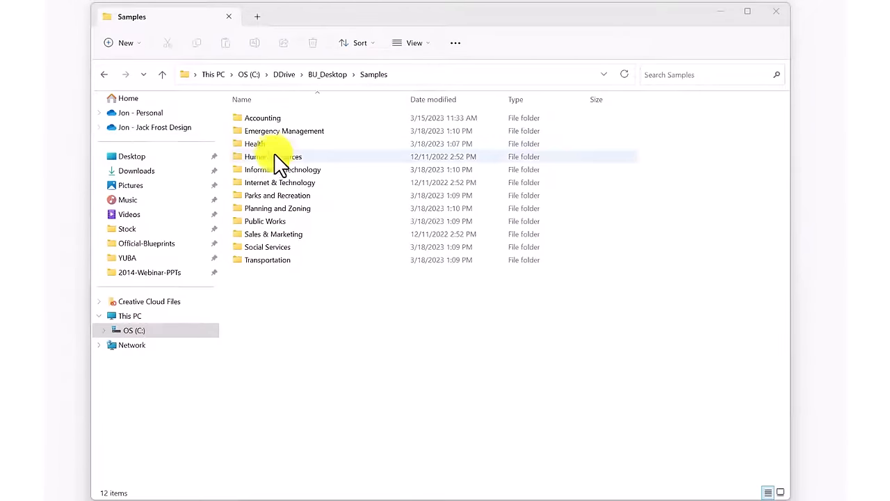
Navigate Human Resources > Compensation & Benefits to the Executive Benefits folder, passing Financial Benefits.
{"action": "double_click", "coordinate": [260, 156]}
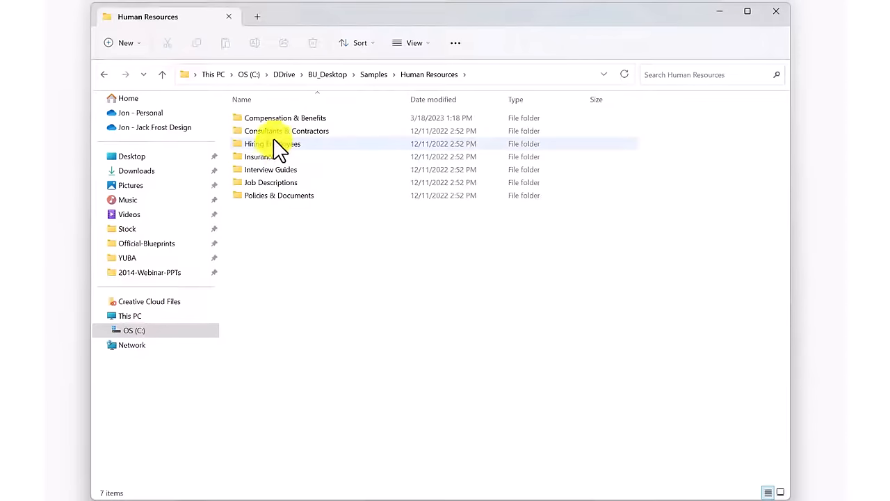
{"action": "double_click", "coordinate": [284, 117]}
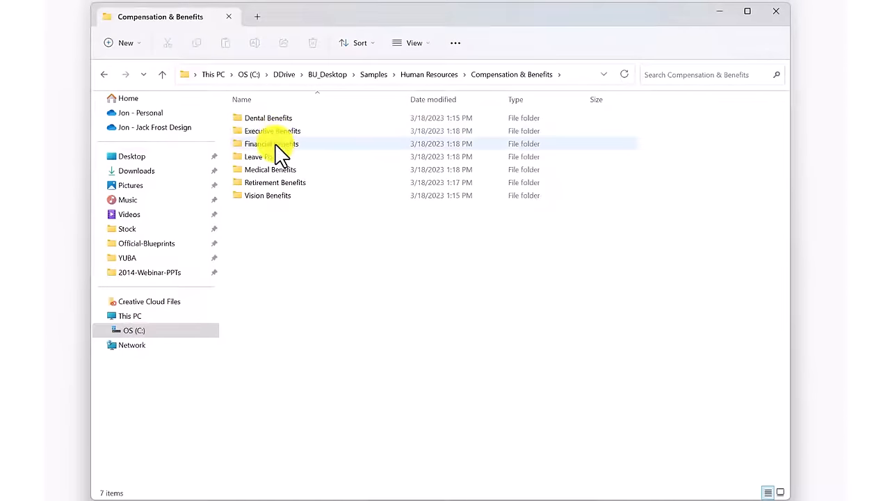
{"action": "double_click", "coordinate": [271, 143]}
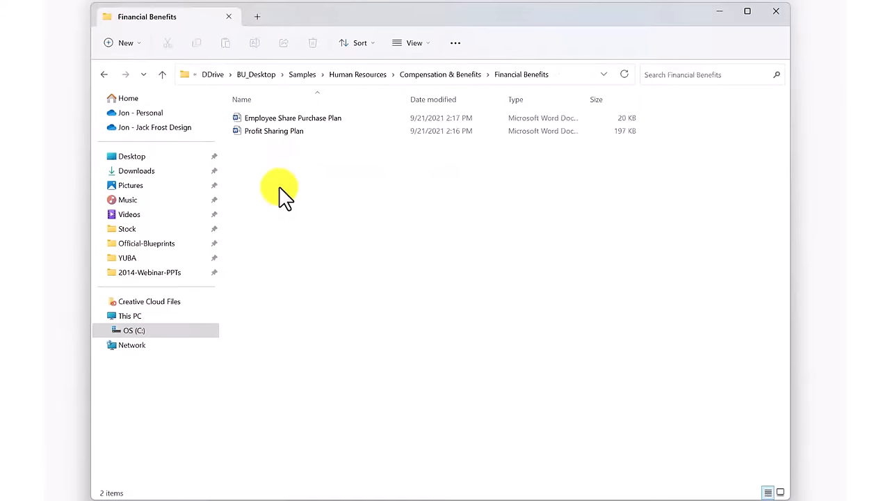
{"action": "mouse_move", "coordinate": [111, 77]}
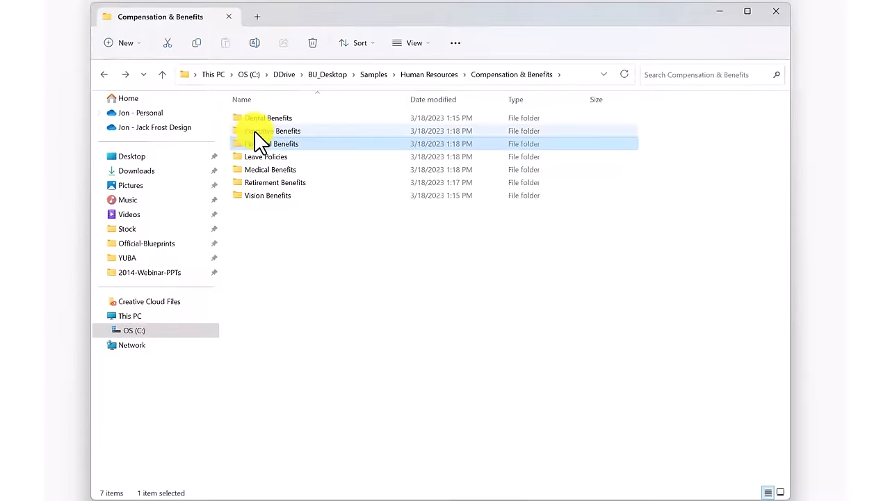
{"action": "double_click", "coordinate": [278, 130]}
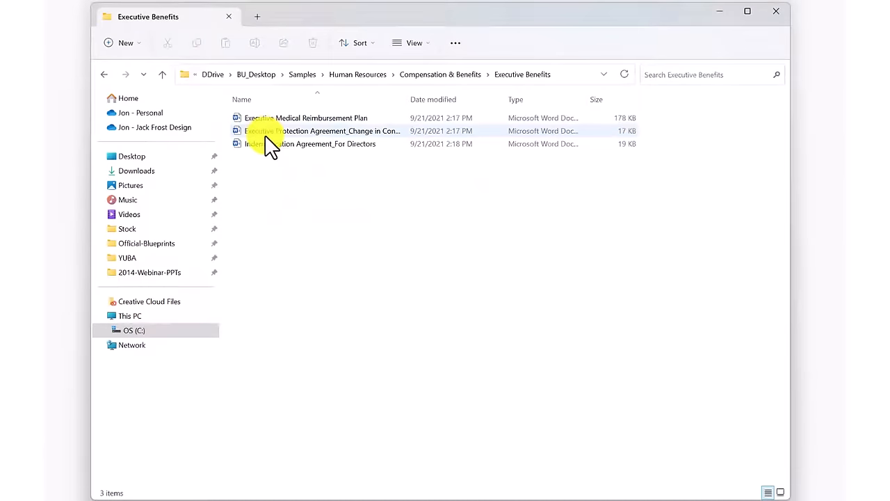
{"action": "mouse_move", "coordinate": [111, 83]}
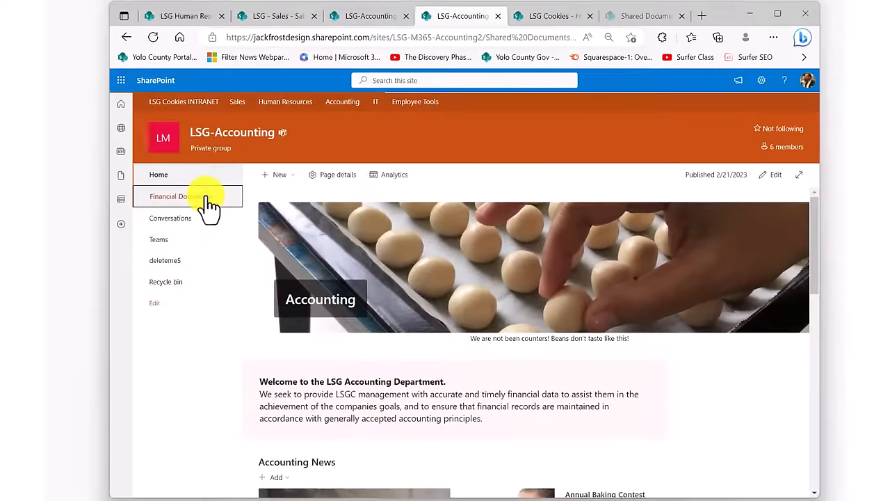
Filter the Financial Documents library's Categories column to Financial Forms.
{"action": "left_click", "coordinate": [167, 196]}
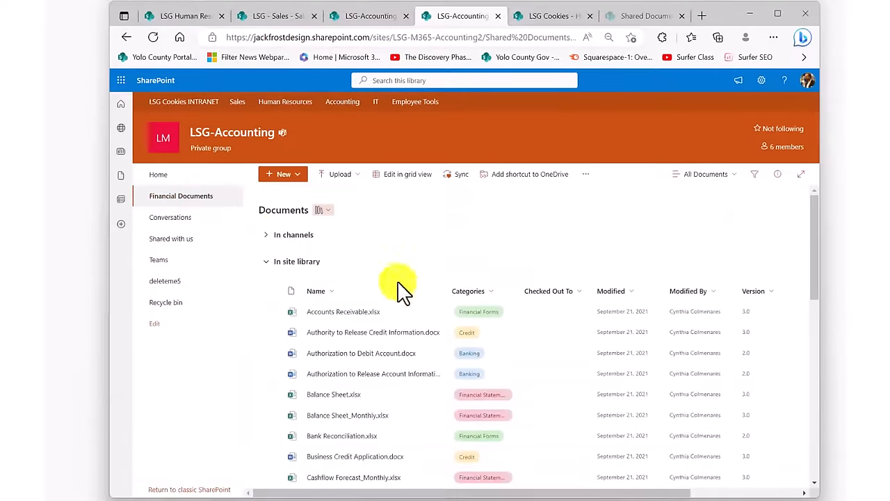
{"action": "mouse_move", "coordinate": [486, 459]}
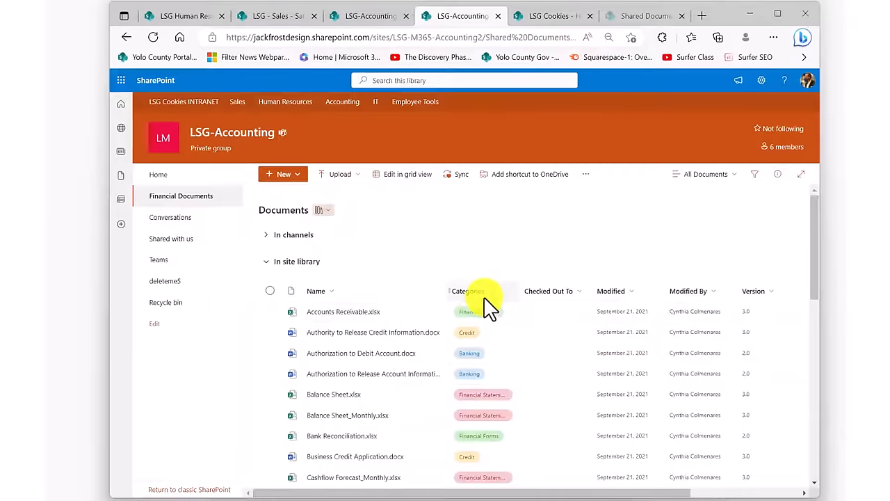
{"action": "left_click", "coordinate": [468, 290]}
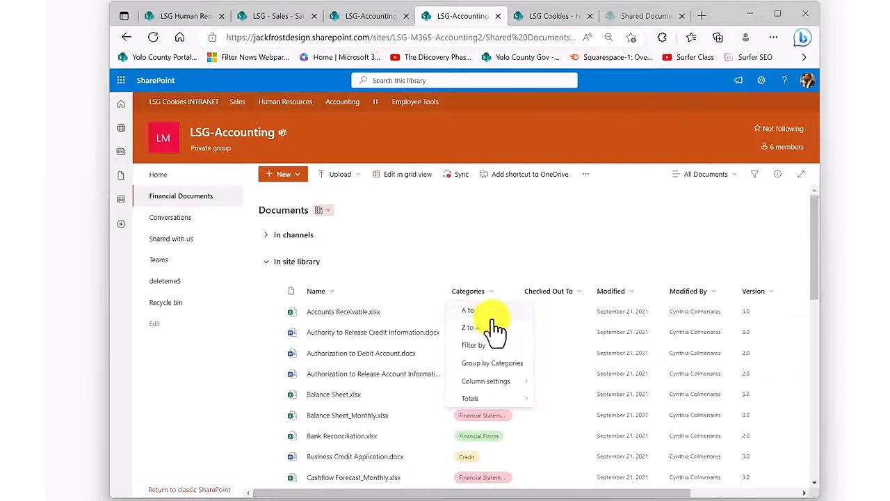
{"action": "left_click", "coordinate": [473, 345]}
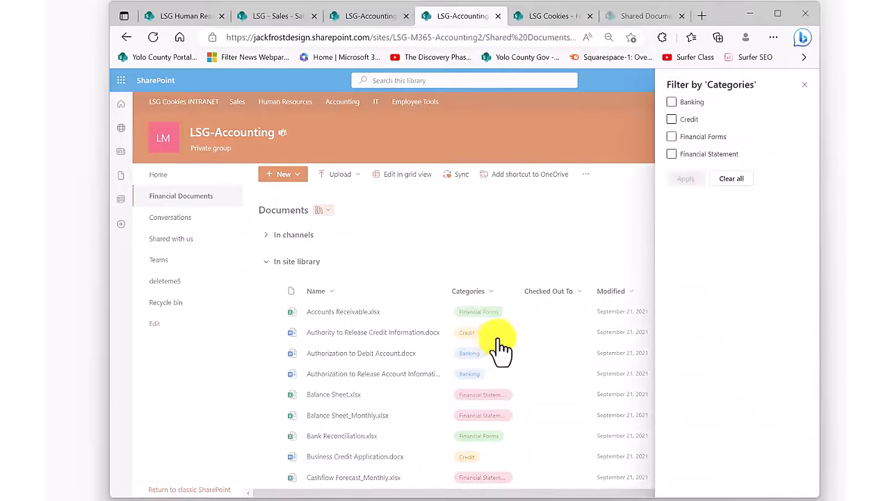
{"action": "left_click", "coordinate": [671, 137]}
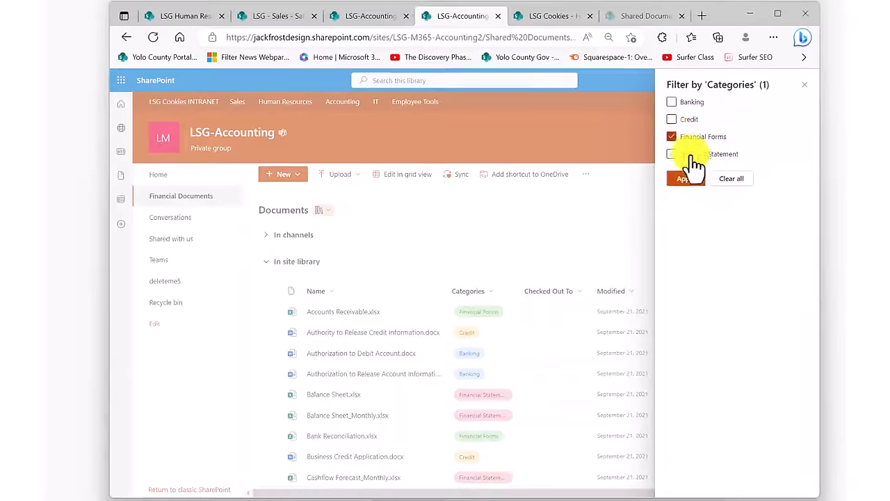
{"action": "left_click", "coordinate": [684, 178]}
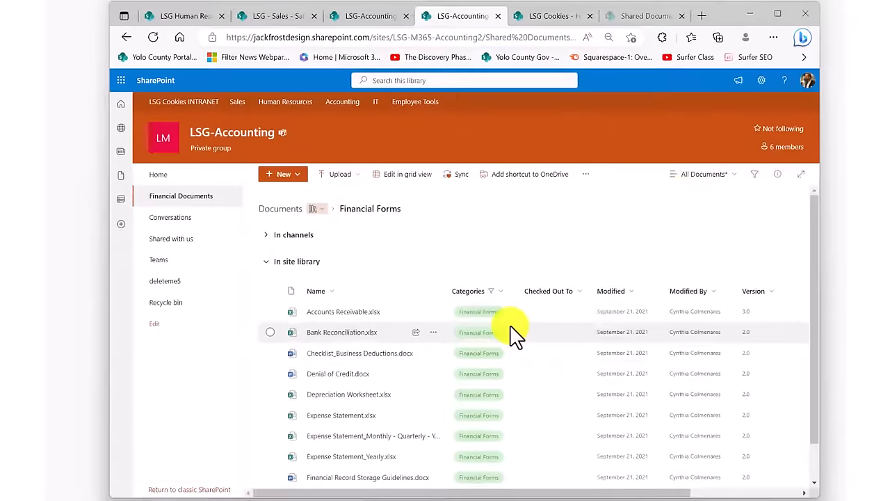
{"action": "mouse_move", "coordinate": [501, 401]}
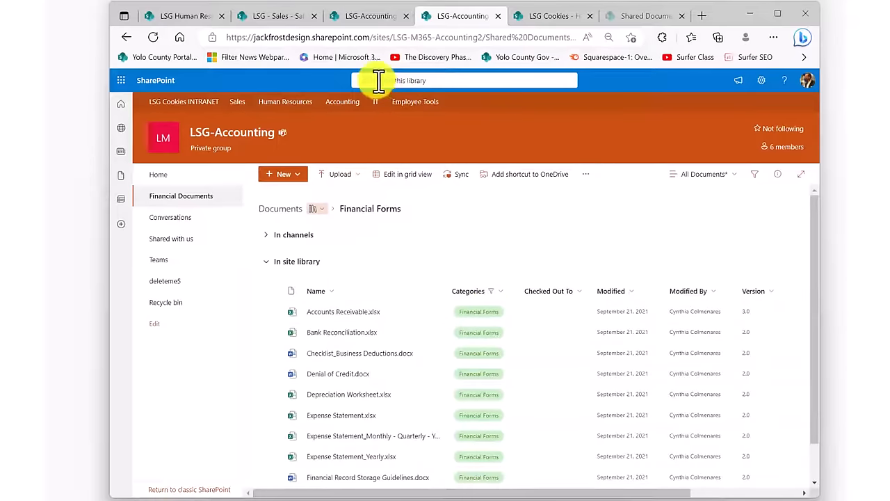
Go to the LSG Cookies intranet home site.
{"action": "left_click", "coordinate": [464, 79]}
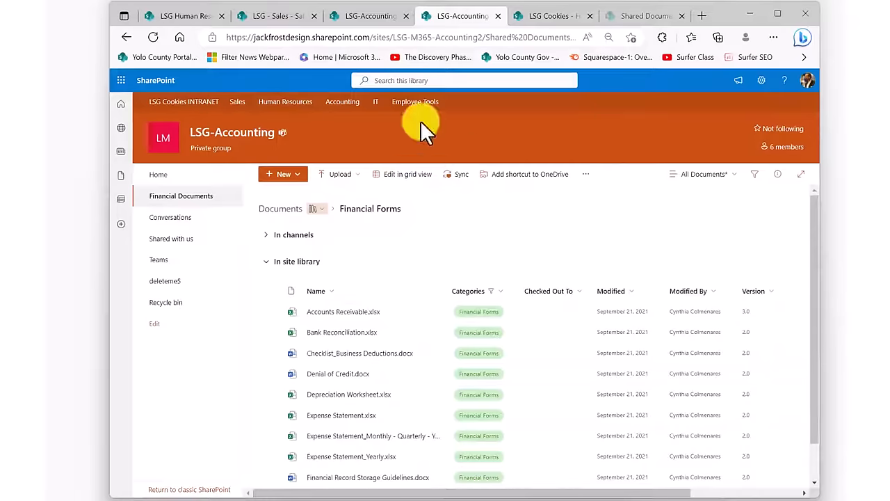
{"action": "left_click", "coordinate": [183, 101]}
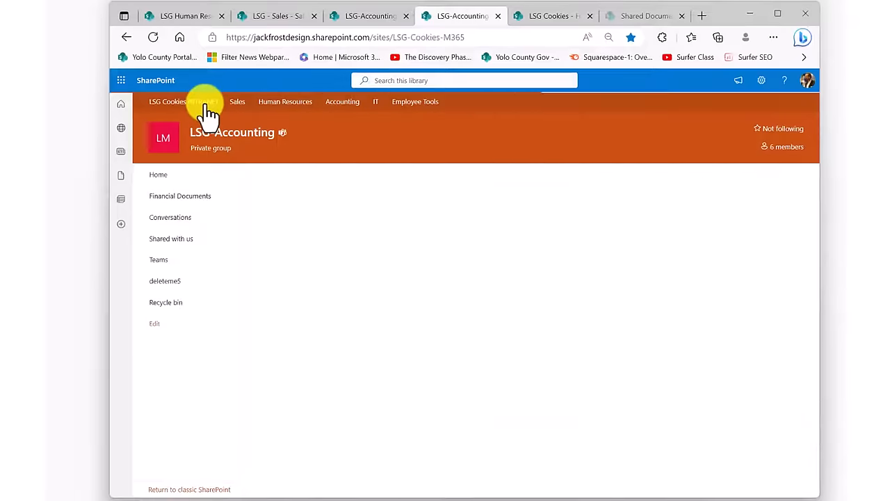
{"action": "left_click", "coordinate": [168, 101]}
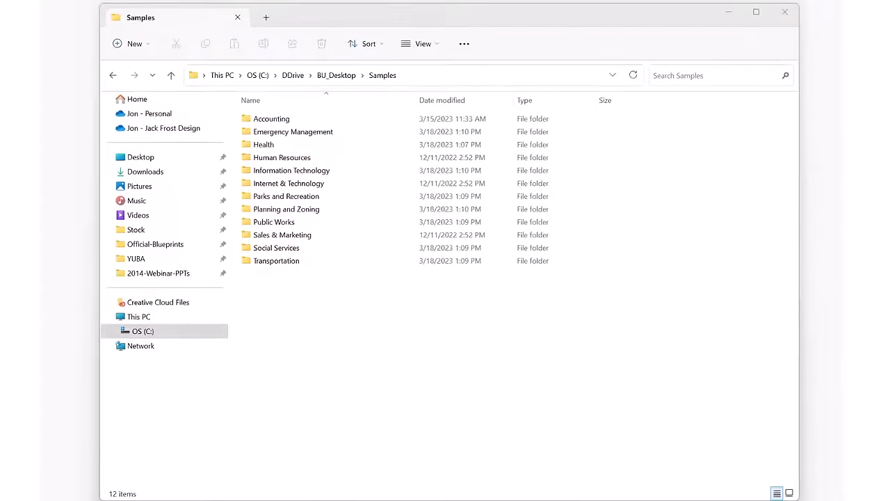
{"action": "mouse_move", "coordinate": [349, 125]}
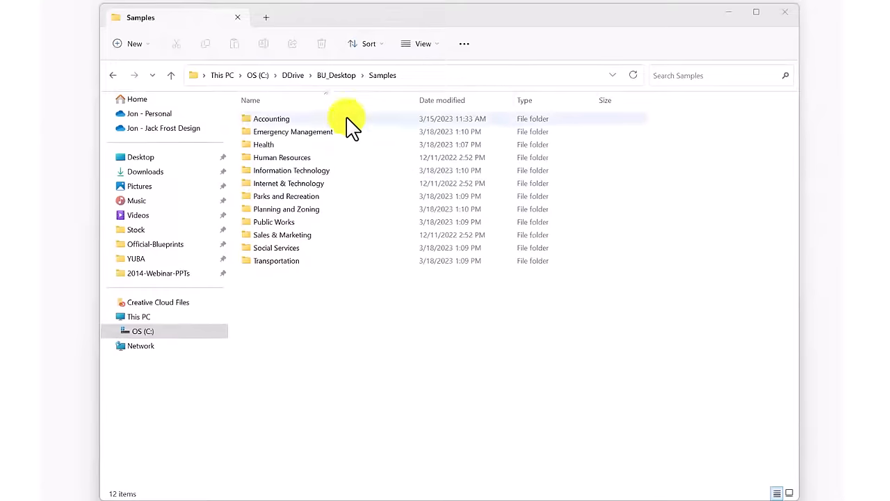
Open the local Samples Accounting, Financial Forms folder listing its eleven Excel and Word forms.
{"action": "left_click", "coordinate": [278, 118]}
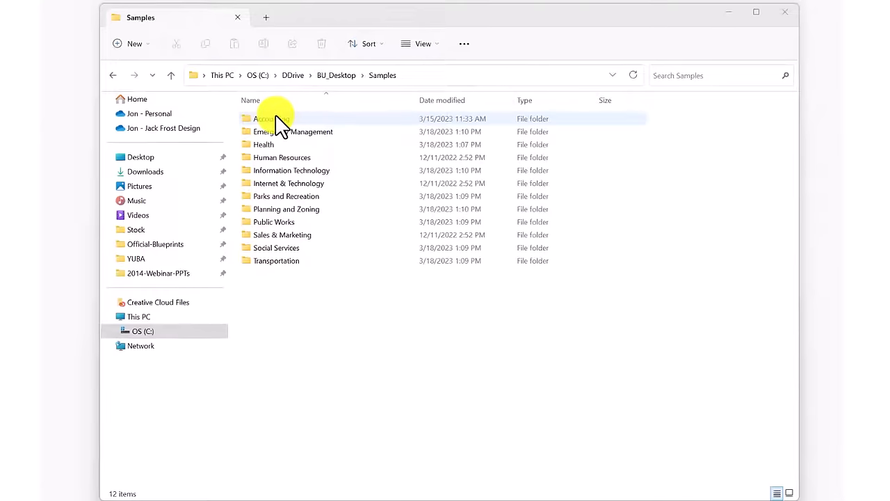
{"action": "left_click", "coordinate": [272, 118]}
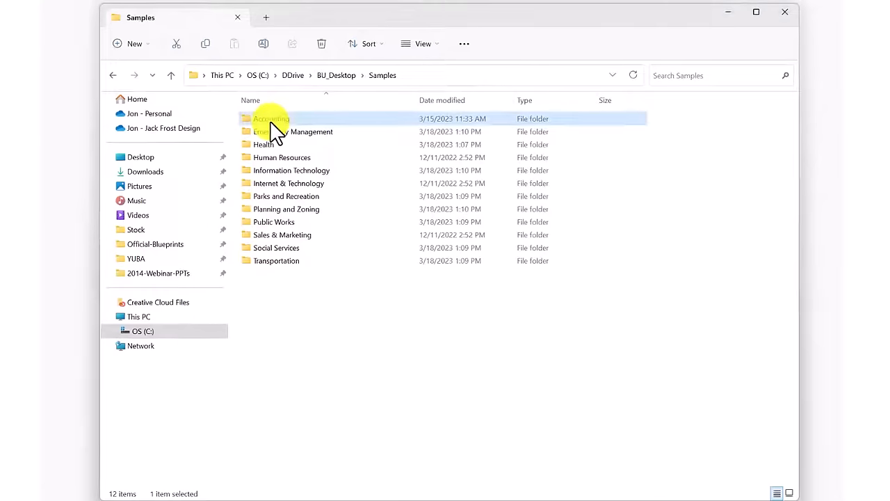
{"action": "double_click", "coordinate": [267, 118]}
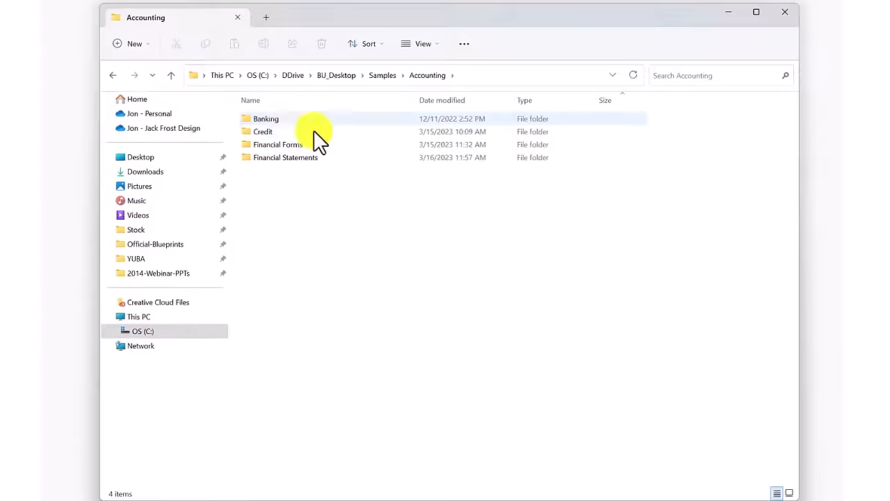
{"action": "double_click", "coordinate": [275, 144]}
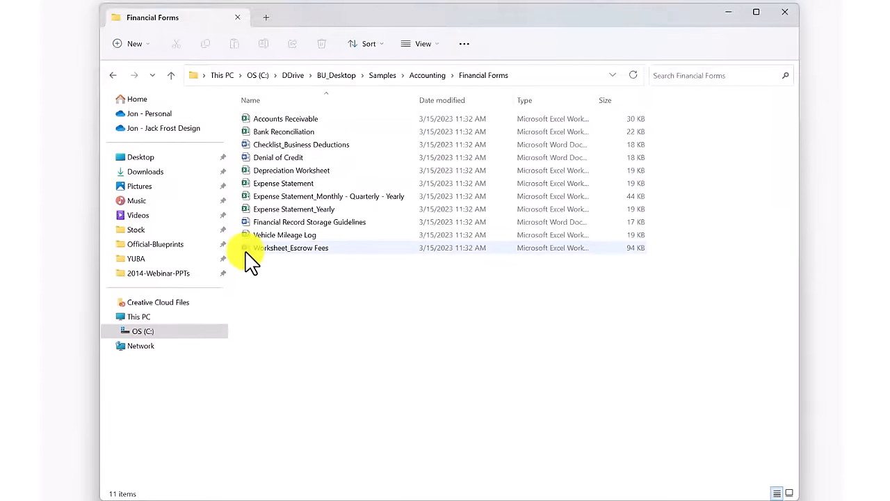
{"action": "mouse_move", "coordinate": [270, 132]}
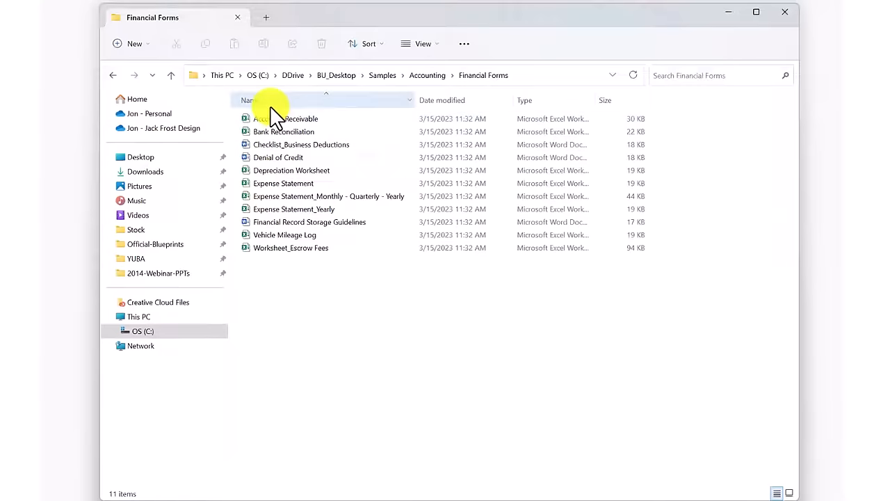
{"action": "mouse_move", "coordinate": [281, 251]}
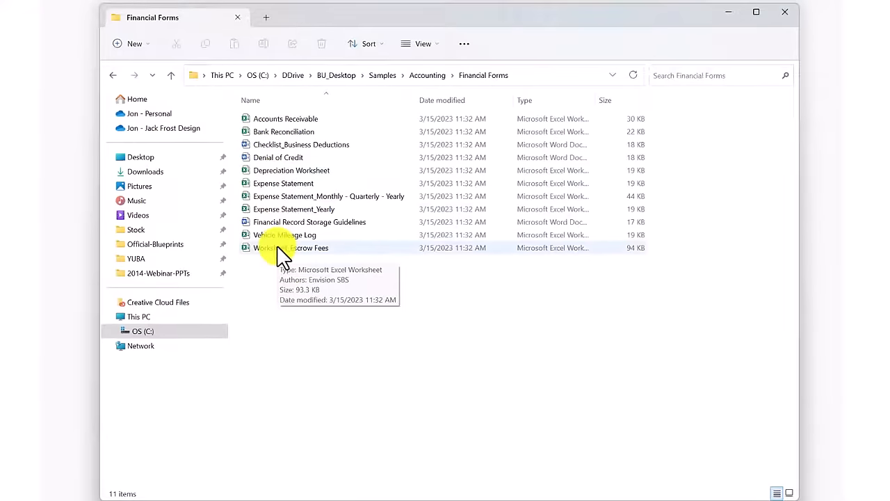
{"action": "mouse_move", "coordinate": [450, 109]}
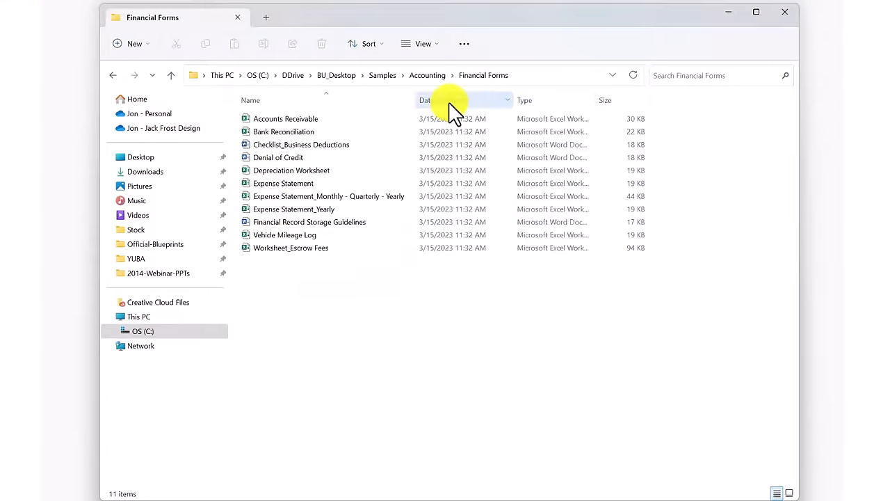
{"action": "mouse_move", "coordinate": [497, 133]}
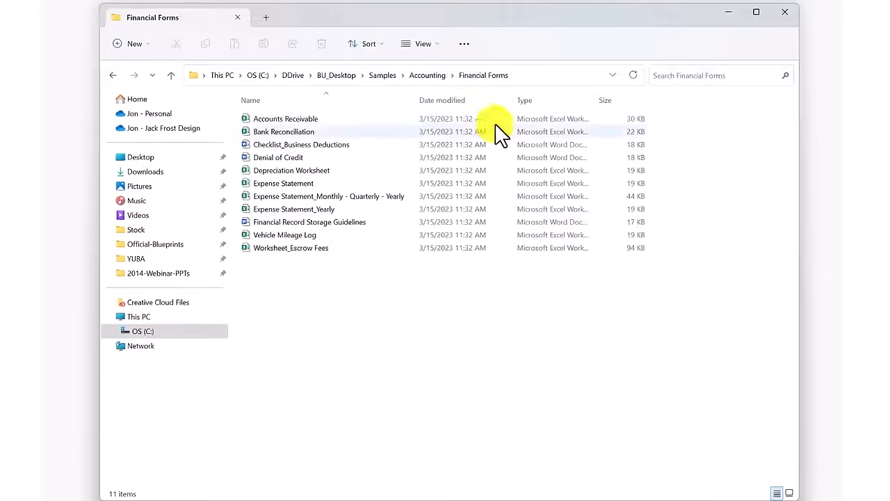
{"action": "mouse_move", "coordinate": [626, 122]}
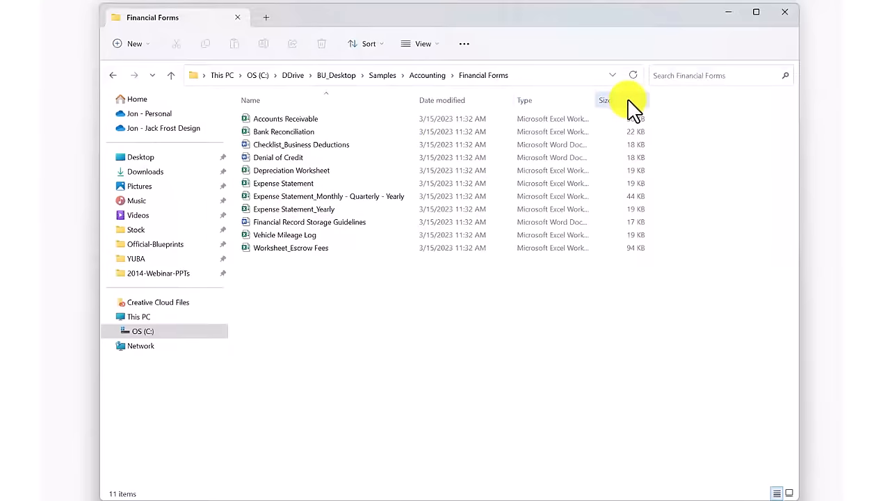
{"action": "mouse_move", "coordinate": [376, 111]}
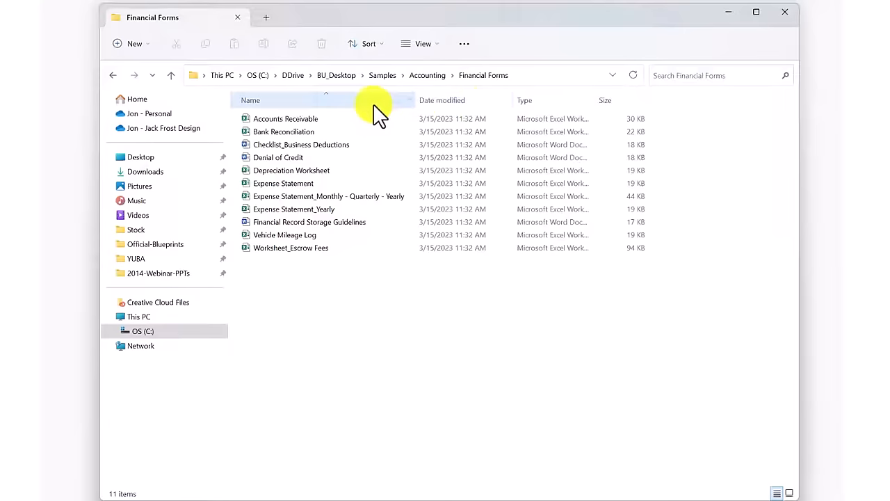
{"action": "mouse_move", "coordinate": [612, 113]}
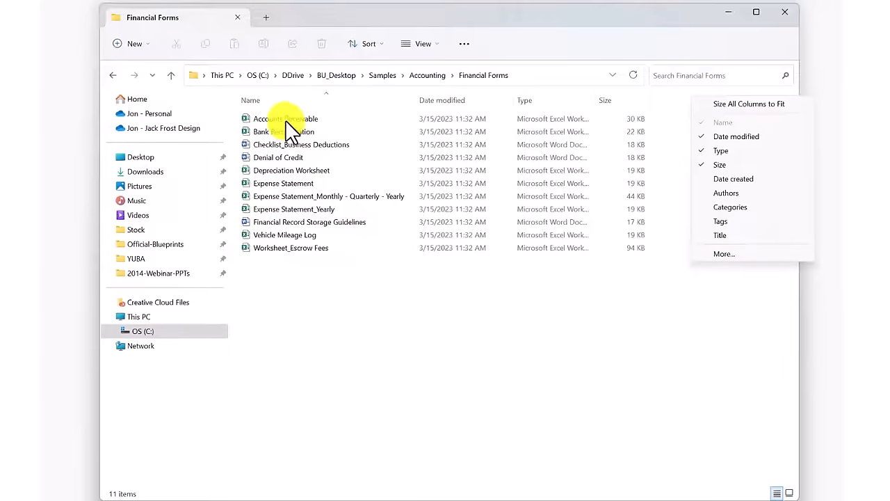
View the Accounts Receivable workbook's Properties Details tab to check its author and company.
{"action": "right_click", "coordinate": [284, 118]}
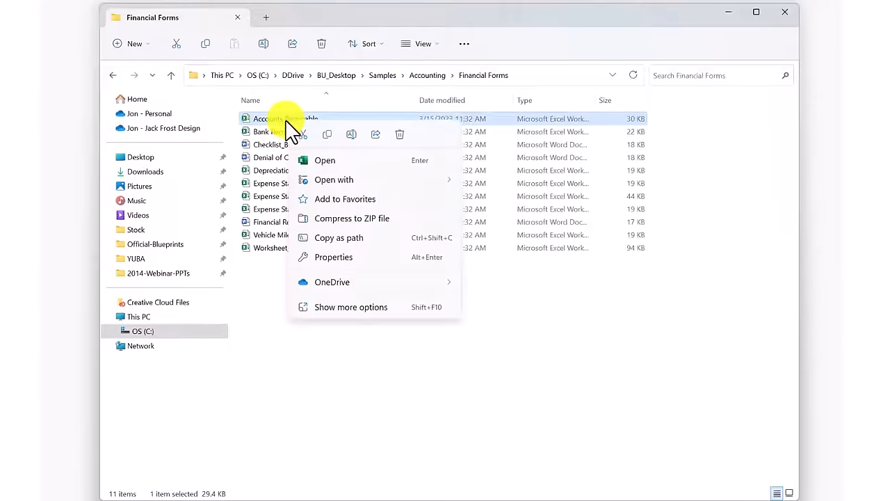
{"action": "left_click", "coordinate": [334, 256]}
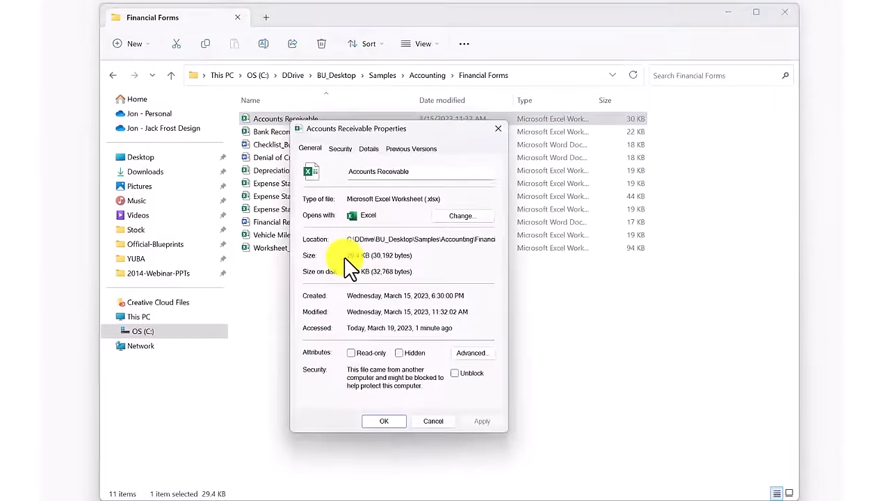
{"action": "left_click", "coordinate": [368, 149]}
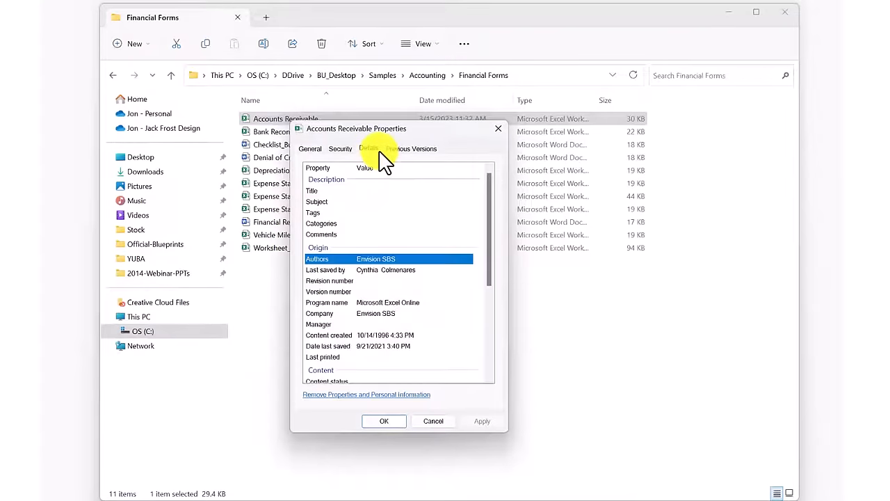
{"action": "left_click", "coordinate": [329, 281]}
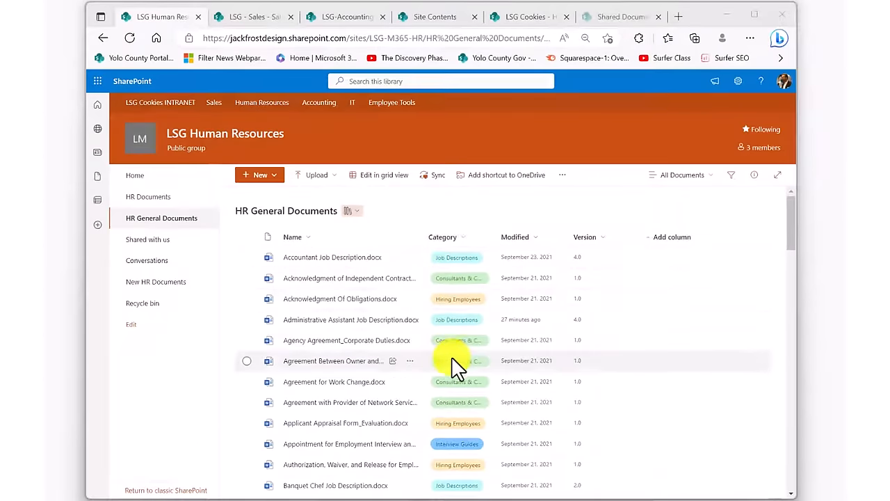
Visit the LSG Sales Forecasts library, then scroll the LSG Cookies intranet home page's welcome and news.
{"action": "left_click", "coordinate": [250, 17]}
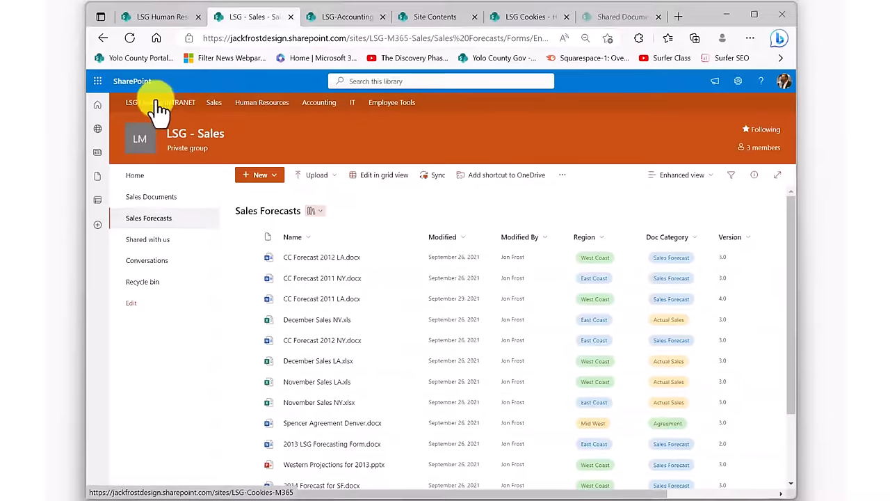
{"action": "left_click", "coordinate": [152, 102]}
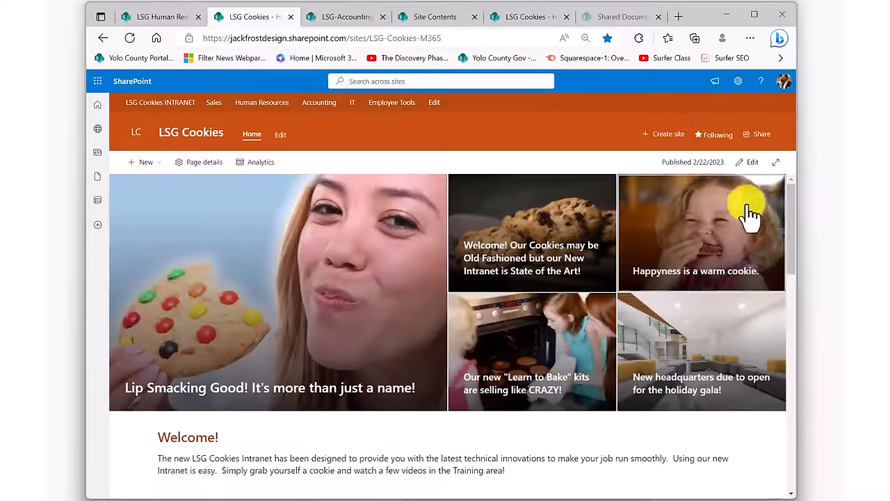
{"action": "scroll", "scroll_direction": "down", "scroll_amount": 3}
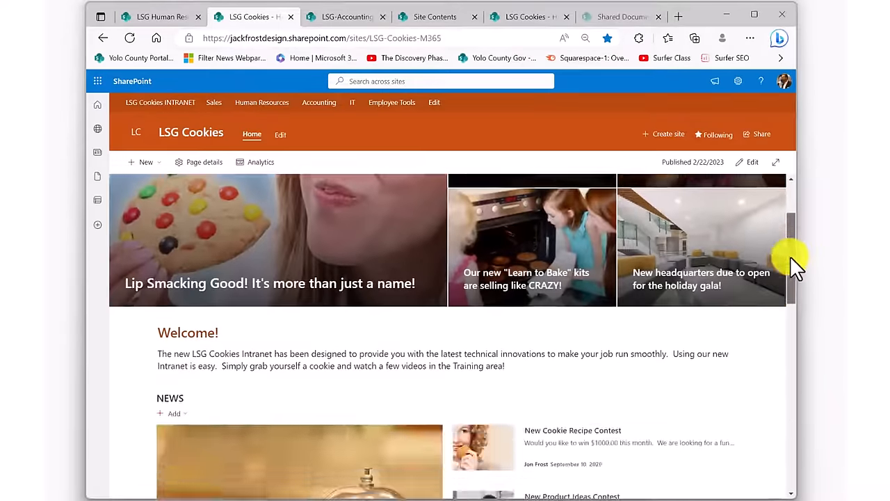
{"action": "scroll", "scroll_direction": "down", "scroll_amount": 3}
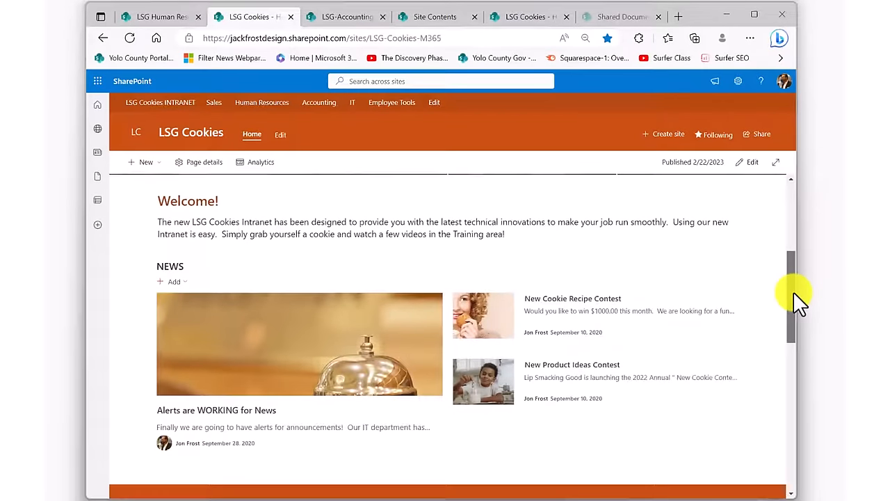
{"action": "scroll", "scroll_direction": "down", "scroll_amount": 3}
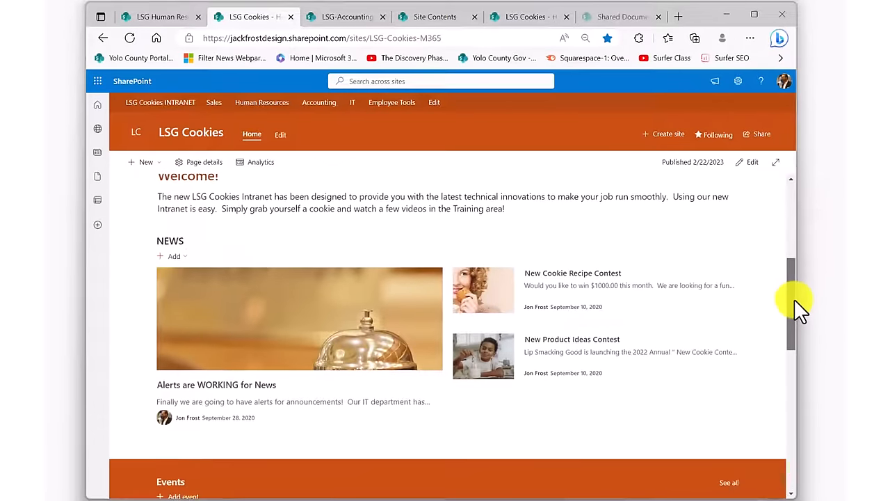
{"action": "scroll", "scroll_direction": "down", "scroll_amount": 3}
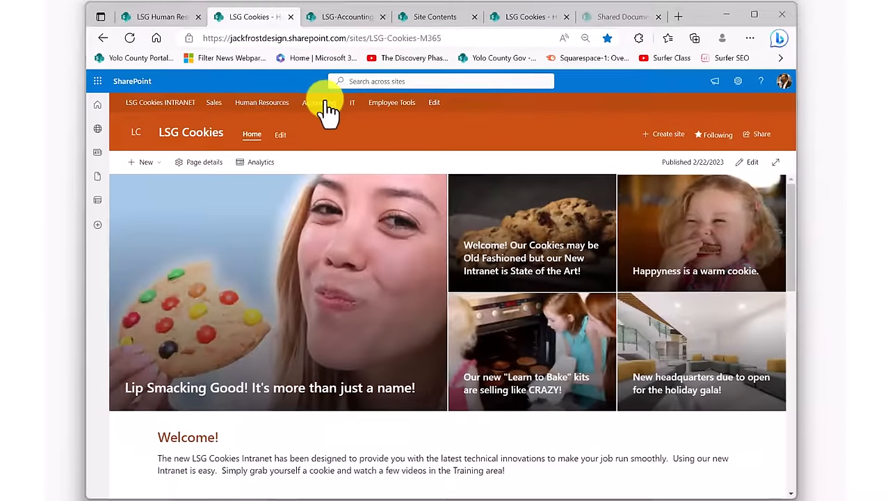
Go to the LSG-Accounting home page and scroll through its welcome message and Accounting News.
{"action": "left_click", "coordinate": [318, 102]}
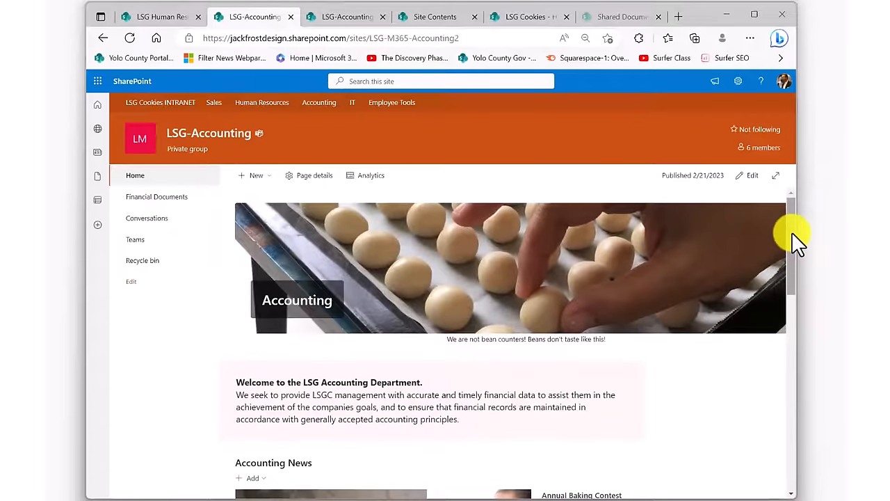
{"action": "scroll", "scroll_direction": "down", "scroll_amount": 3}
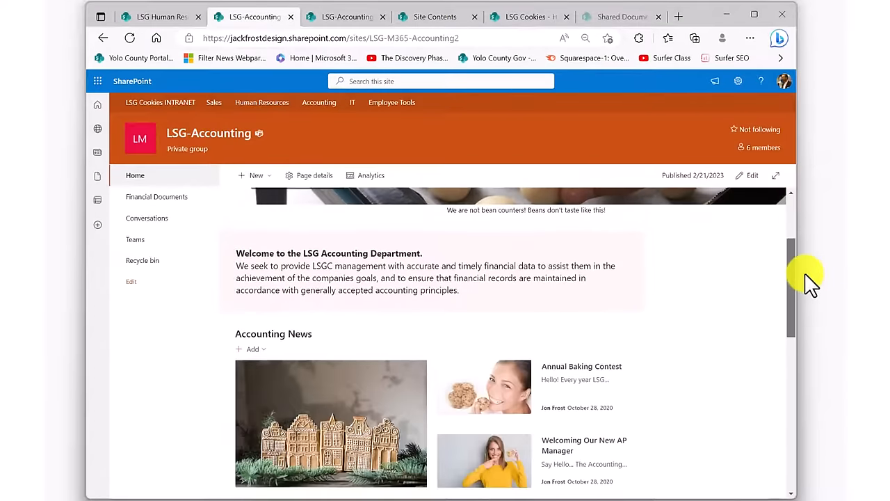
{"action": "scroll", "scroll_direction": "down", "scroll_amount": 3}
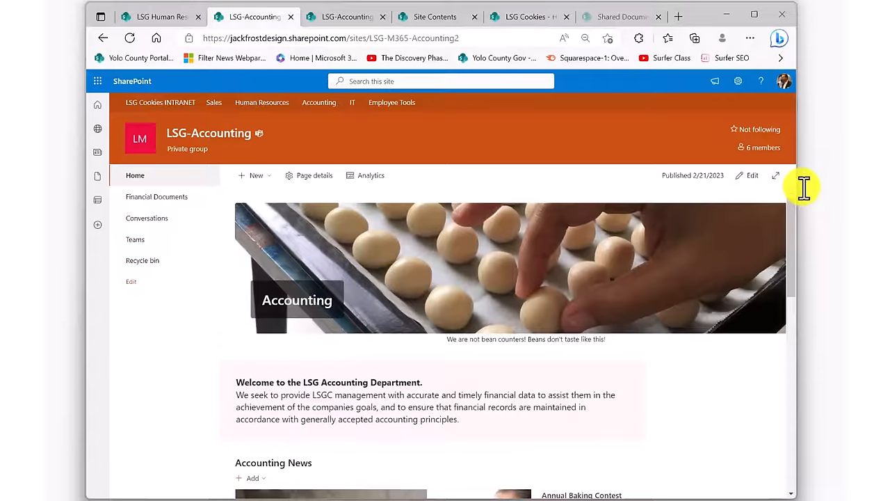
{"action": "mouse_move", "coordinate": [153, 201]}
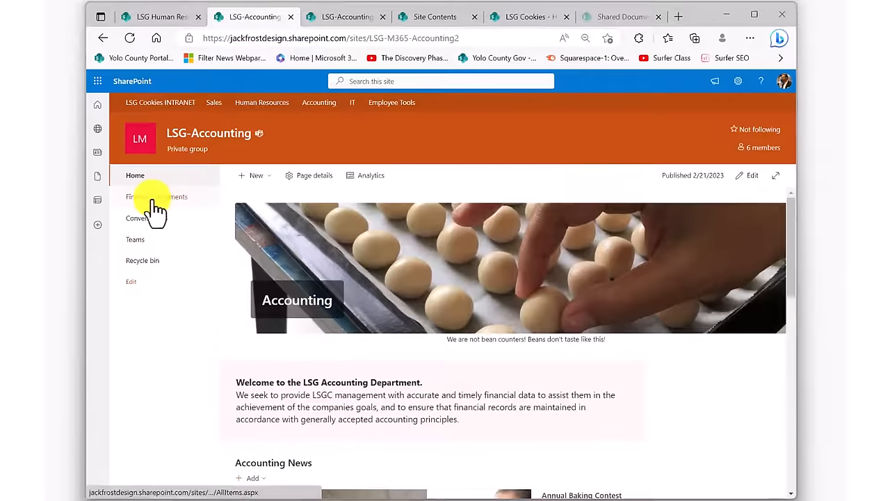
{"action": "mouse_move", "coordinate": [150, 201]}
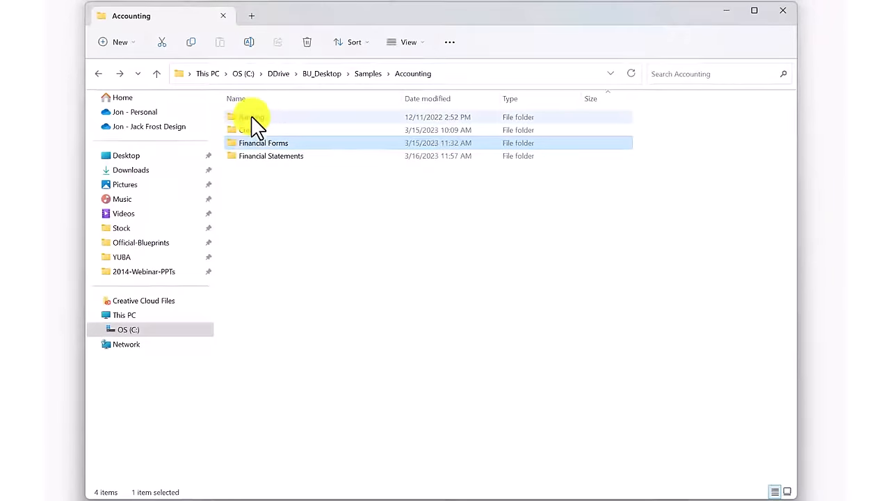
Open the local Financial Forms folder briefly, then go back to the Accounting folder.
{"action": "double_click", "coordinate": [250, 117]}
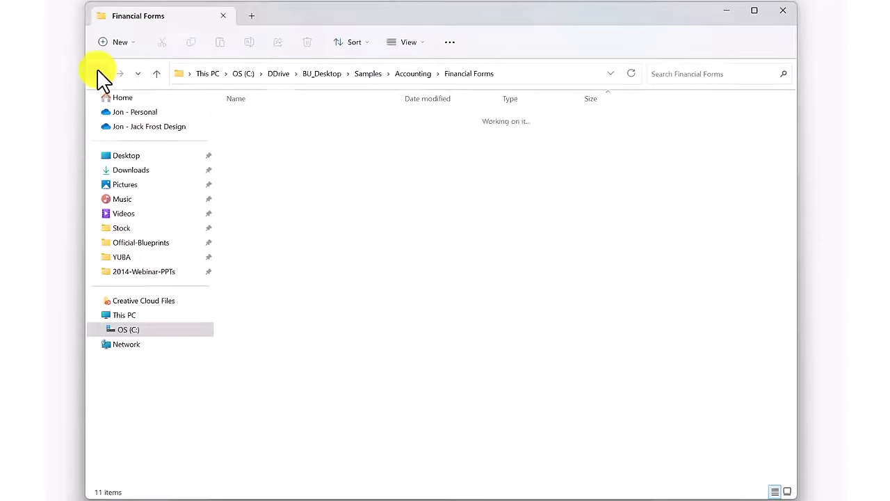
{"action": "left_click", "coordinate": [98, 73]}
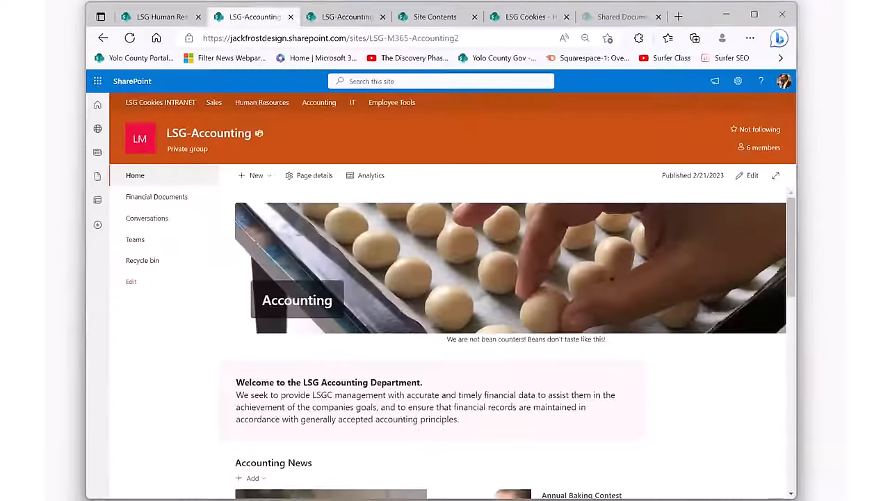
{"action": "mouse_move", "coordinate": [251, 209]}
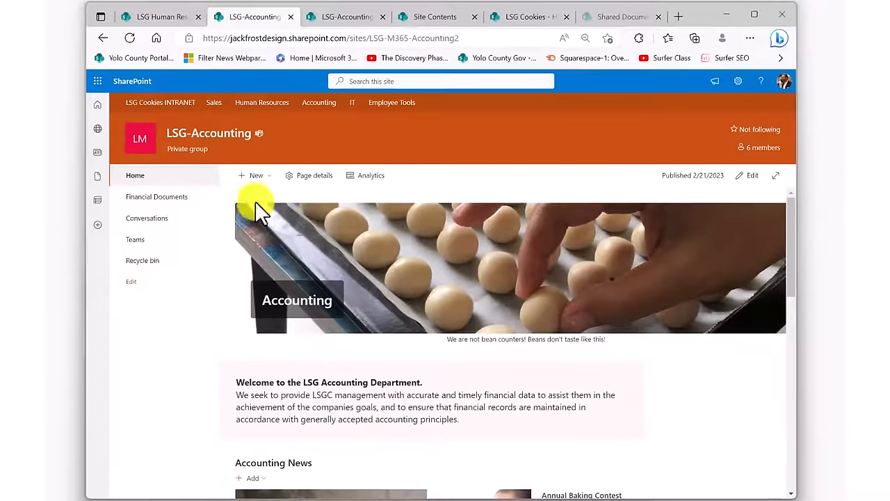
Create the 'Accounting Documents' library, described as documents from the old Shared Drive.
{"action": "left_click", "coordinate": [251, 175]}
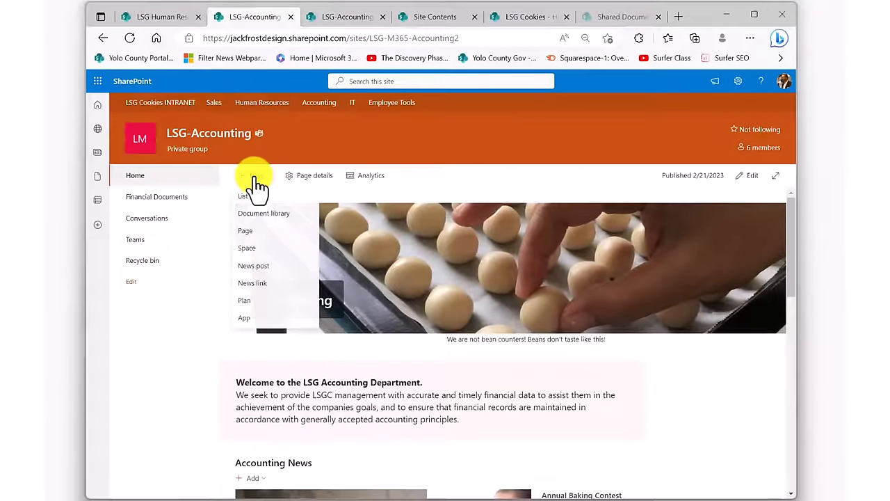
{"action": "left_click", "coordinate": [264, 213]}
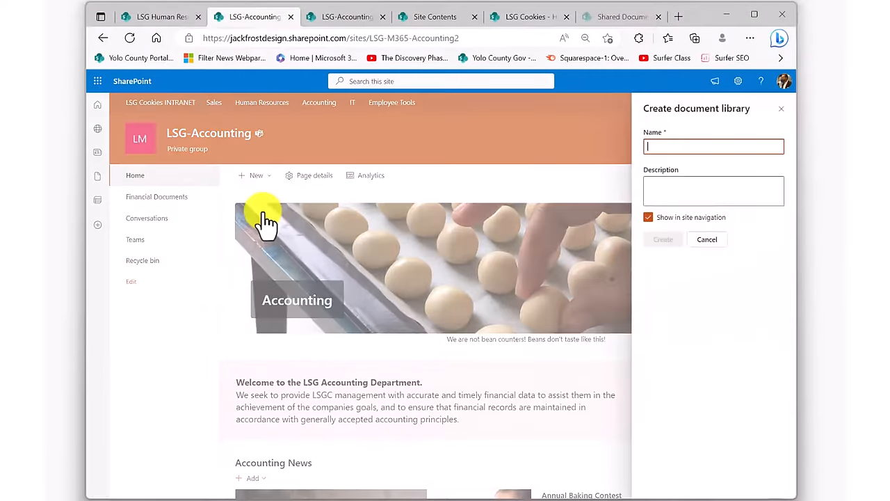
{"action": "type", "text": "Accoun"}
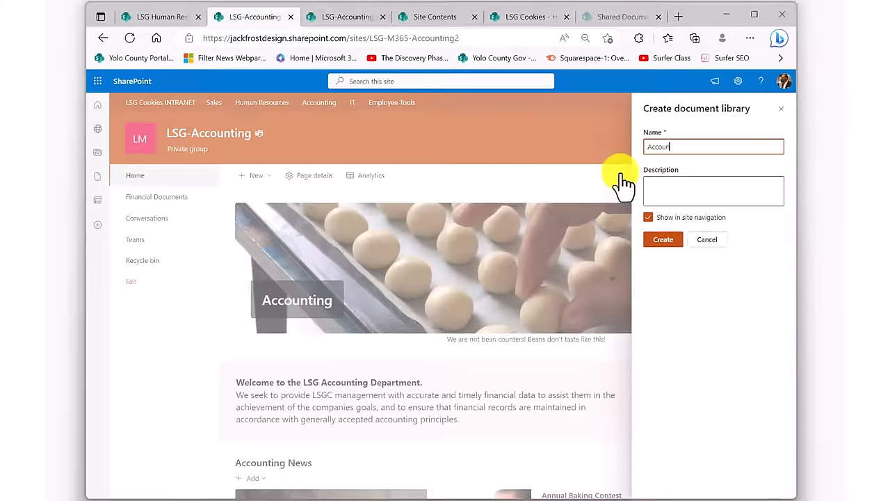
{"action": "type", "text": "Accounting Documents"}
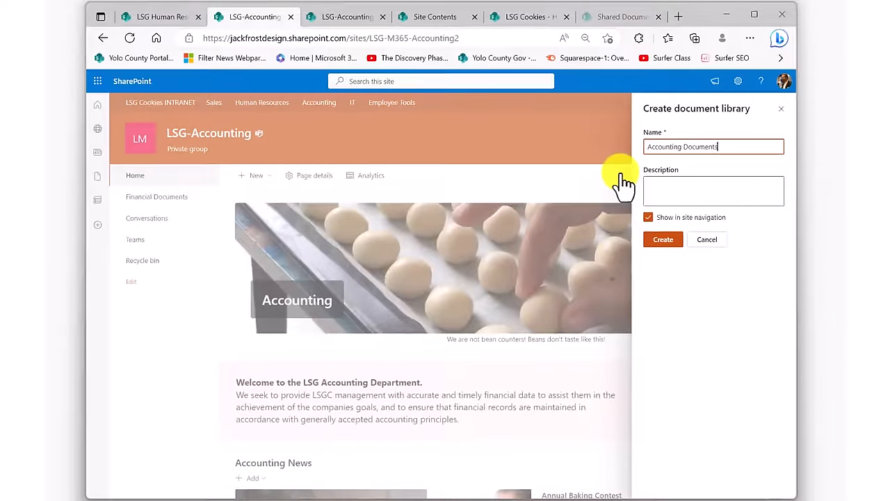
{"action": "left_click", "coordinate": [714, 191]}
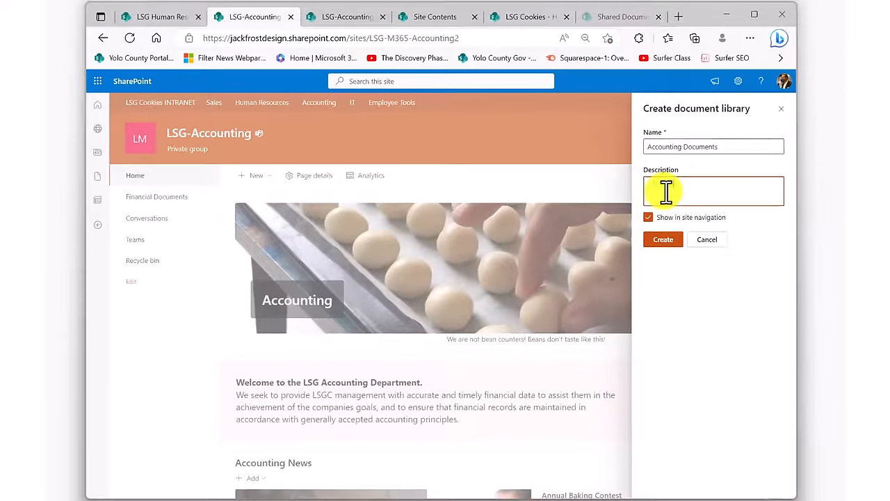
{"action": "type", "text": "Documents form the old Shared"}
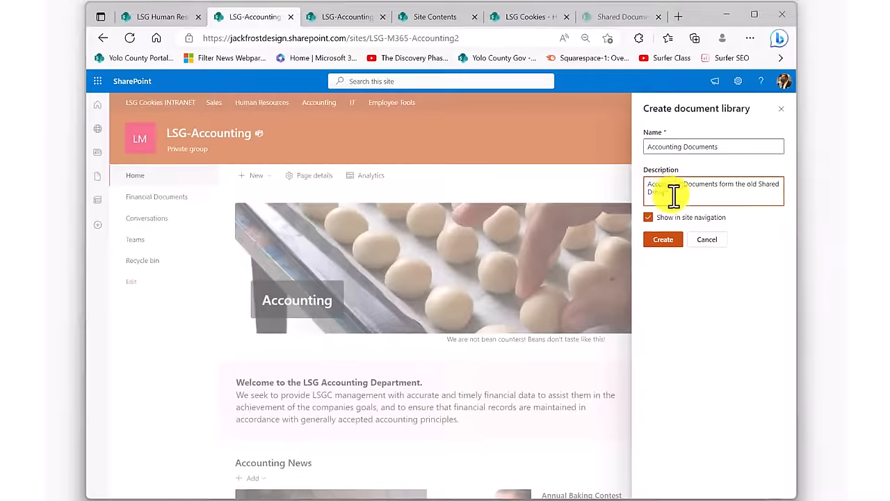
{"action": "left_click", "coordinate": [662, 239]}
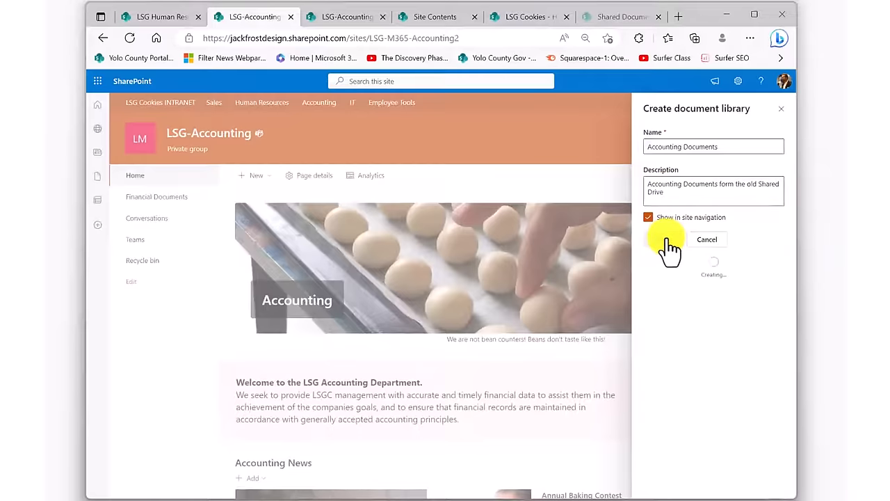
{"action": "left_click", "coordinate": [663, 239]}
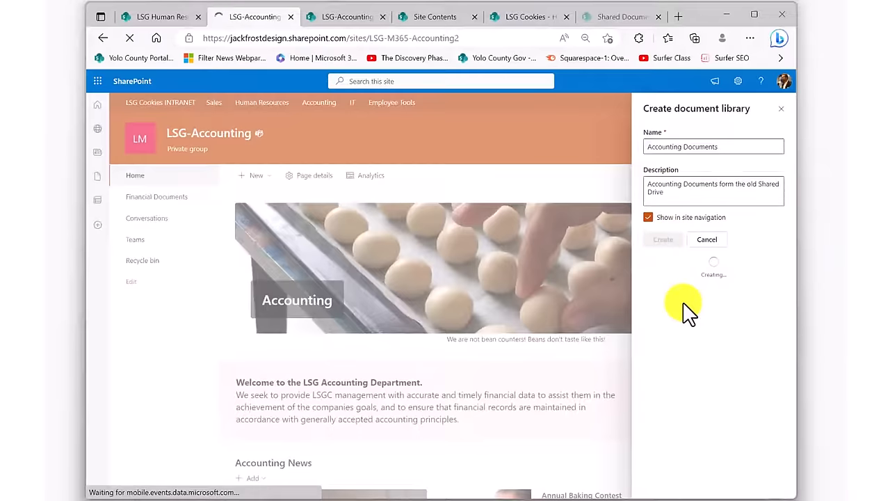
{"action": "left_click", "coordinate": [662, 239]}
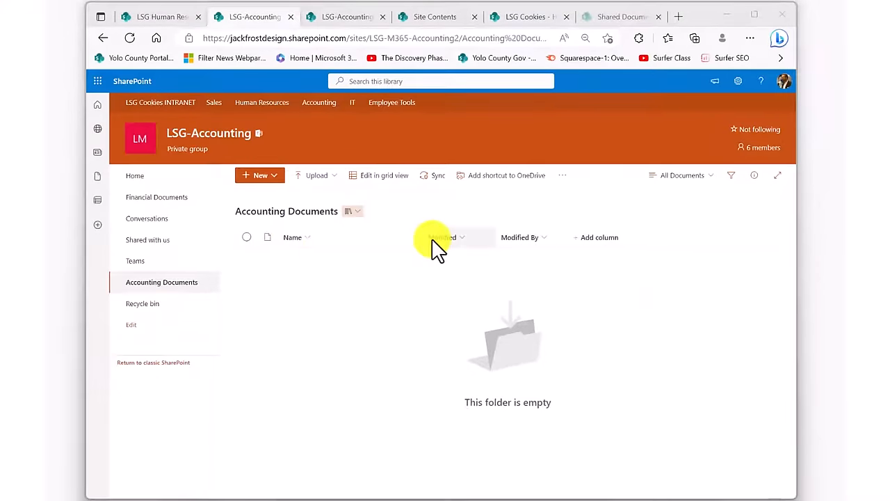
{"action": "mouse_move", "coordinate": [524, 247]}
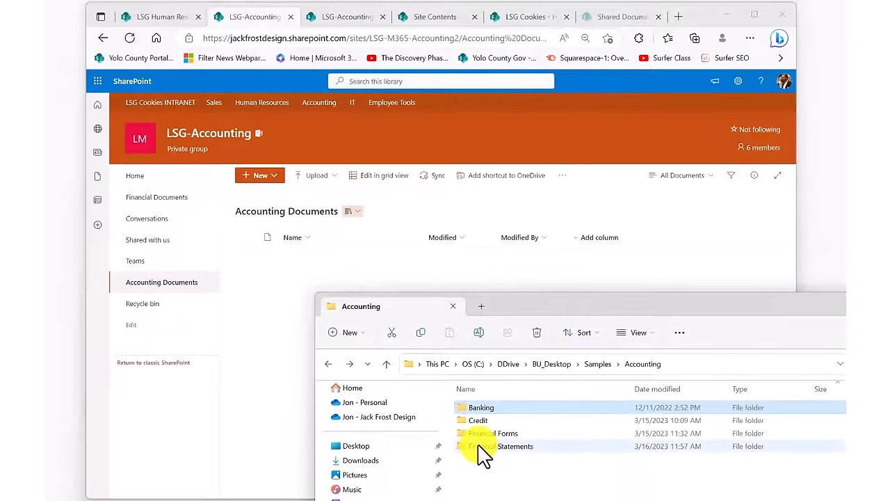
{"action": "mouse_move", "coordinate": [484, 454]}
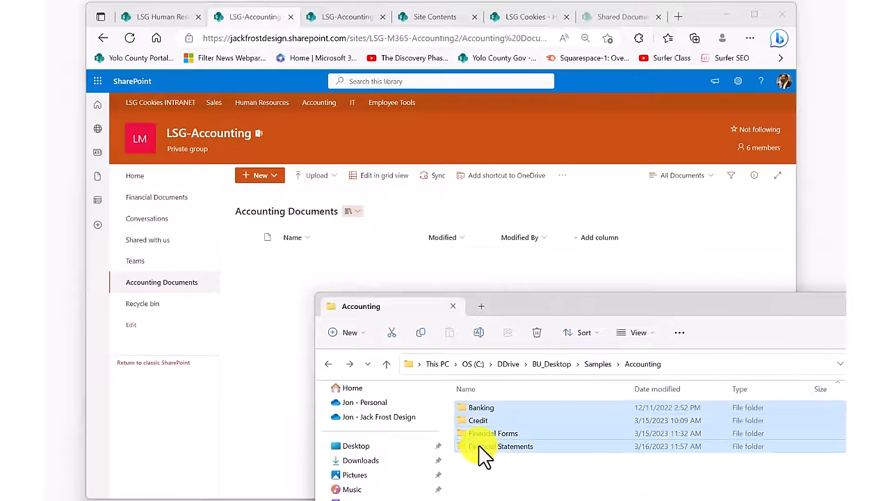
{"action": "mouse_move", "coordinate": [489, 409]}
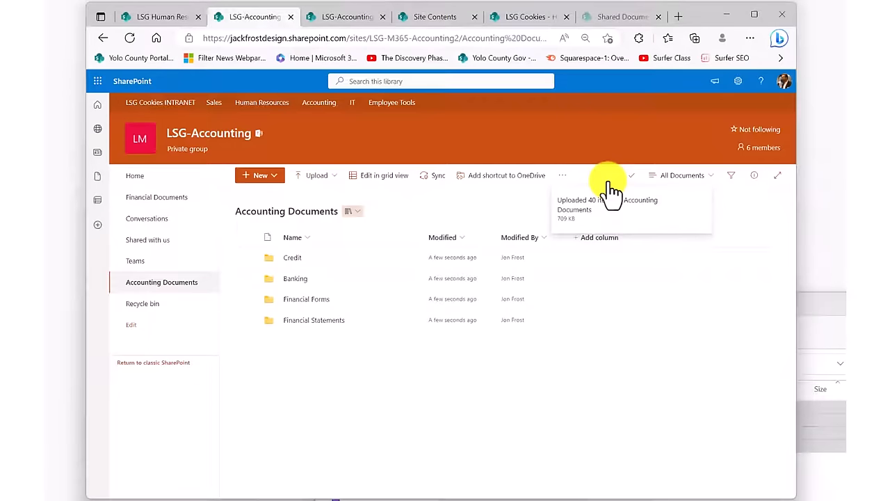
{"action": "mouse_move", "coordinate": [626, 233]}
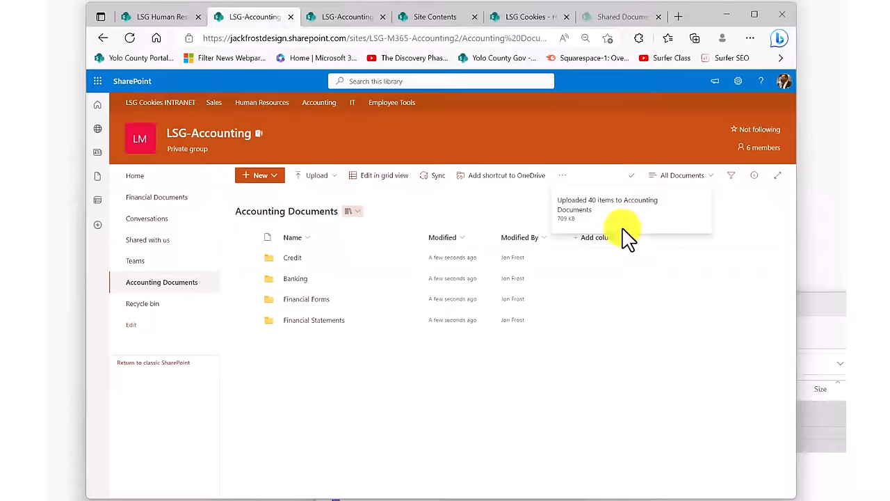
{"action": "mouse_move", "coordinate": [379, 456]}
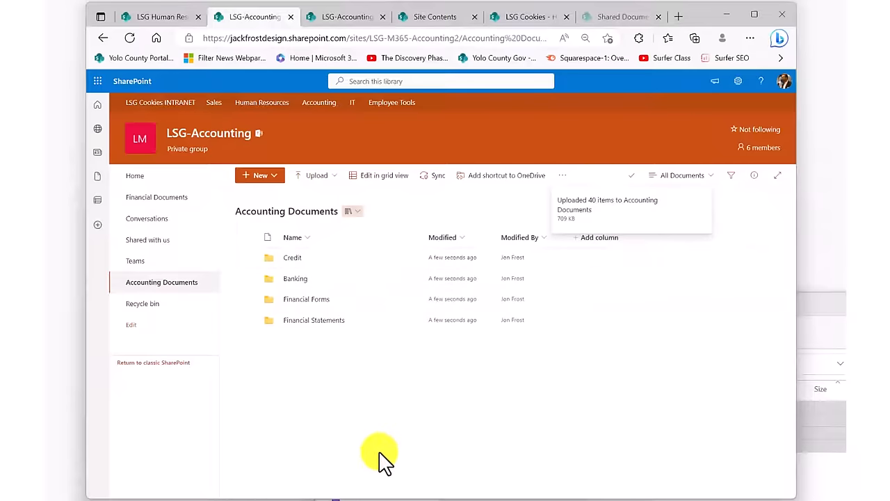
{"action": "mouse_move", "coordinate": [306, 289]}
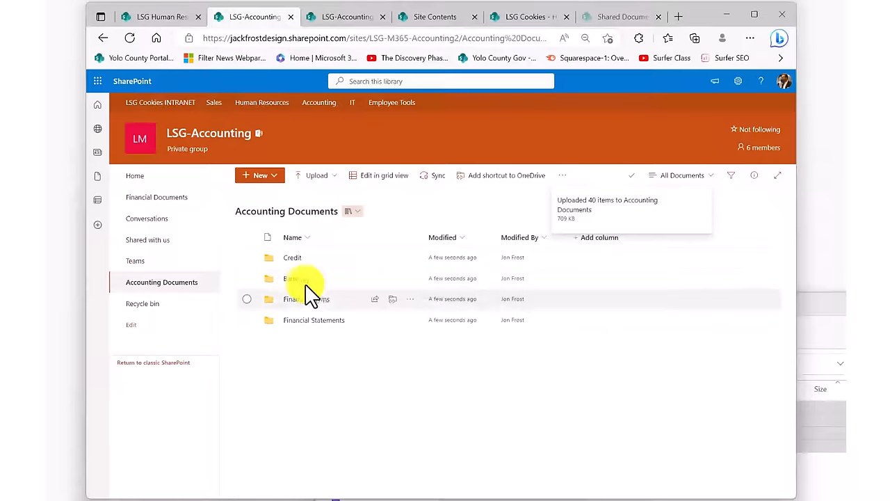
{"action": "mouse_move", "coordinate": [294, 266]}
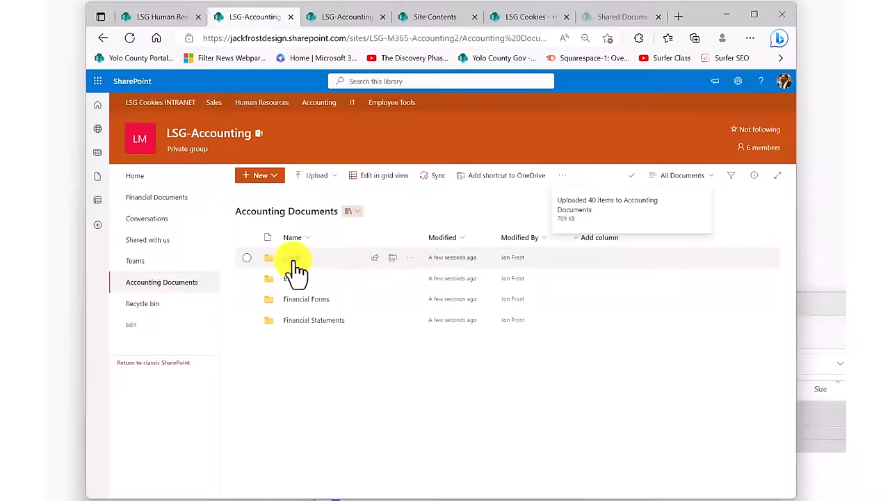
{"action": "double_click", "coordinate": [293, 258]}
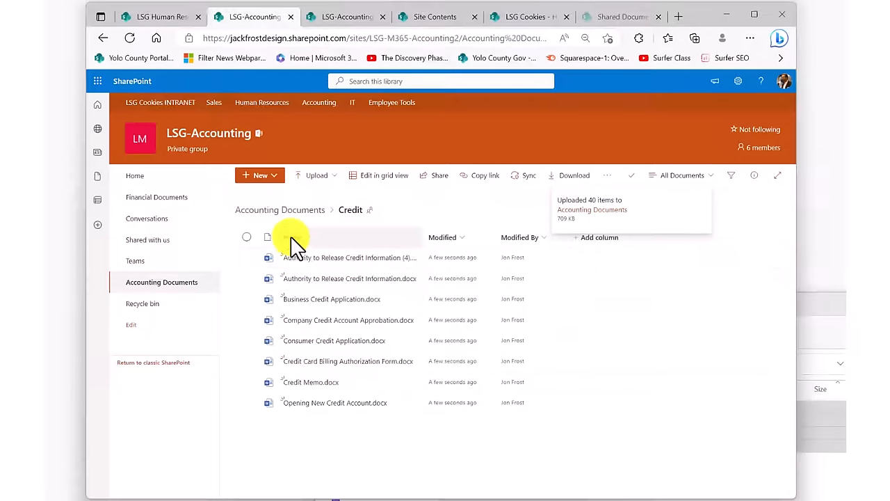
{"action": "mouse_move", "coordinate": [274, 306]}
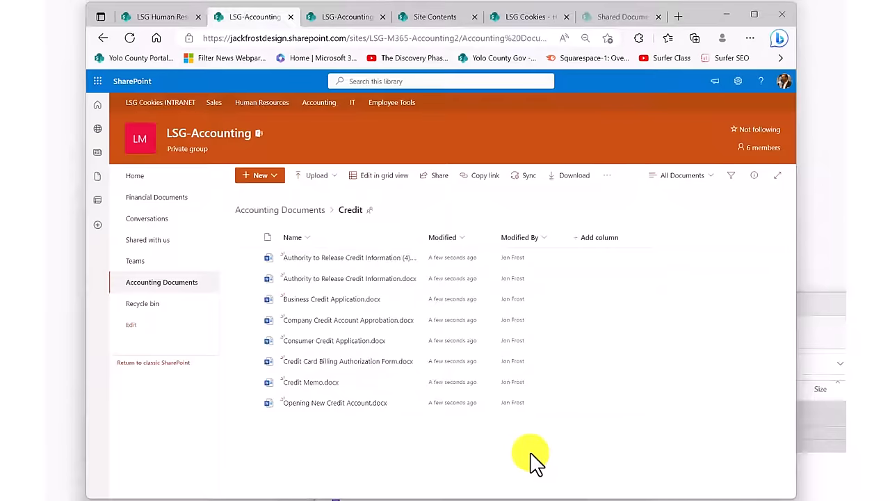
{"action": "mouse_move", "coordinate": [301, 213]}
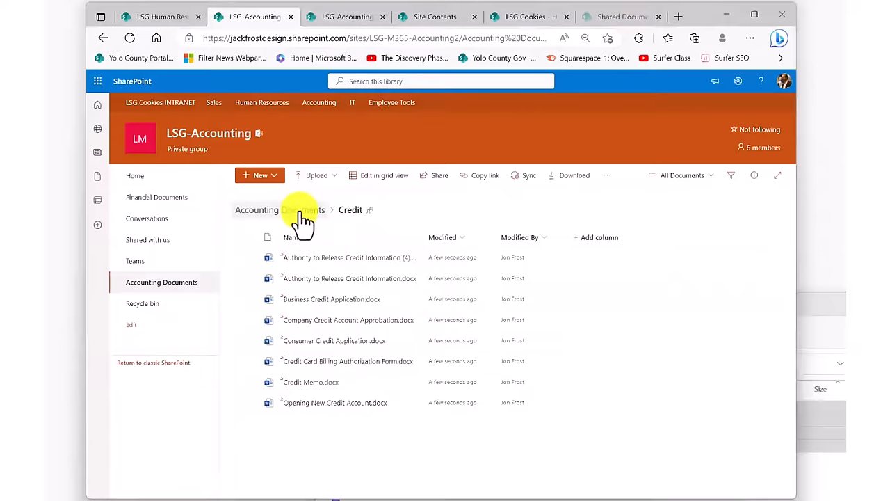
{"action": "left_click", "coordinate": [257, 209]}
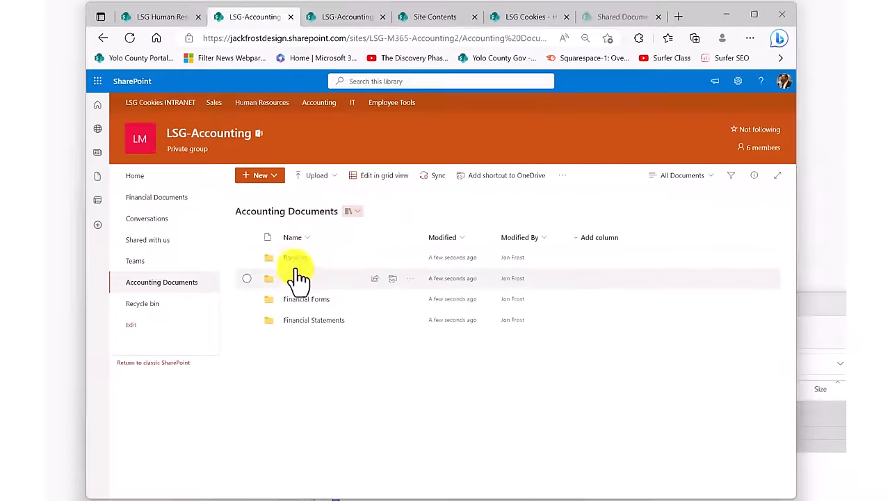
{"action": "double_click", "coordinate": [292, 257]}
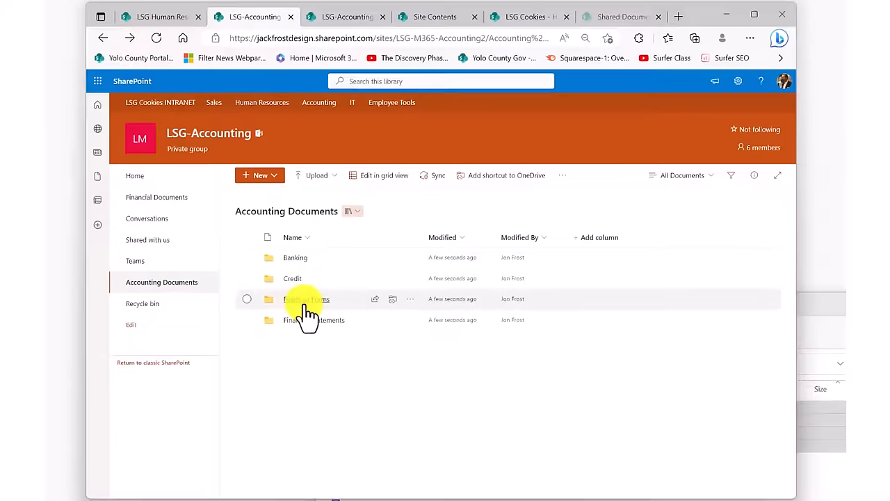
{"action": "double_click", "coordinate": [306, 299]}
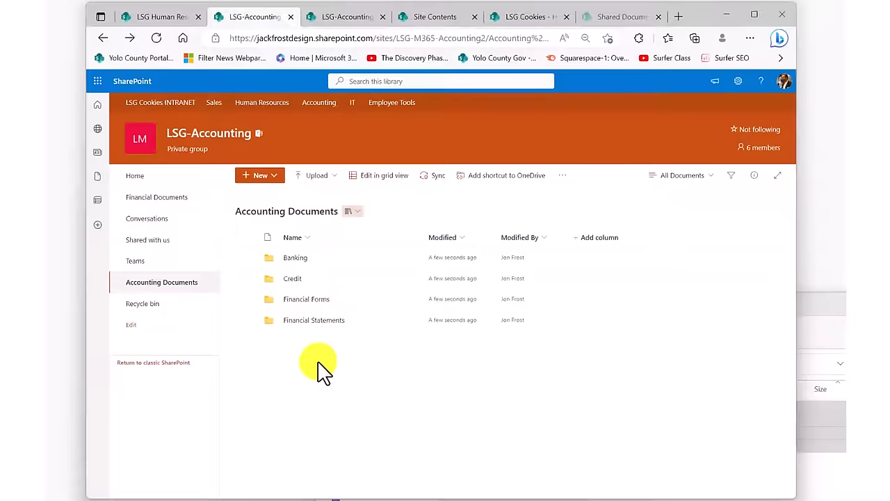
{"action": "mouse_move", "coordinate": [320, 363]}
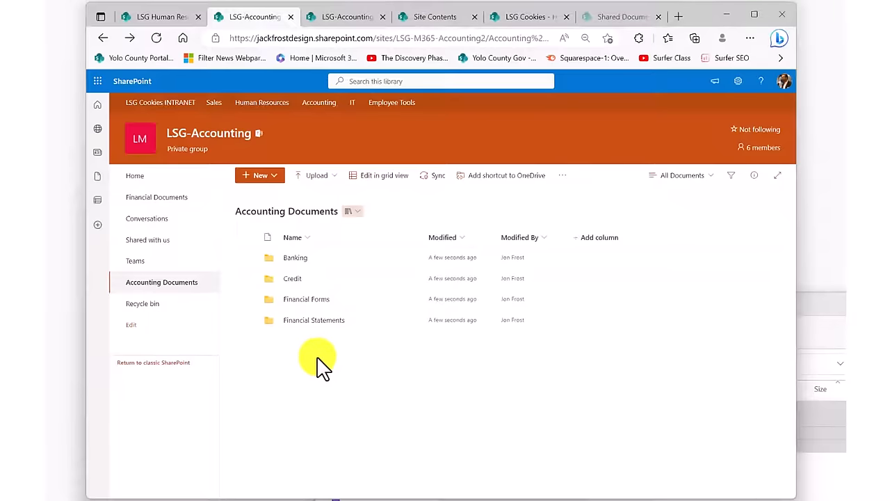
{"action": "mouse_move", "coordinate": [321, 366]}
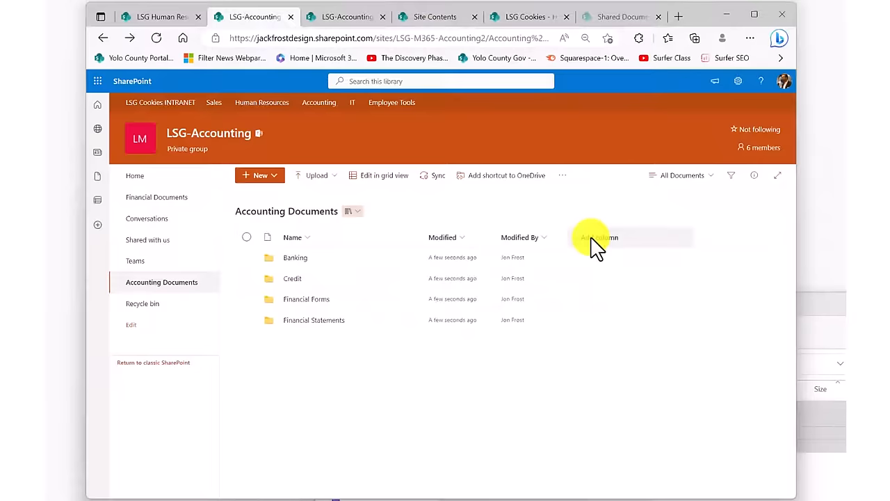
{"action": "mouse_move", "coordinate": [317, 259]}
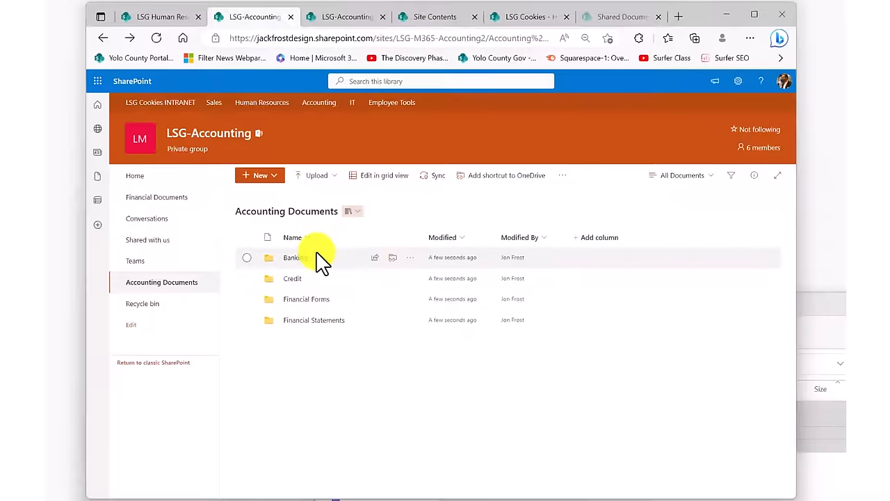
{"action": "mouse_move", "coordinate": [317, 323]}
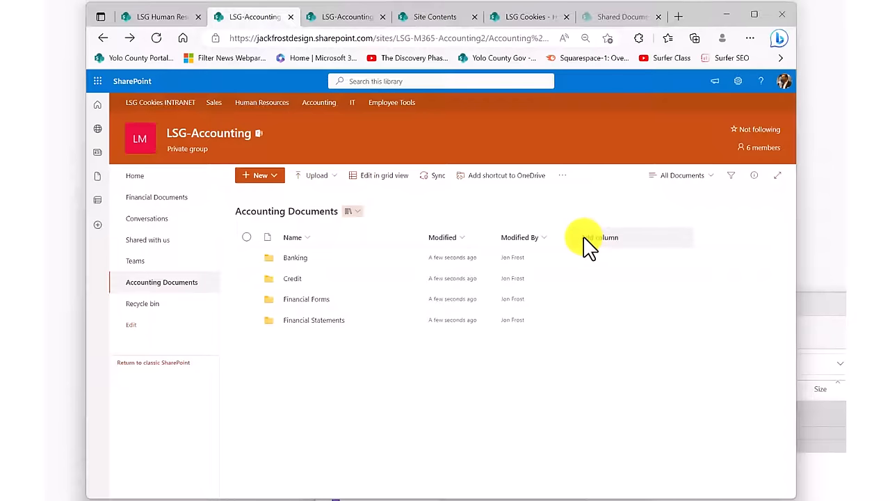
Add a Category choice column with options Banking, Credit, Forms and Statements.
{"action": "left_click", "coordinate": [609, 237]}
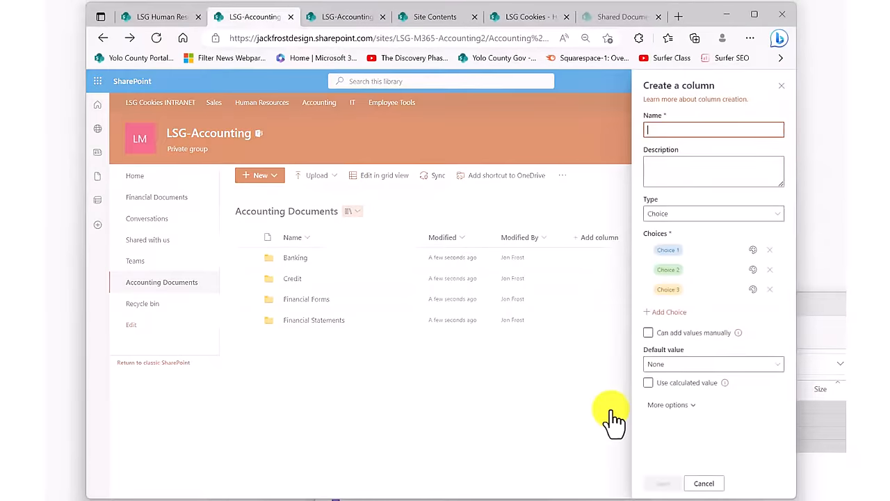
{"action": "mouse_move", "coordinate": [622, 400]}
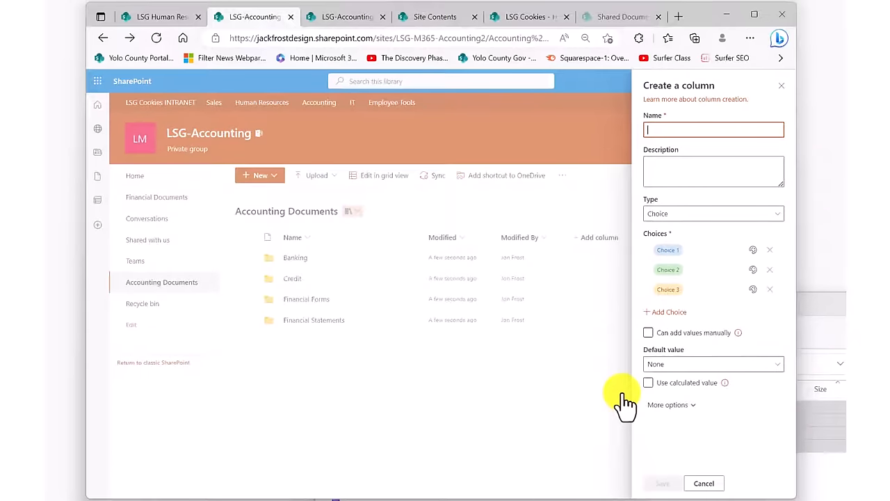
{"action": "type", "text": "Category"}
{"action": "left_click", "coordinate": [699, 289]}
{"action": "type", "text": "Forms"}
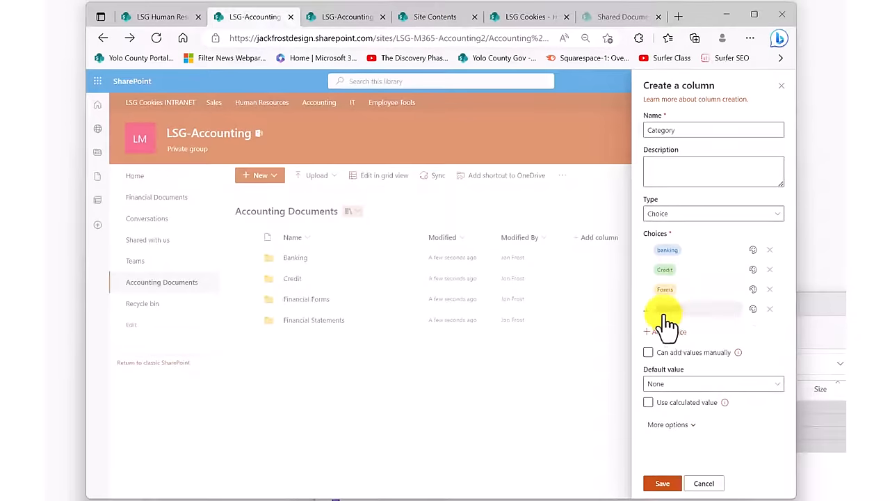
{"action": "type", "text": "Statements"}
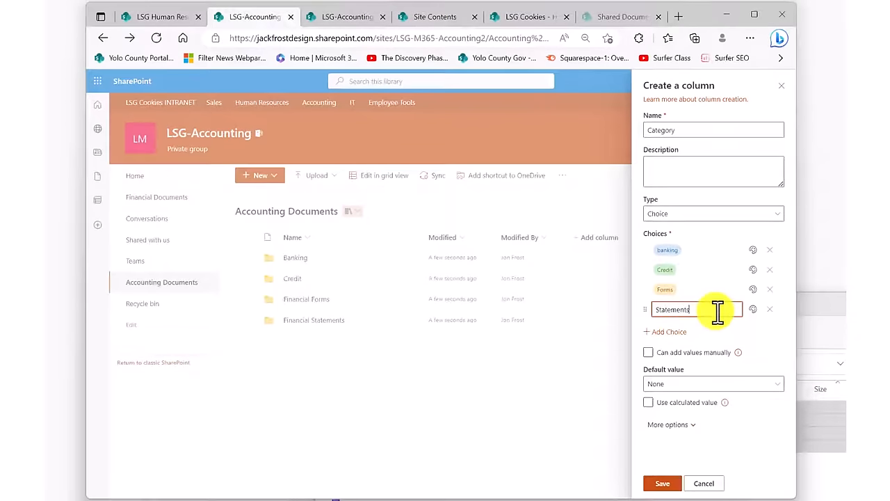
{"action": "left_click", "coordinate": [661, 483]}
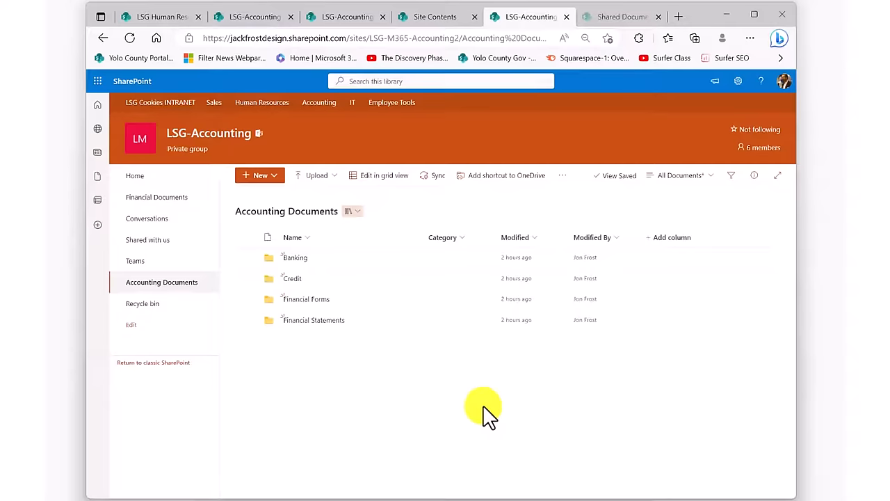
Open Banking and view Authorization to Debit Account's properties, cancelling without saving edits.
{"action": "double_click", "coordinate": [294, 257]}
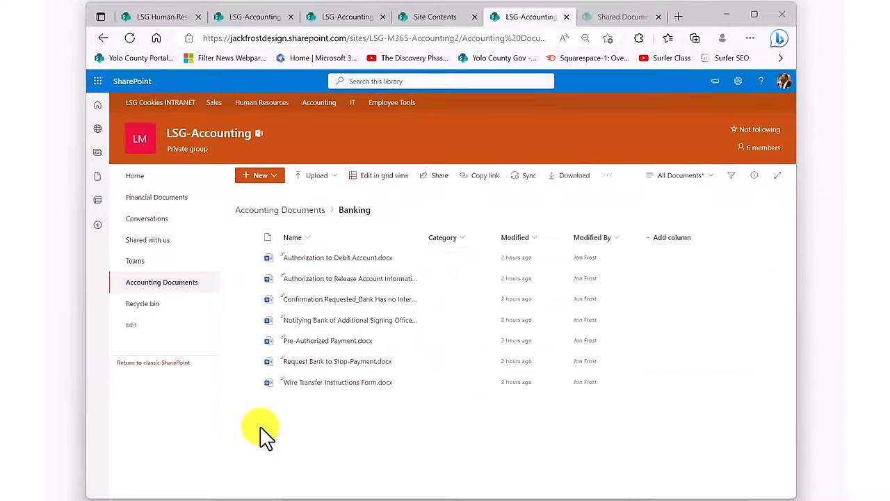
{"action": "mouse_move", "coordinate": [253, 264]}
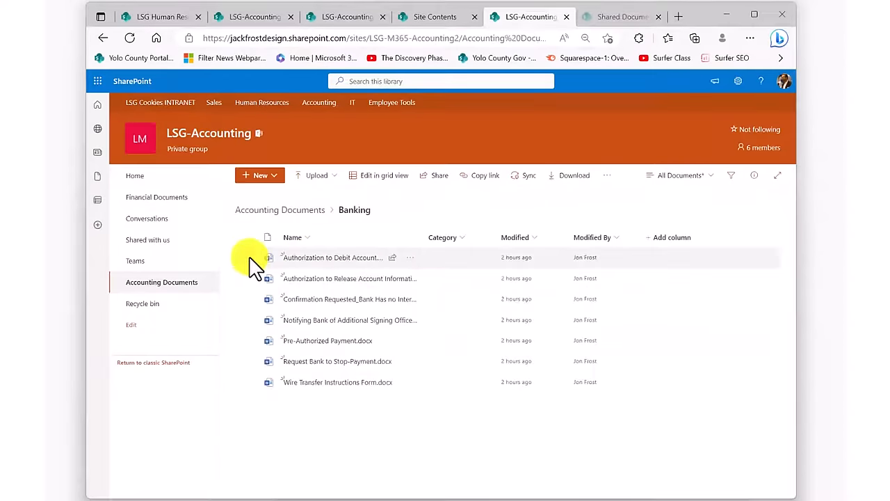
{"action": "left_click", "coordinate": [268, 257]}
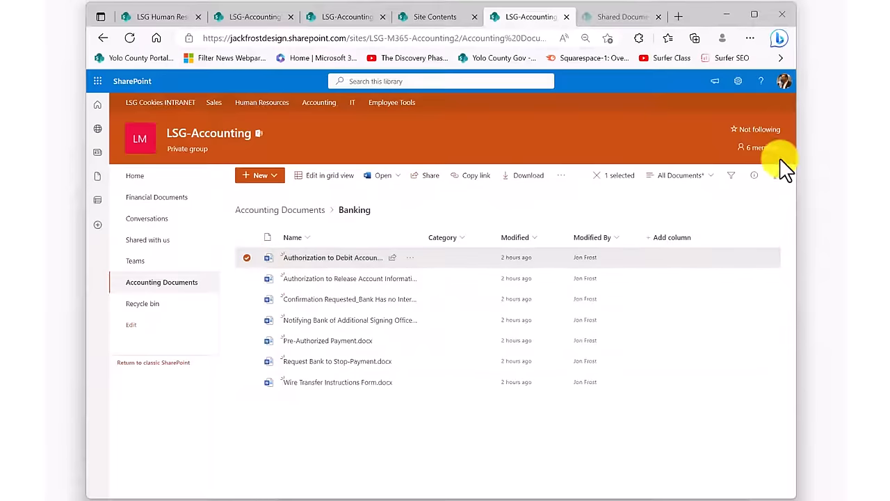
{"action": "left_click", "coordinate": [754, 174]}
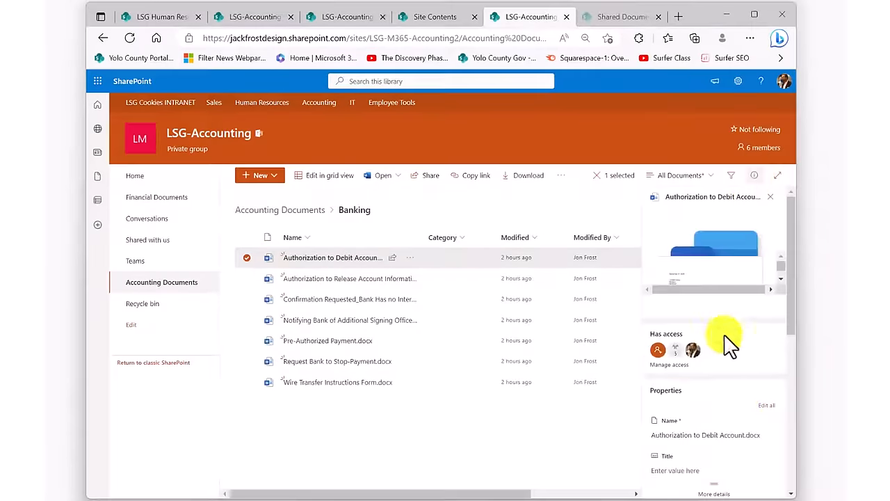
{"action": "left_click", "coordinate": [765, 405]}
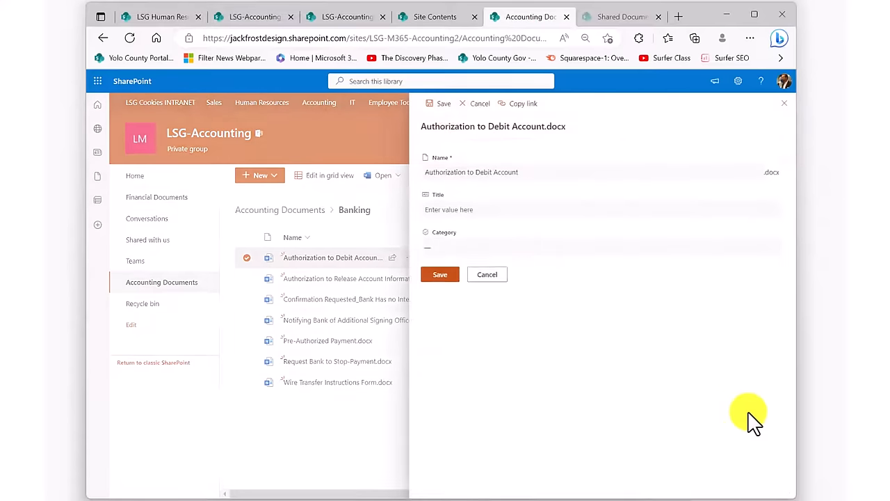
{"action": "mouse_move", "coordinate": [522, 278]}
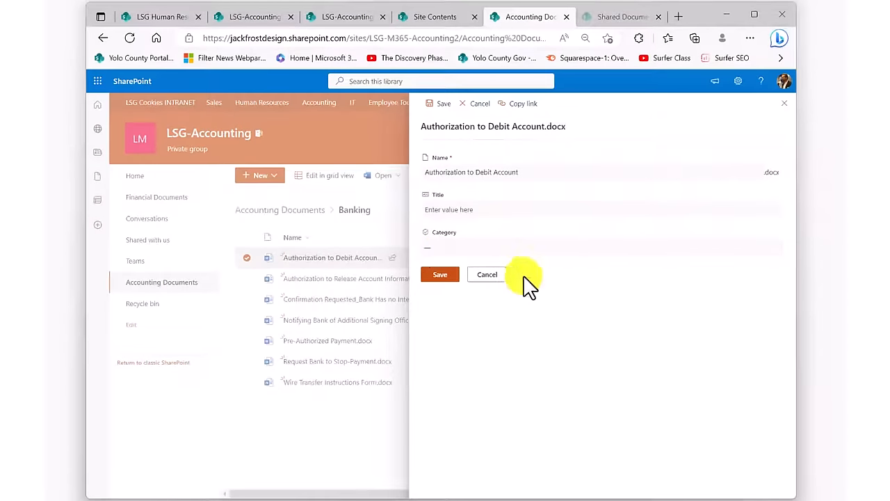
{"action": "left_click", "coordinate": [486, 274]}
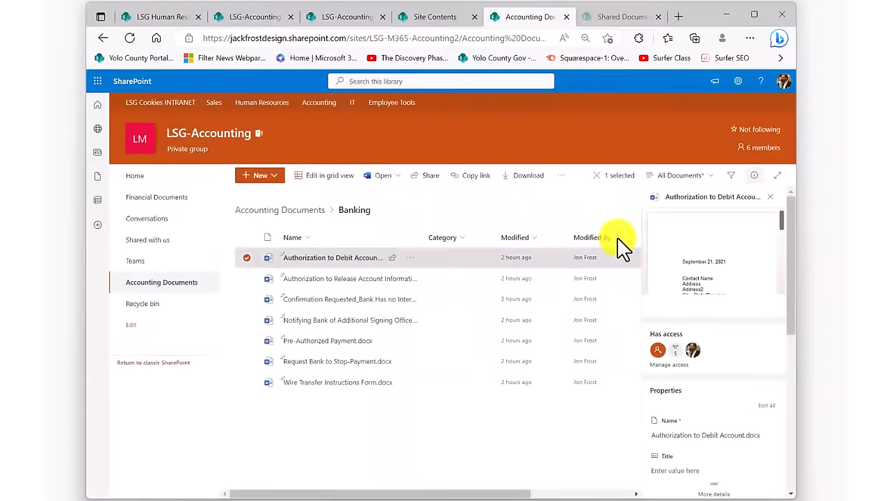
{"action": "left_click", "coordinate": [771, 197]}
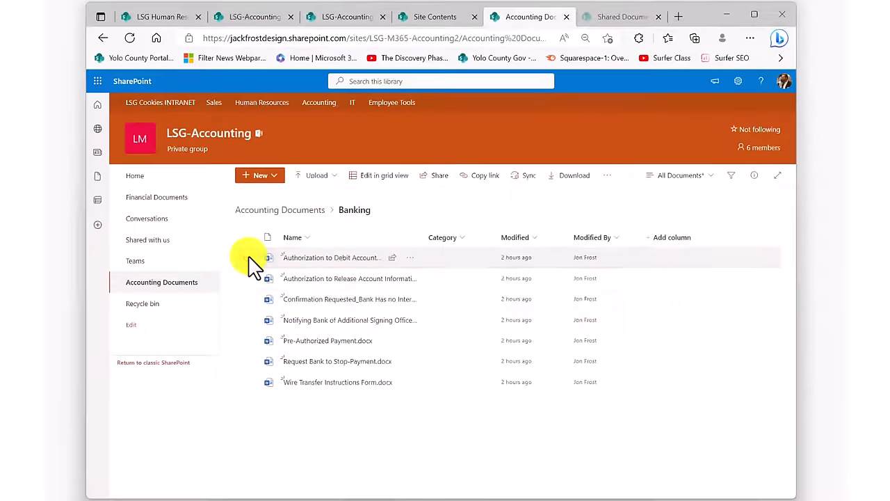
{"action": "mouse_move", "coordinate": [370, 452]}
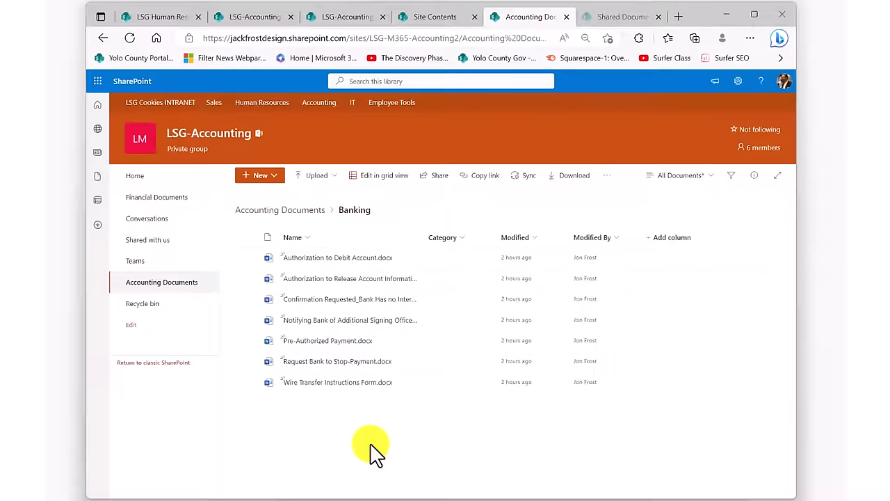
{"action": "mouse_move", "coordinate": [377, 178]}
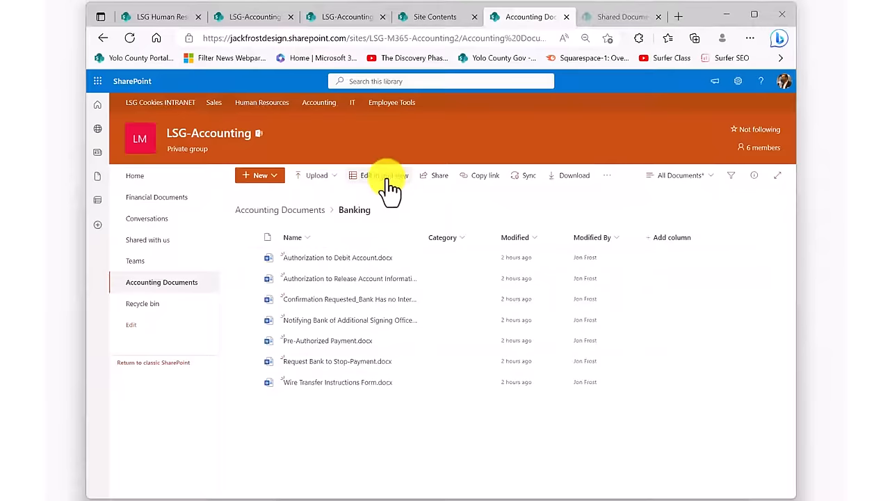
In grid view, set the first Banking document's Category to Banking.
{"action": "left_click", "coordinate": [373, 175]}
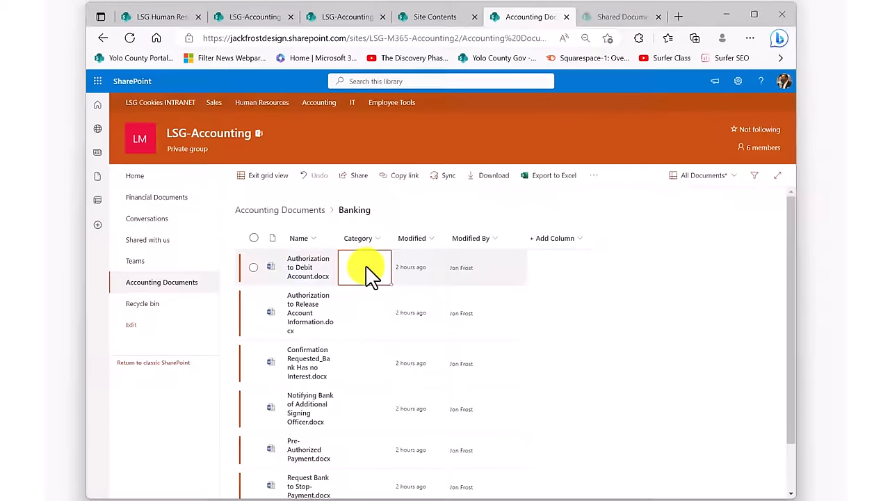
{"action": "left_click", "coordinate": [364, 267]}
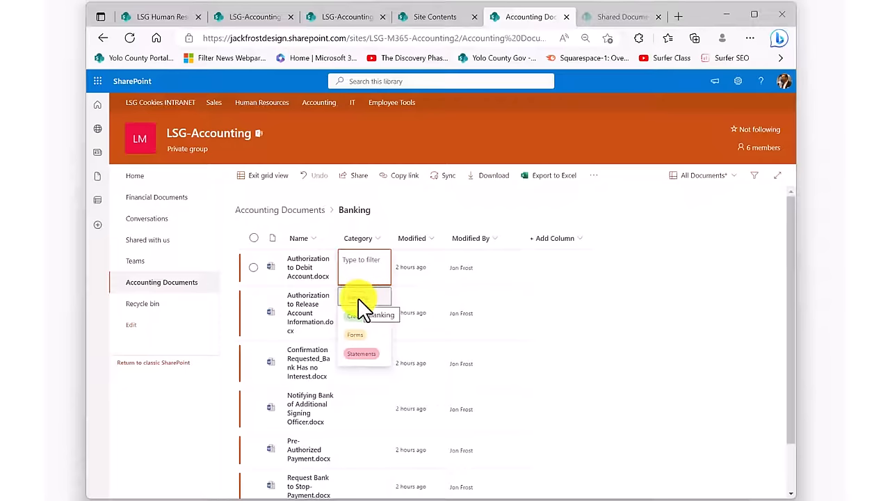
{"action": "left_click", "coordinate": [379, 314]}
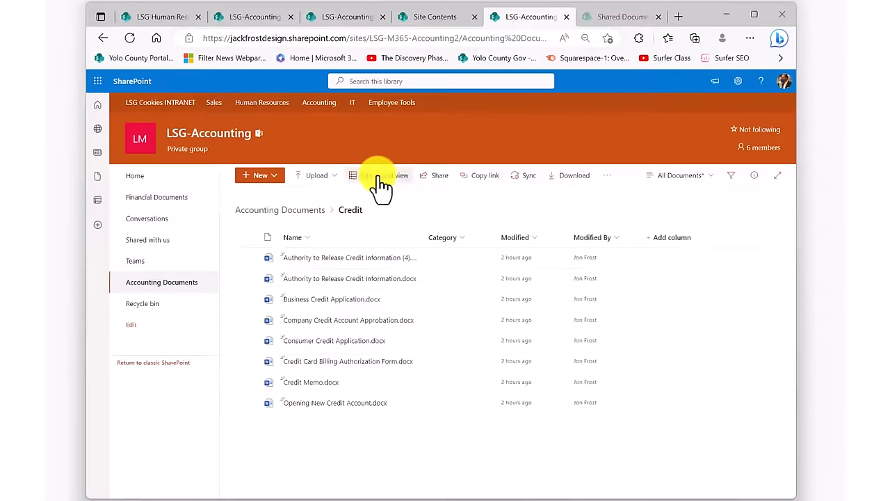
In grid view, fill Credit categories down and give Accounts Receivable the Forms category.
{"action": "left_click", "coordinate": [353, 175]}
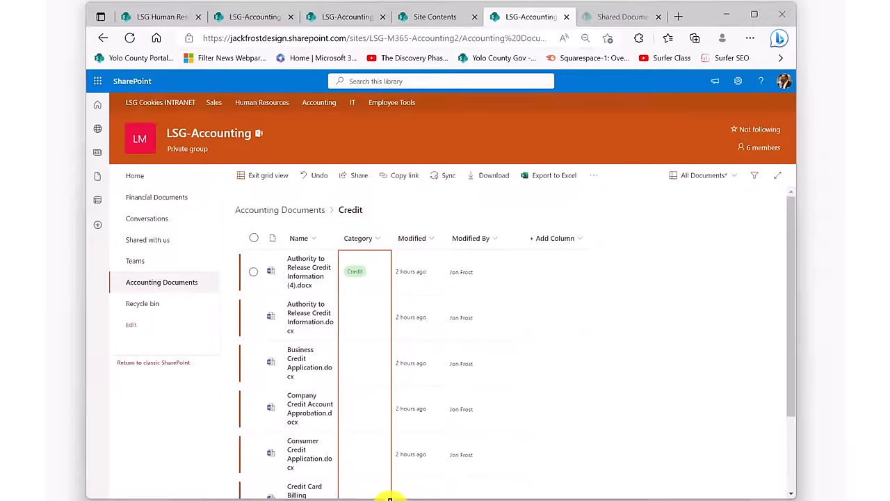
{"action": "left_click", "coordinate": [261, 174]}
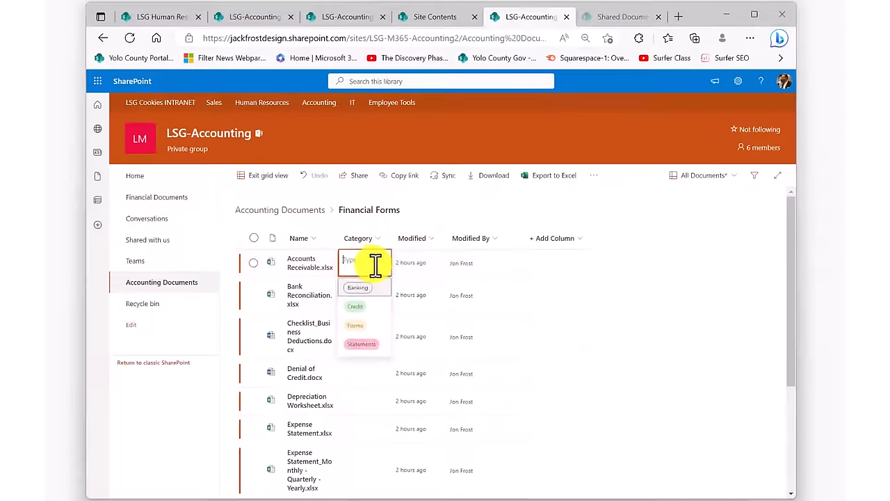
{"action": "left_click", "coordinate": [355, 325]}
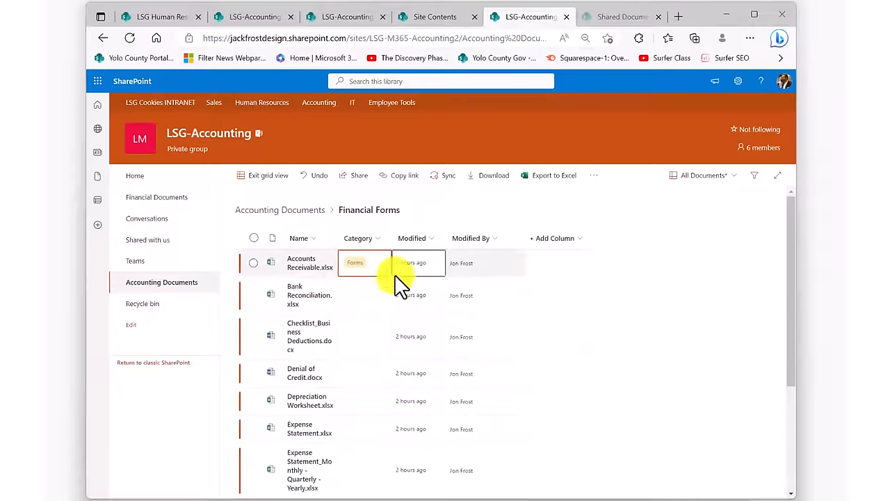
{"action": "scroll", "scroll_direction": "down", "scroll_amount": 3}
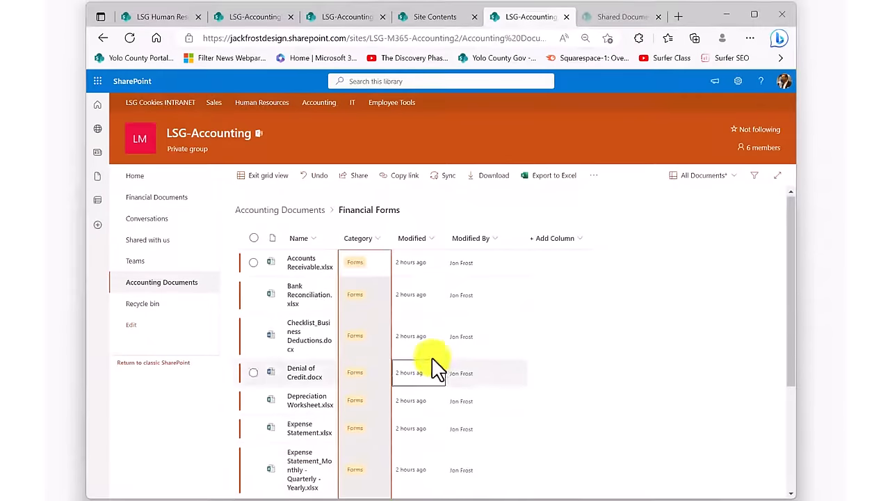
{"action": "left_click", "coordinate": [263, 175]}
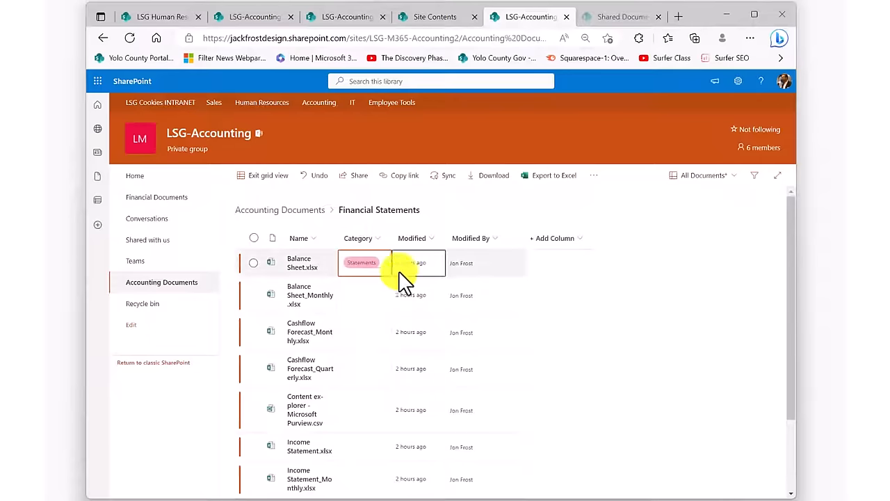
{"action": "scroll", "scroll_direction": "down", "scroll_amount": 3}
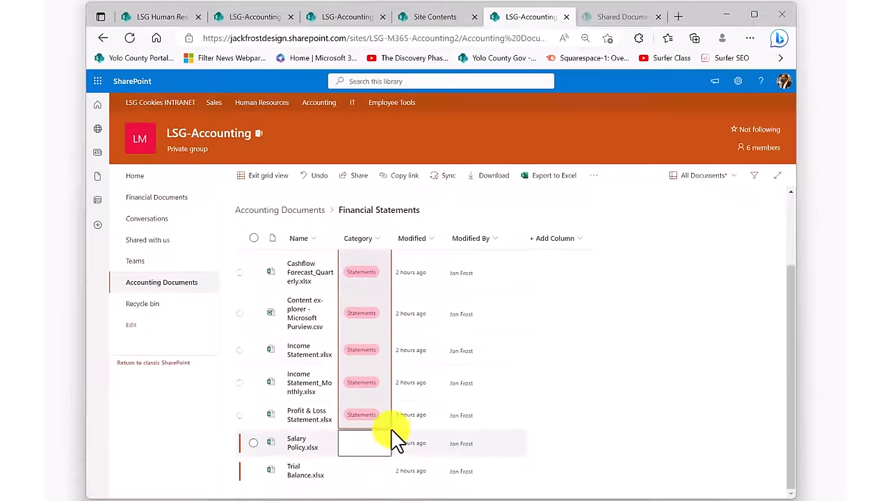
{"action": "scroll", "scroll_direction": "up", "scroll_amount": 3}
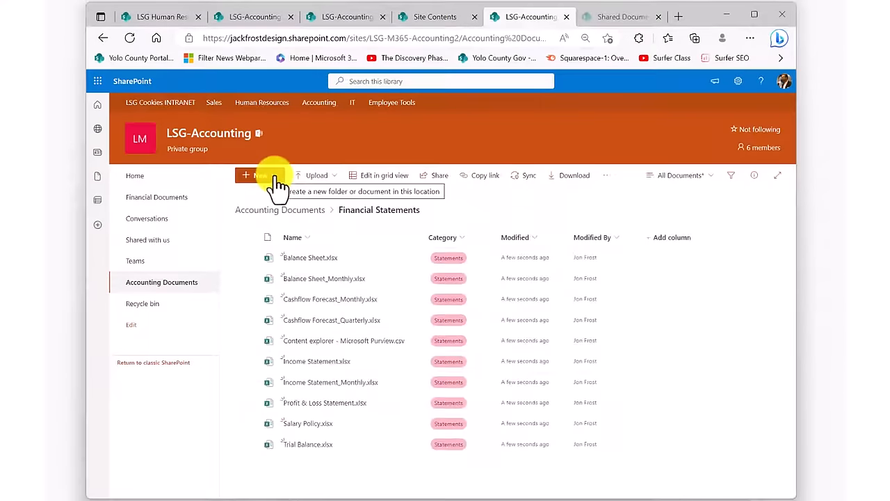
Return to the Accounting Documents root, check the Financial Forms folder, and come back.
{"action": "left_click", "coordinate": [280, 209]}
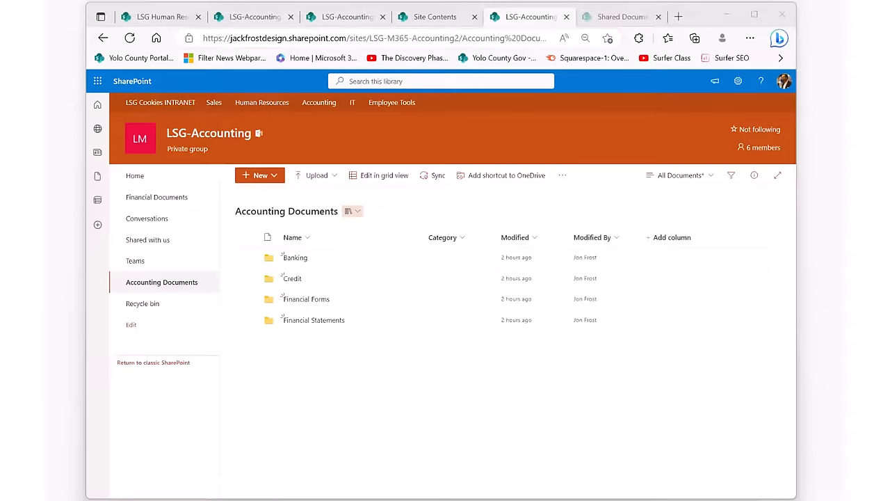
{"action": "mouse_move", "coordinate": [299, 309]}
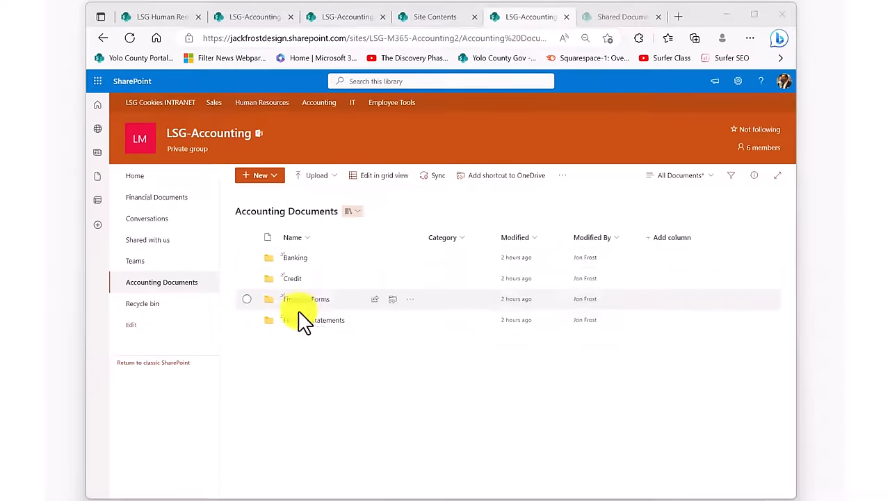
{"action": "double_click", "coordinate": [310, 299]}
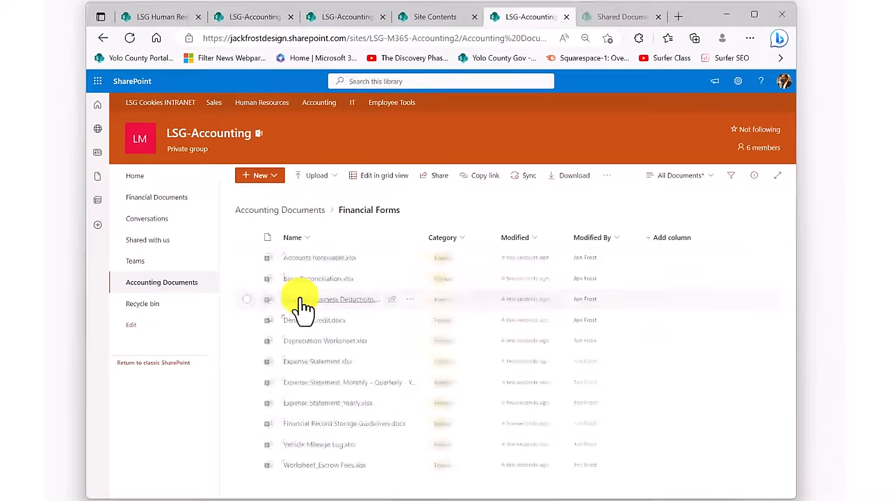
{"action": "left_click", "coordinate": [279, 210]}
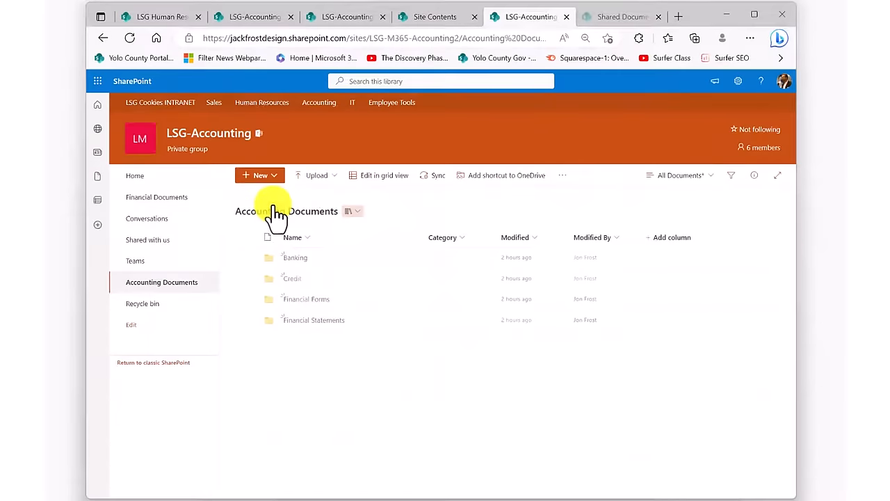
{"action": "mouse_move", "coordinate": [308, 347]}
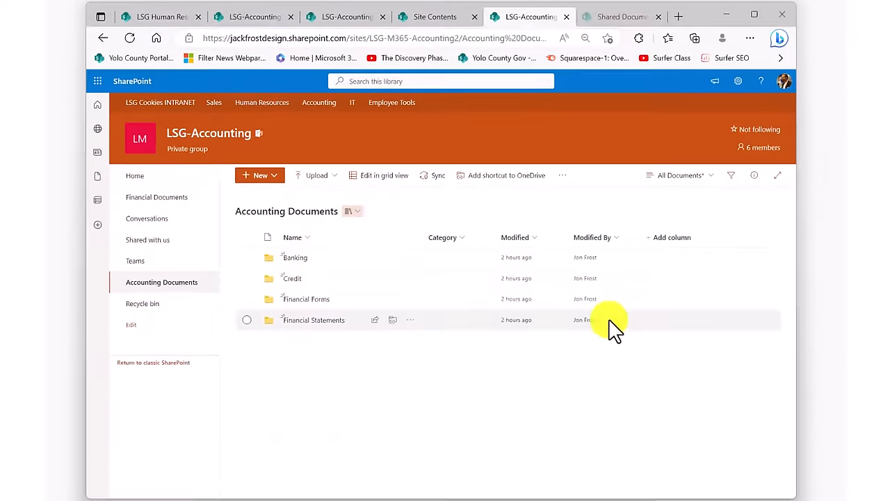
{"action": "mouse_move", "coordinate": [686, 177]}
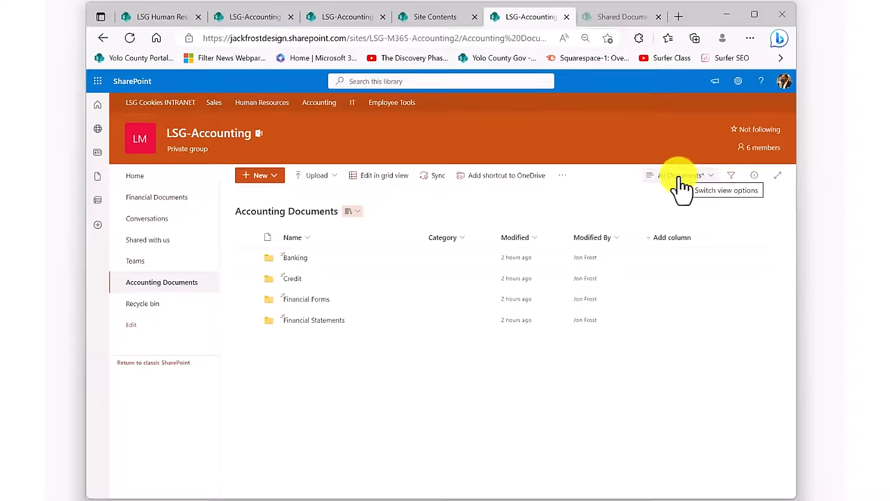
{"action": "mouse_move", "coordinate": [684, 198]}
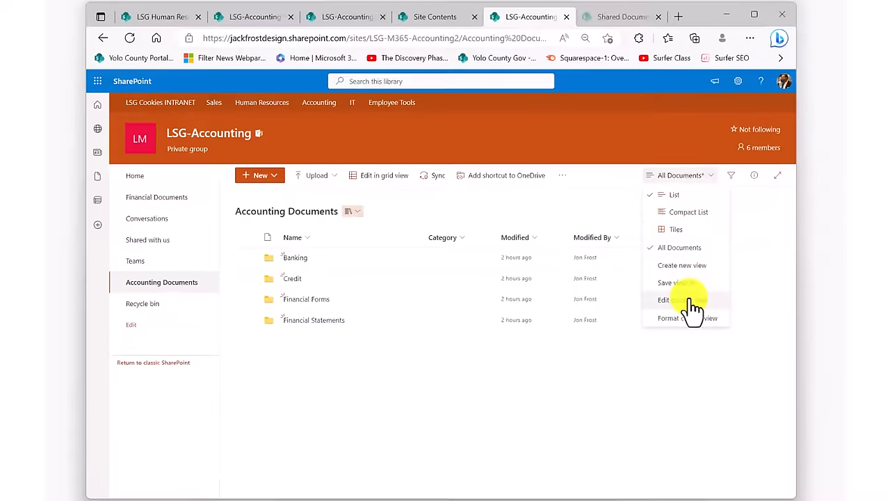
Edit the current Accounting Documents view so files show directly without folders.
{"action": "left_click", "coordinate": [663, 300]}
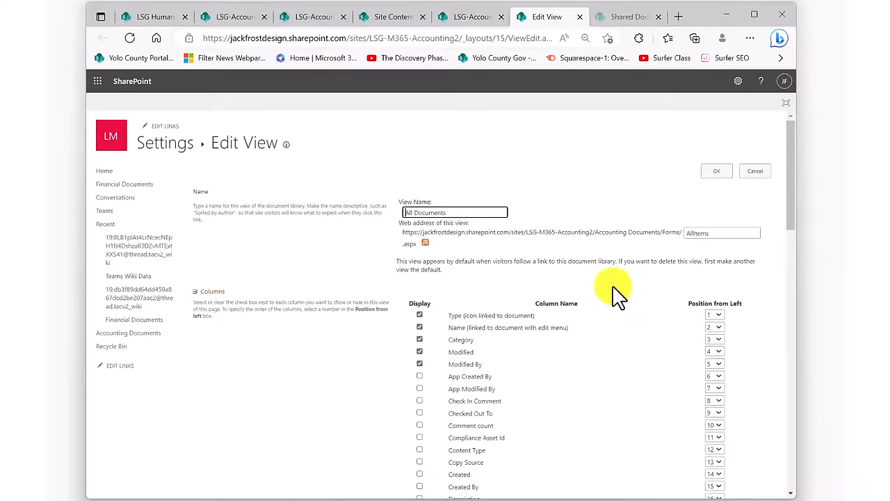
{"action": "scroll", "scroll_direction": "down", "scroll_amount": 3}
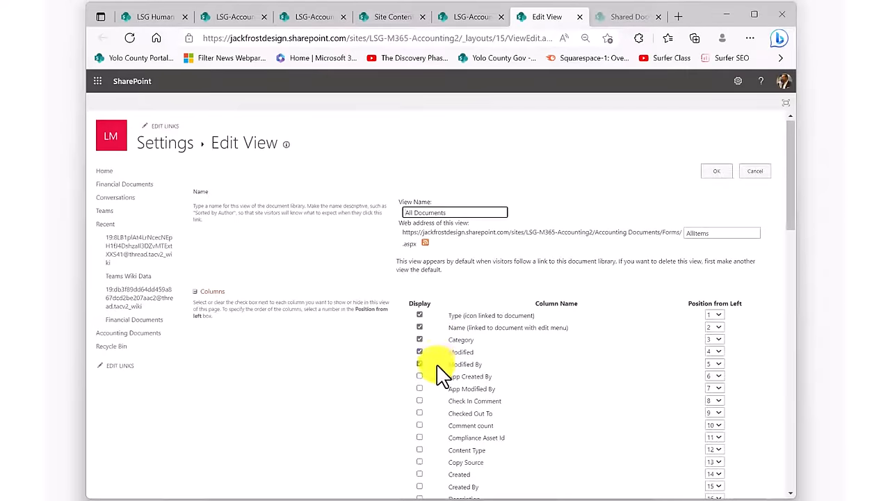
{"action": "left_click", "coordinate": [419, 364]}
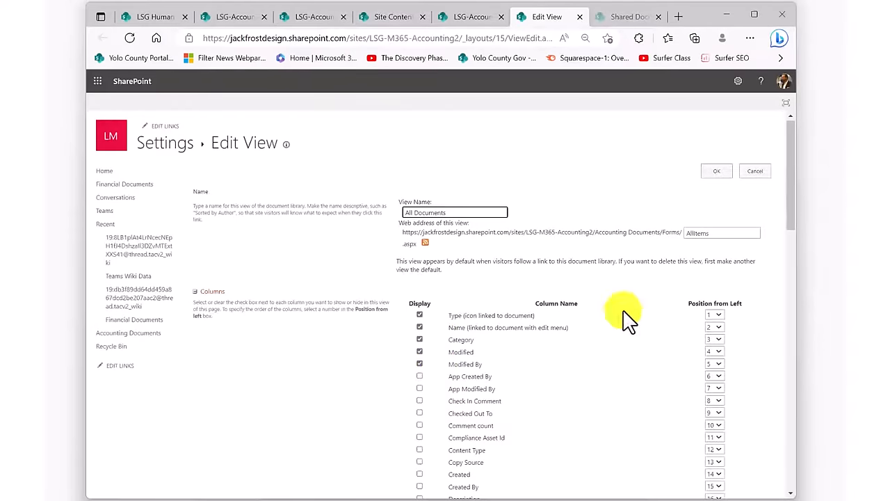
{"action": "scroll", "scroll_direction": "down", "scroll_amount": 3}
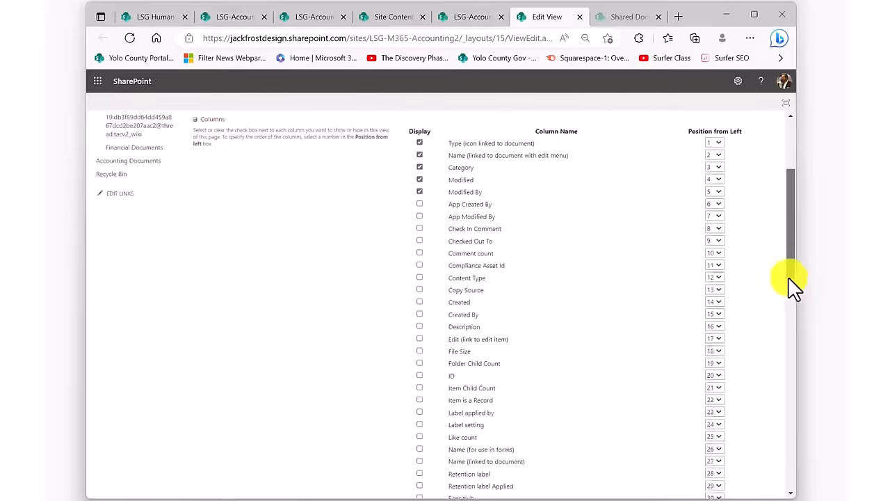
{"action": "scroll", "scroll_direction": "down", "scroll_amount": 3}
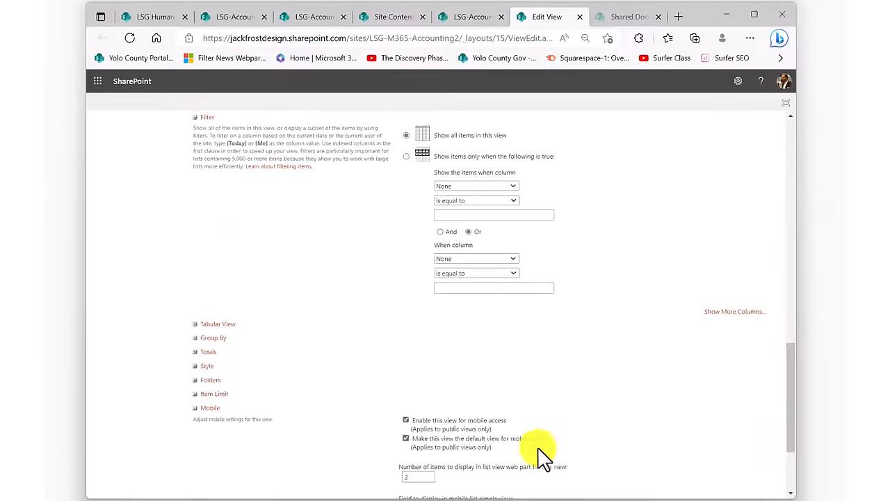
{"action": "left_click", "coordinate": [209, 380]}
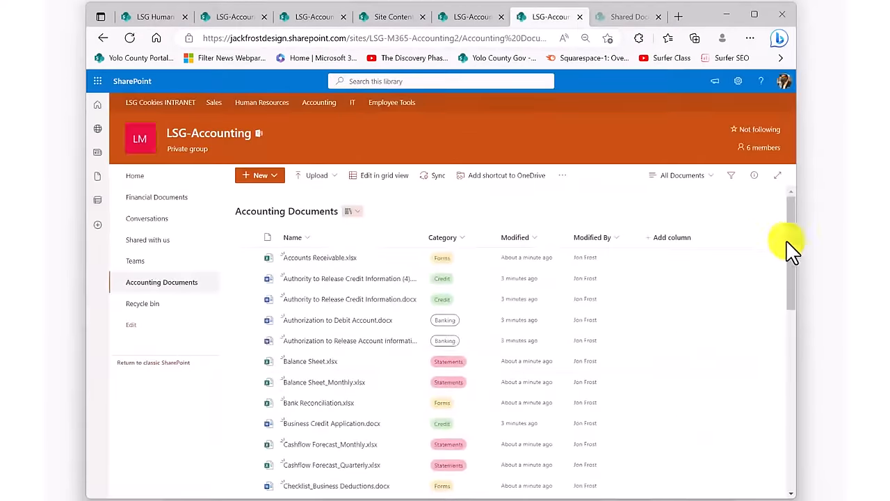
Sort documents by Category A to Z, then apply and clear a Forms filter.
{"action": "scroll", "scroll_direction": "down", "scroll_amount": 3}
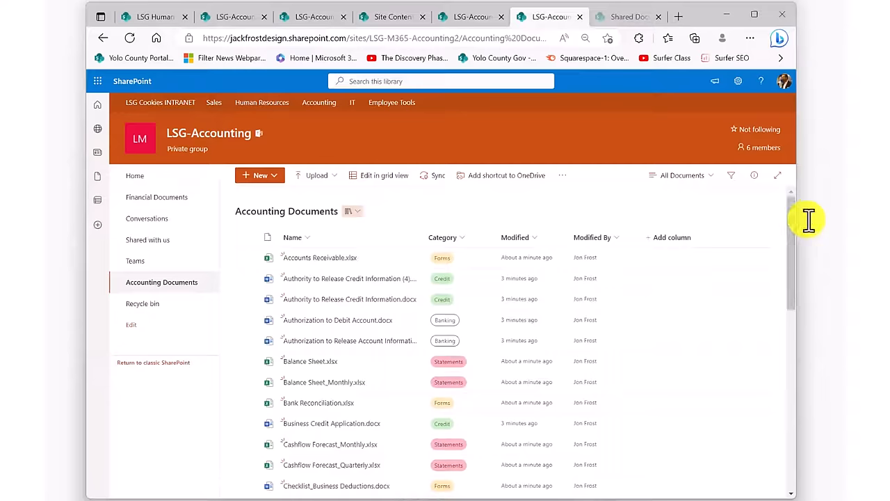
{"action": "mouse_move", "coordinate": [673, 302]}
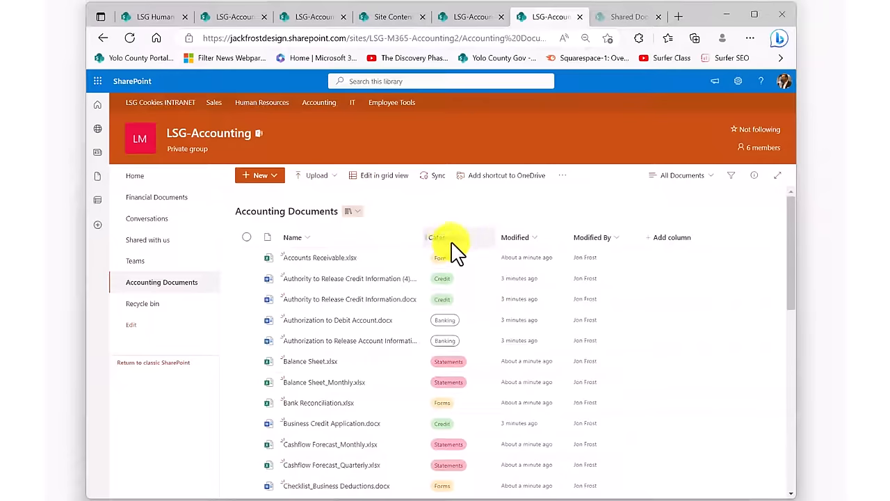
{"action": "left_click", "coordinate": [442, 237]}
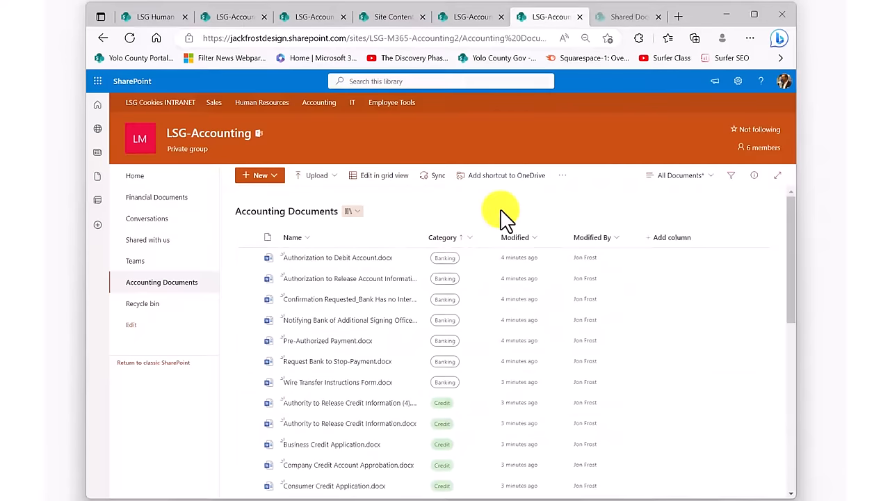
{"action": "scroll", "scroll_direction": "down", "scroll_amount": 3}
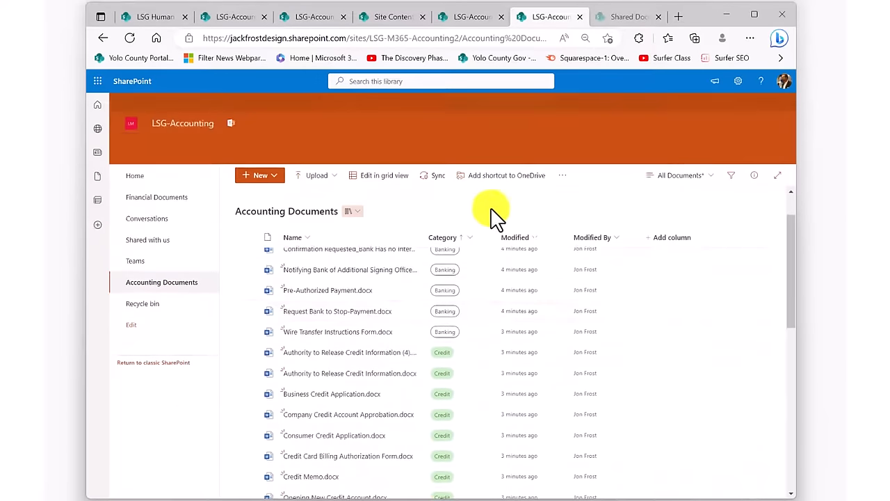
{"action": "left_click", "coordinate": [441, 237]}
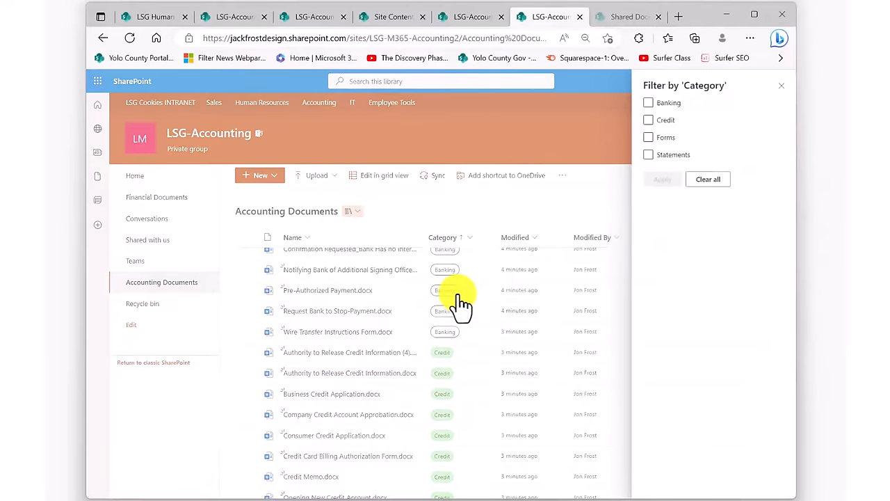
{"action": "left_click", "coordinate": [649, 137]}
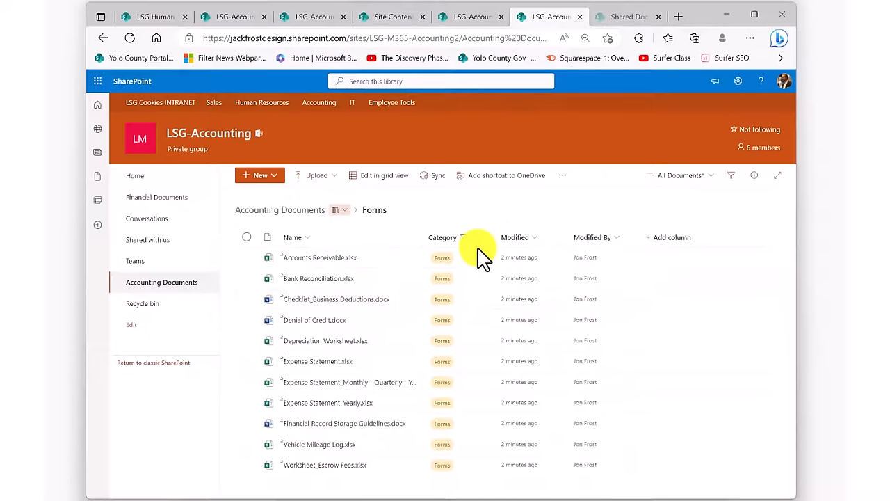
{"action": "left_click", "coordinate": [442, 237]}
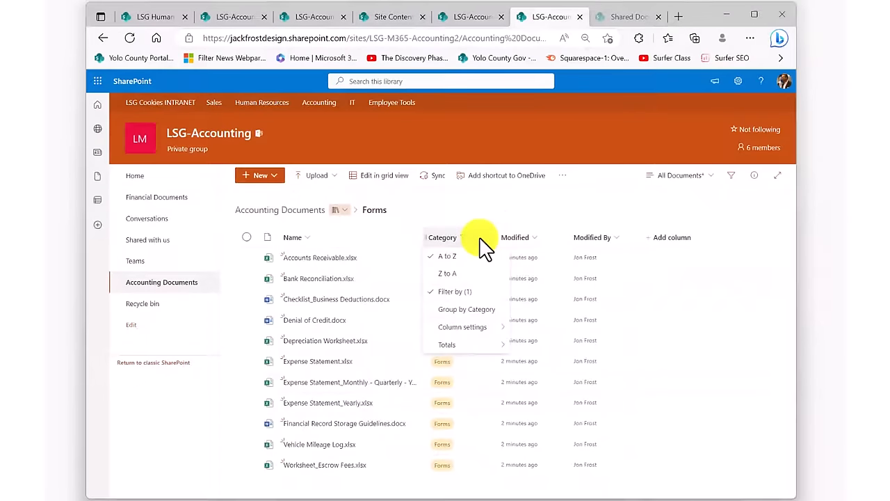
{"action": "left_click", "coordinate": [455, 291]}
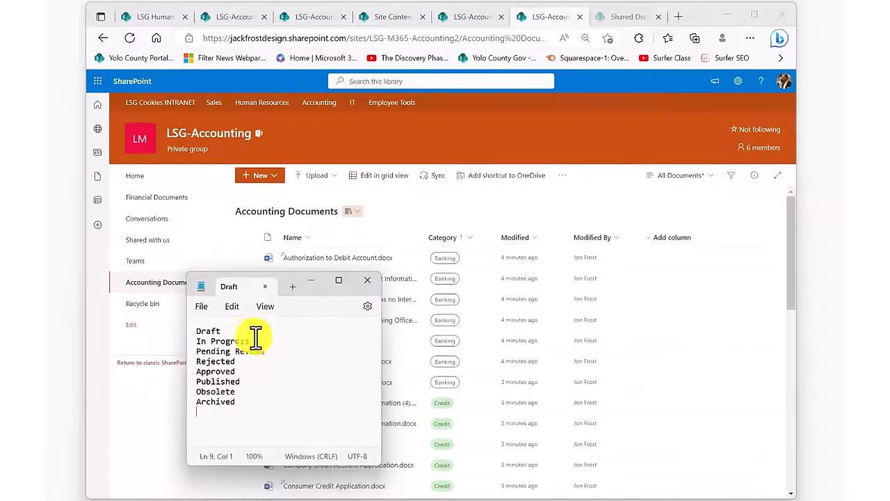
{"action": "mouse_move", "coordinate": [270, 358]}
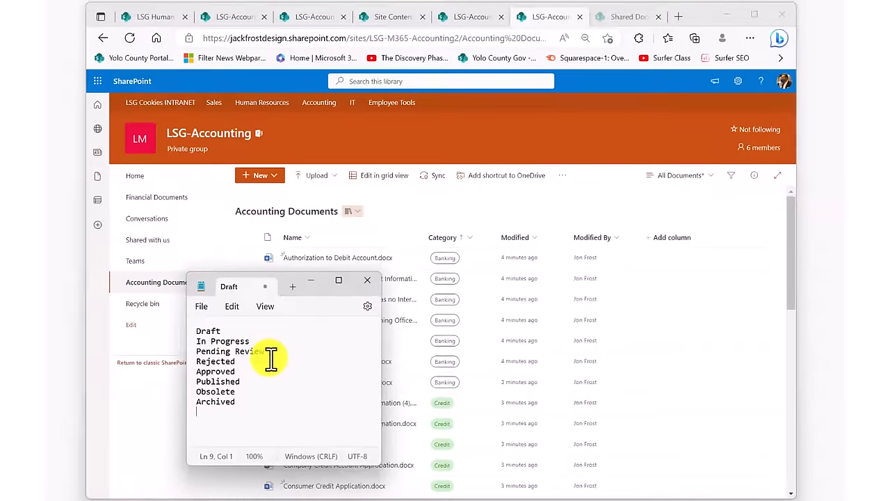
{"action": "mouse_move", "coordinate": [254, 389]}
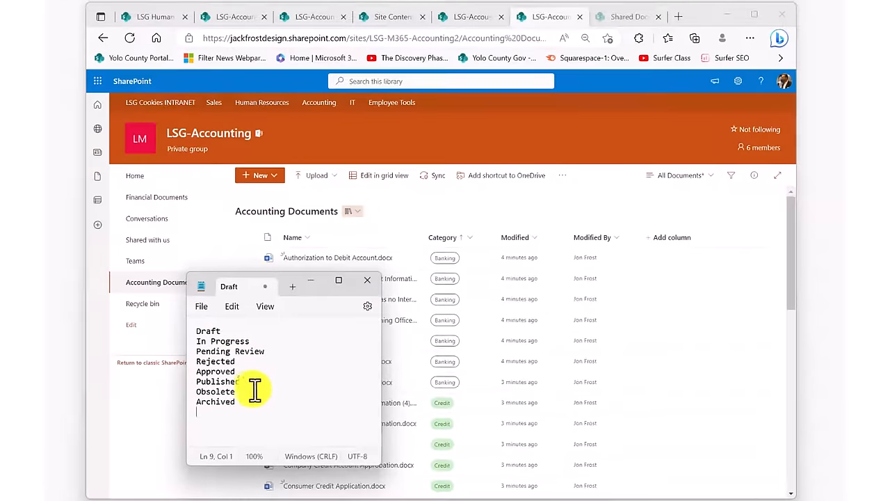
{"action": "mouse_move", "coordinate": [280, 261]}
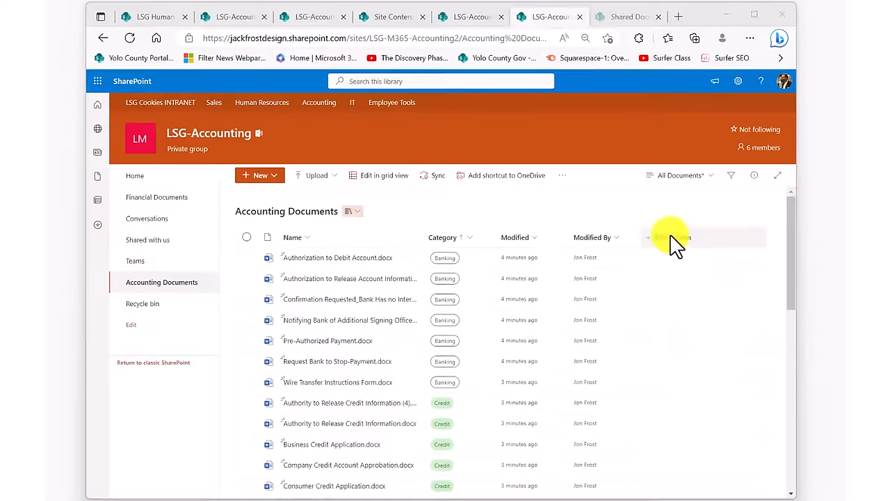
Create a choice column named Status with choices from Draft to Archived.
{"action": "left_click", "coordinate": [670, 237]}
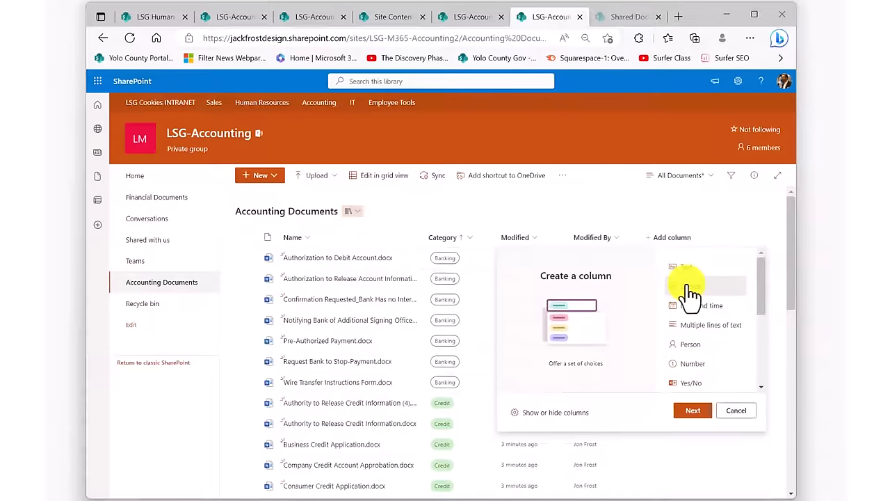
{"action": "left_click", "coordinate": [686, 278]}
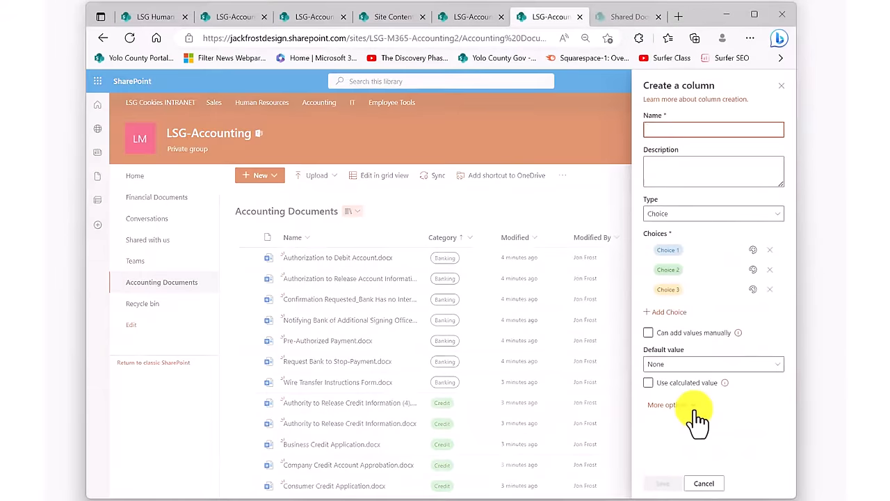
{"action": "type", "text": "Status"}
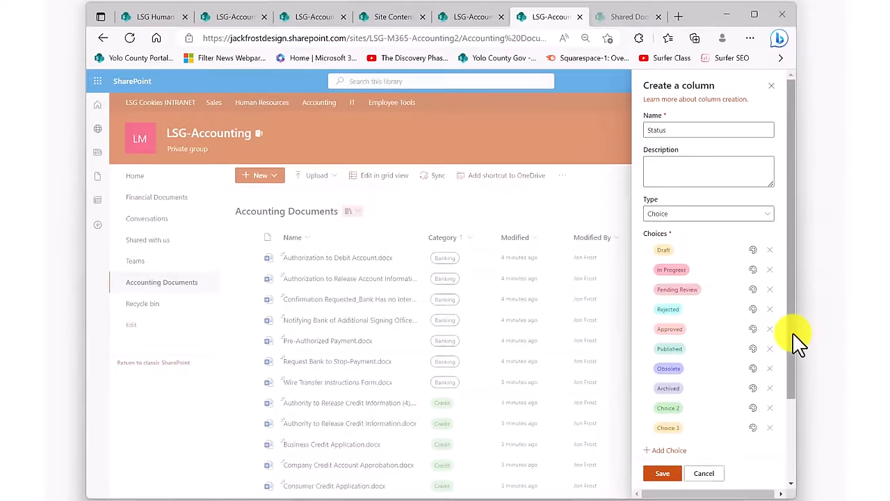
{"action": "scroll", "scroll_direction": "down", "scroll_amount": 3}
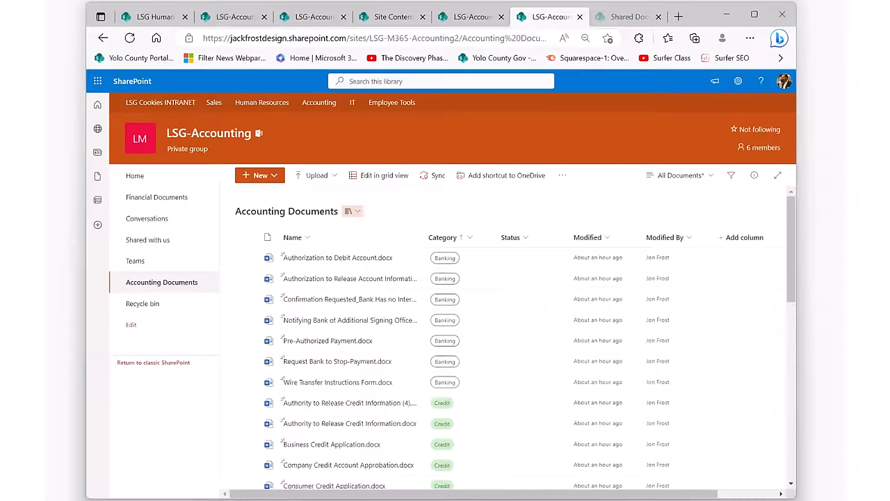
{"action": "left_click", "coordinate": [378, 174]}
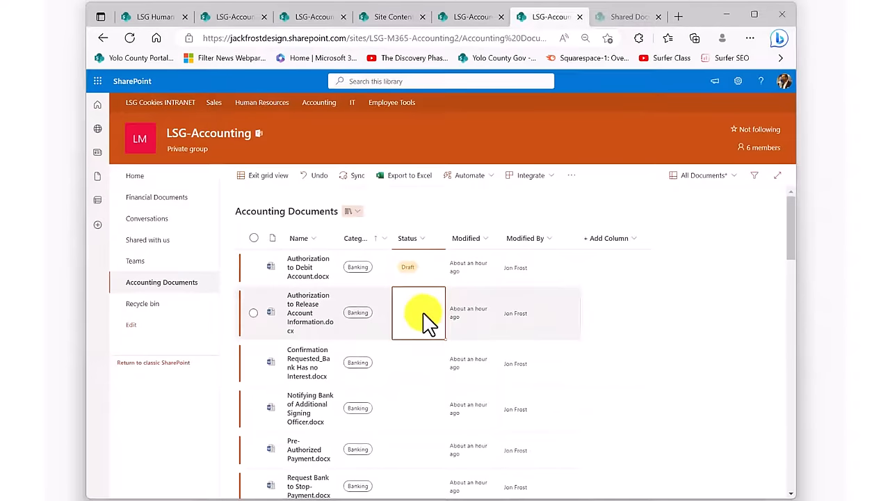
Pick Status values for documents like Request Bank to Stop-Payment in grid view, then exit.
{"action": "left_click", "coordinate": [418, 361]}
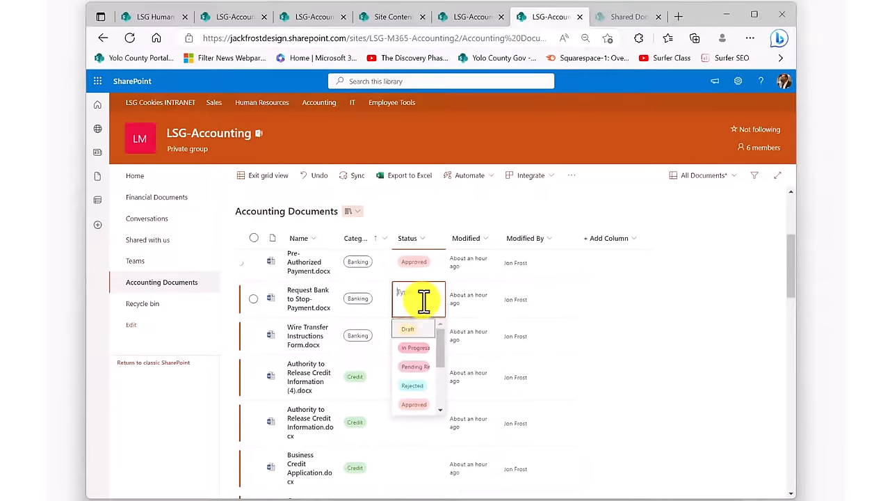
{"action": "left_click", "coordinate": [414, 367]}
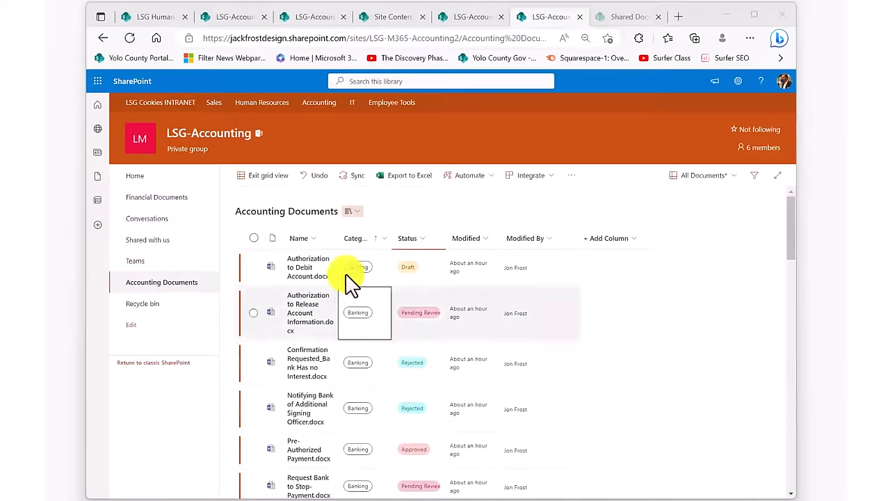
{"action": "left_click", "coordinate": [265, 175]}
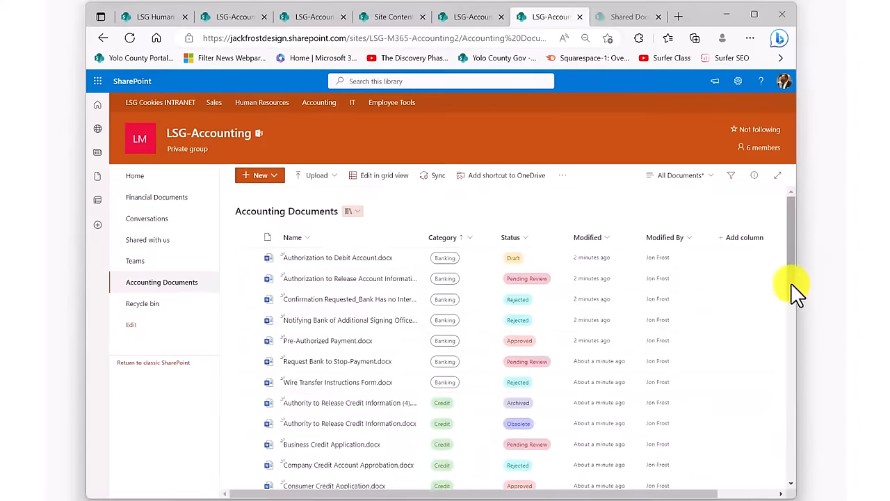
{"action": "mouse_move", "coordinate": [799, 275]}
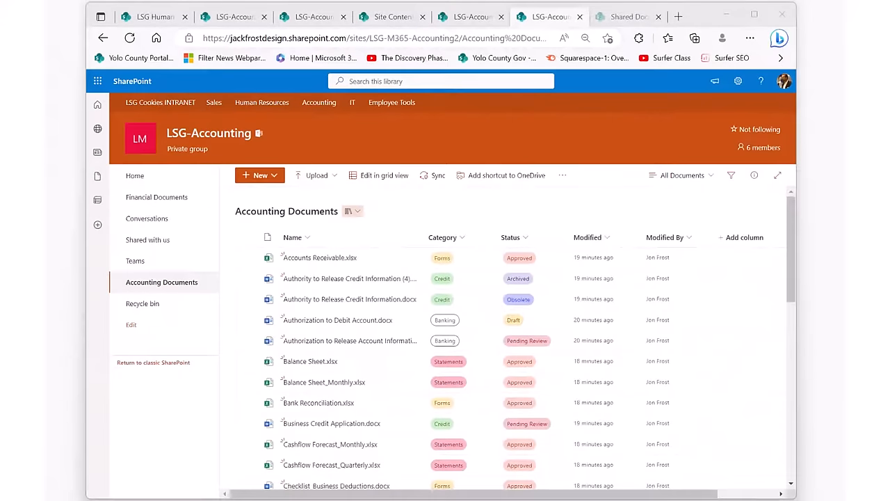
Save the Obsolete-filtered documents as the view 'Should be archived', then return to All Documents.
{"action": "left_click", "coordinate": [511, 237]}
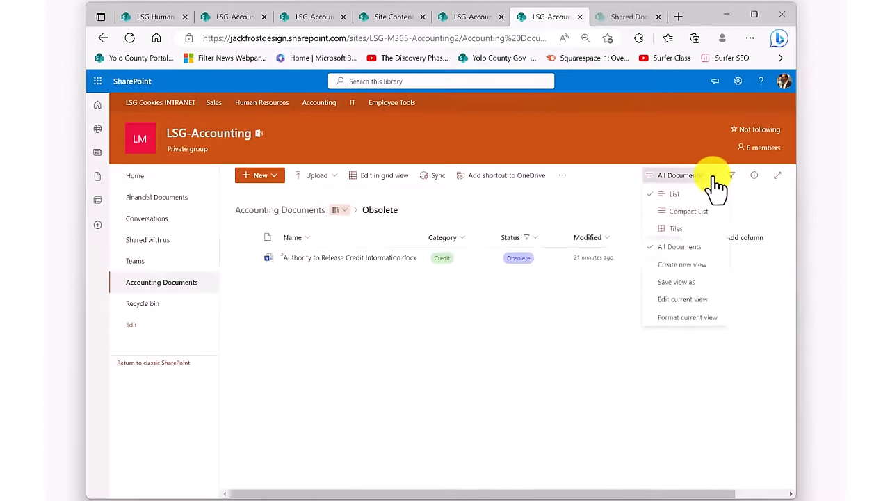
{"action": "left_click", "coordinate": [677, 282]}
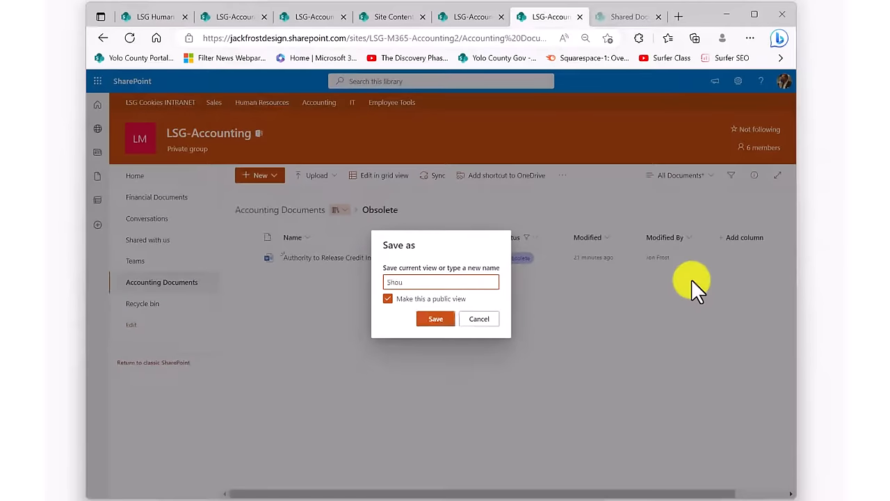
{"action": "type", "text": "Should be archived"}
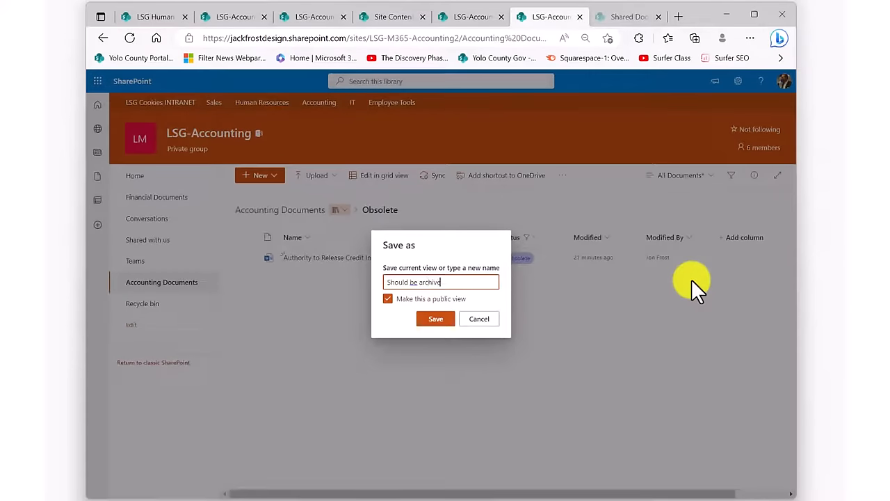
{"action": "left_click", "coordinate": [436, 318]}
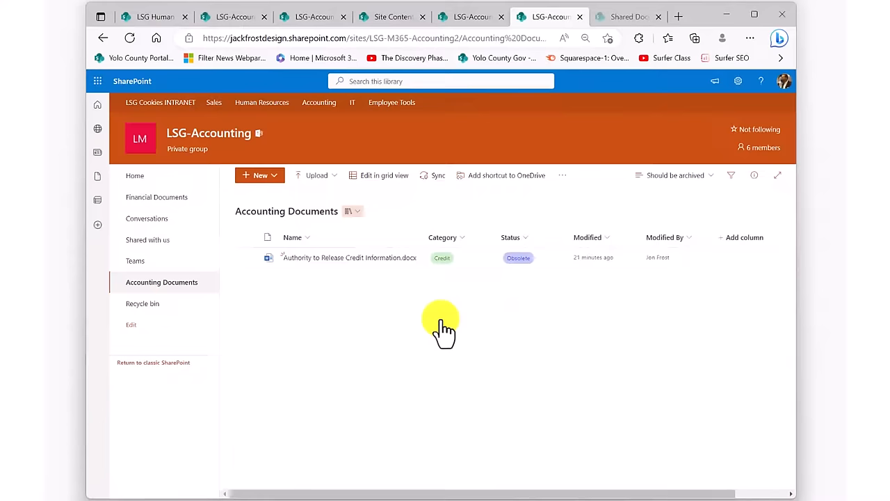
{"action": "left_click", "coordinate": [683, 175]}
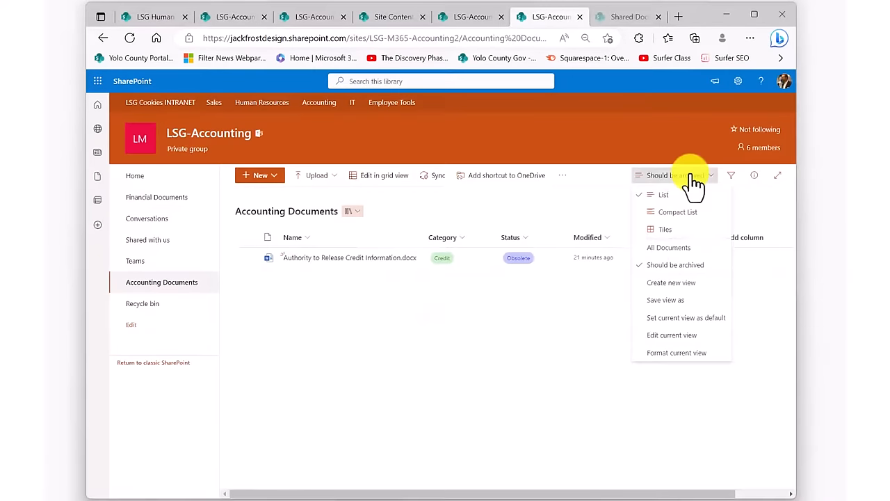
{"action": "left_click", "coordinate": [669, 247]}
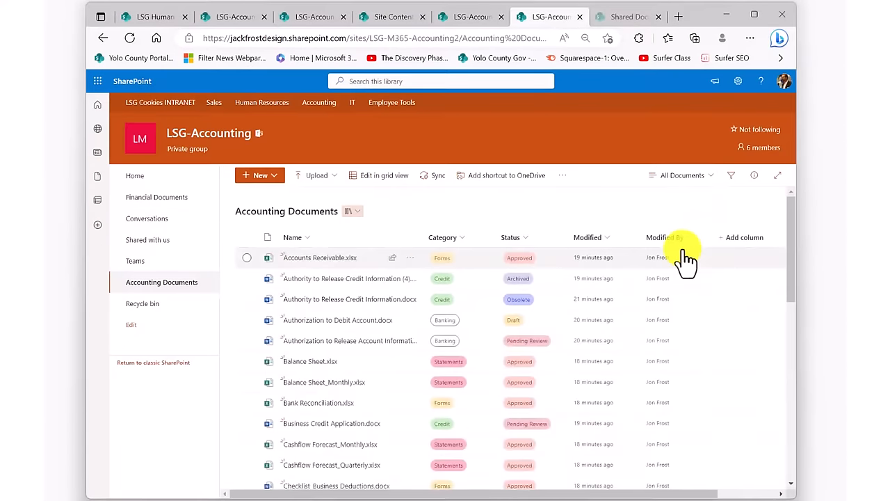
{"action": "mouse_move", "coordinate": [525, 240]}
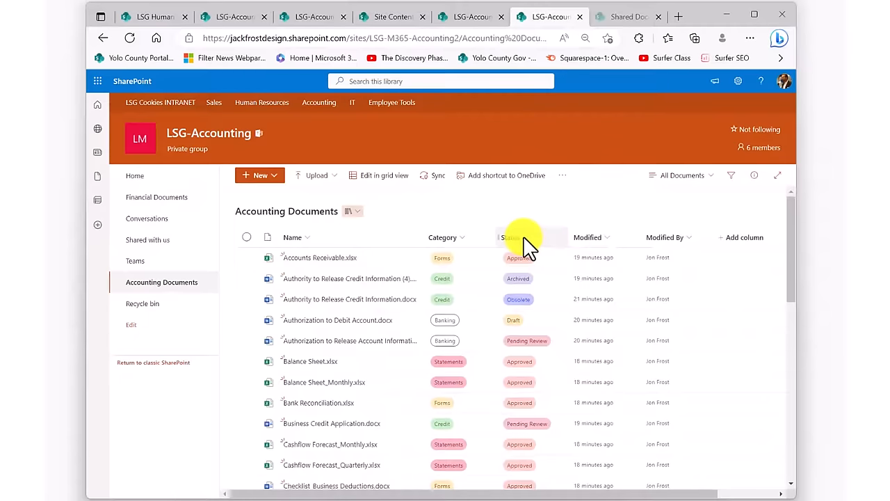
Save the Rejected-filtered documents as the view 'Should be Reviewed', then return home.
{"action": "left_click", "coordinate": [510, 237]}
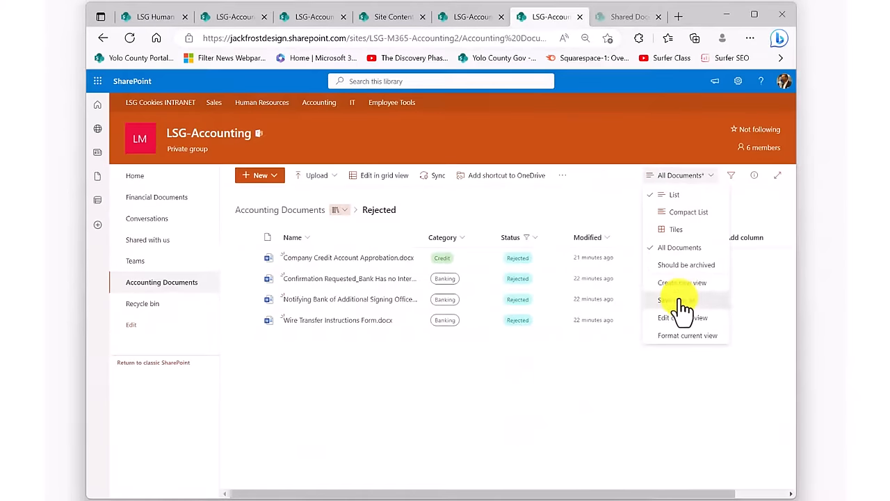
{"action": "left_click", "coordinate": [670, 300]}
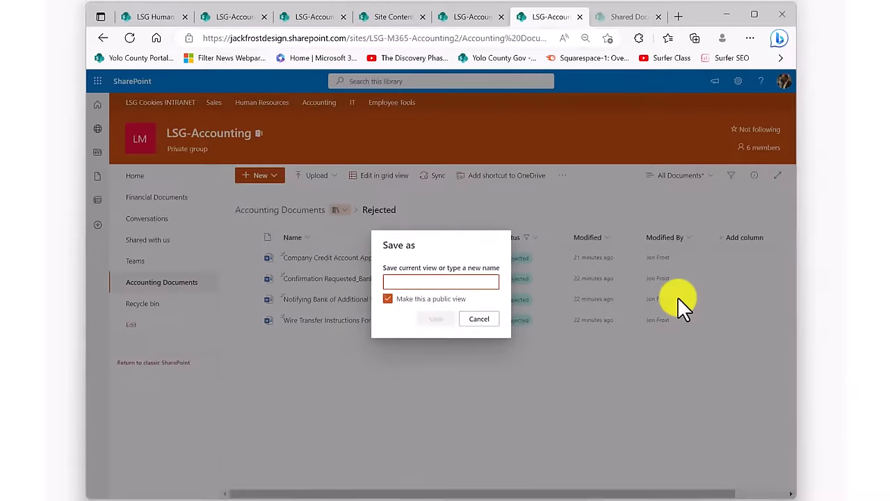
{"action": "type", "text": "Should"}
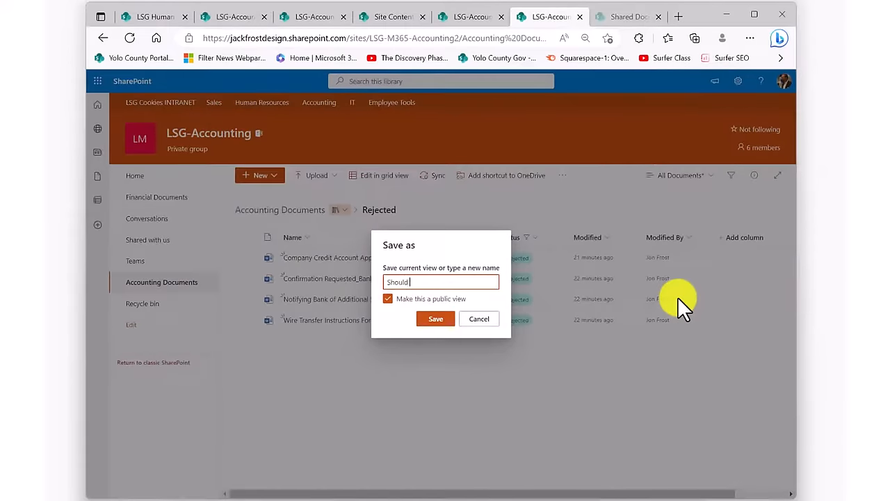
{"action": "type", "text": "be Rej"}
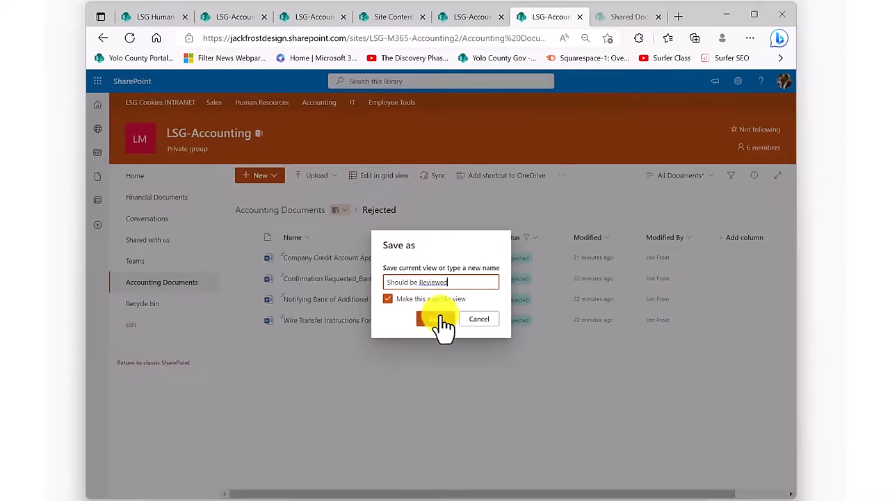
{"action": "left_click", "coordinate": [429, 319]}
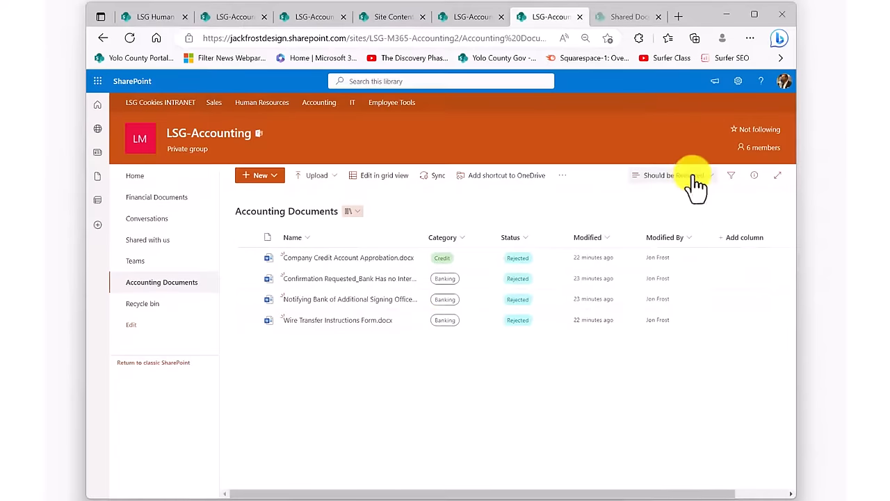
{"action": "left_click", "coordinate": [692, 175]}
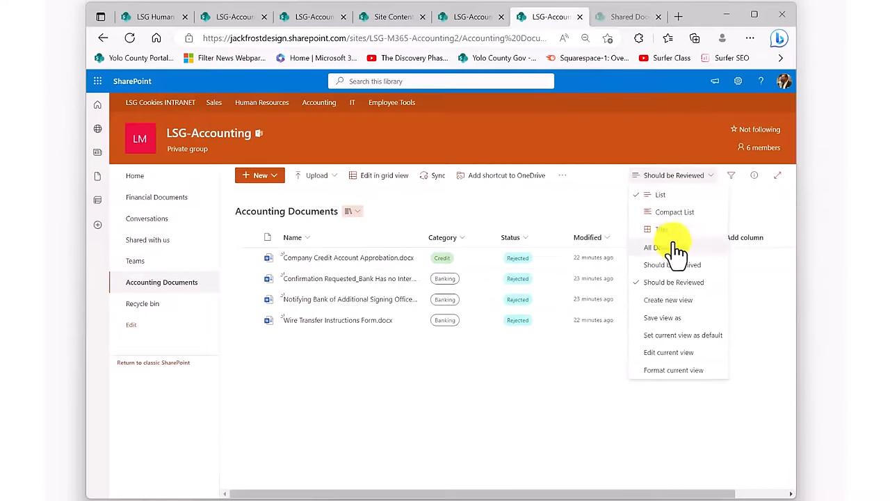
{"action": "left_click", "coordinate": [654, 247]}
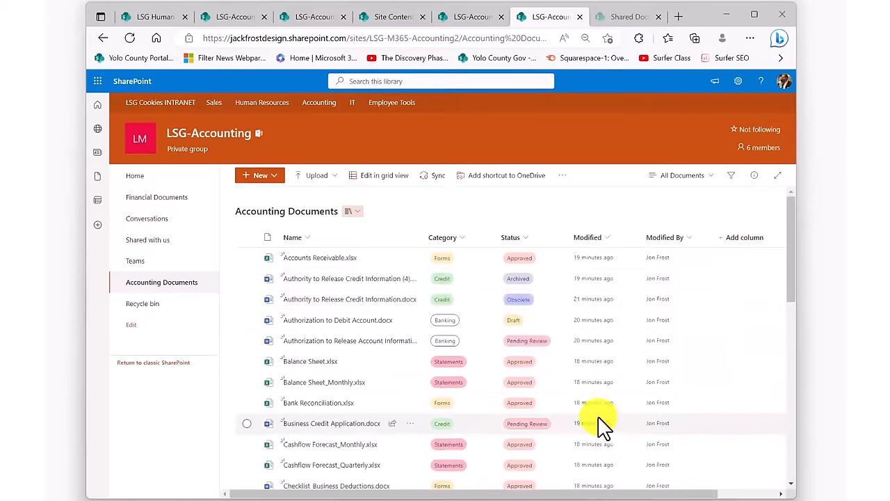
{"action": "mouse_move", "coordinate": [694, 198]}
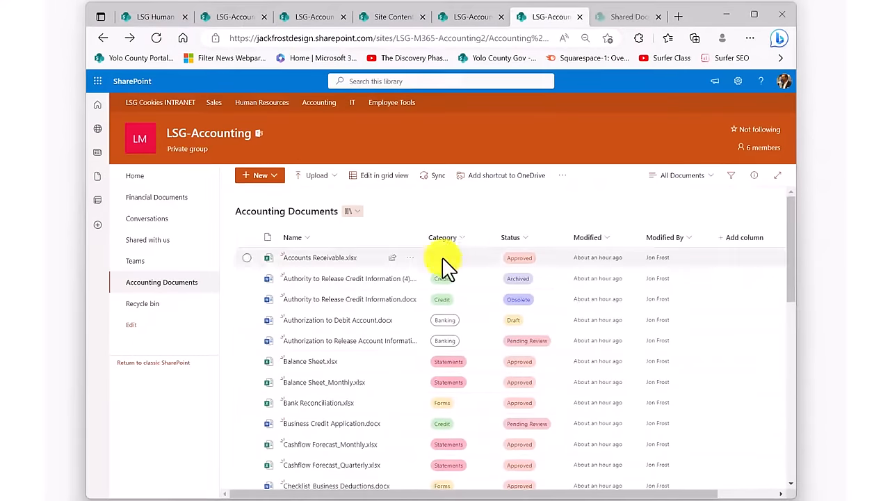
{"action": "left_click", "coordinate": [135, 175]}
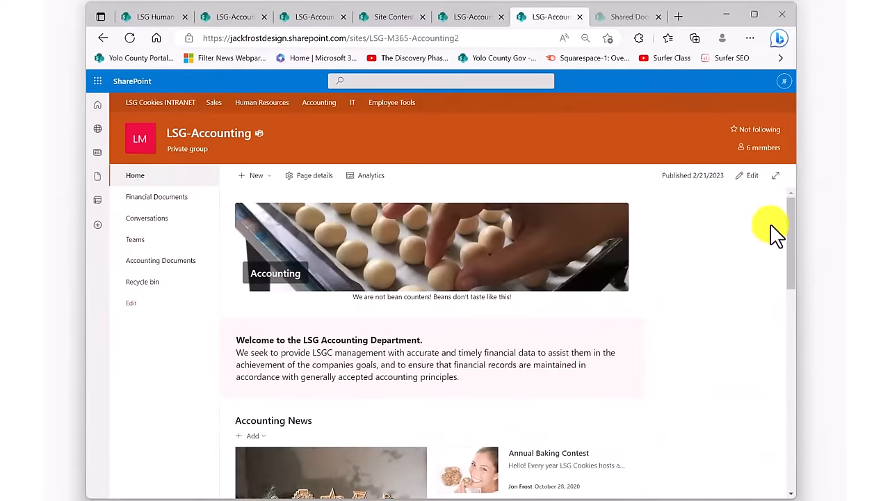
Scroll the LSG-Accounting home page and switch it into edit mode.
{"action": "scroll", "scroll_direction": "down", "scroll_amount": 3}
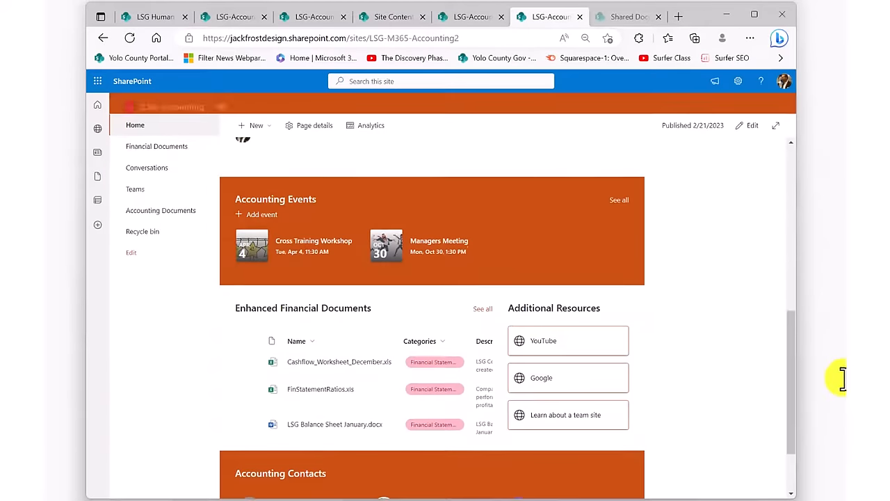
{"action": "left_click", "coordinate": [753, 125]}
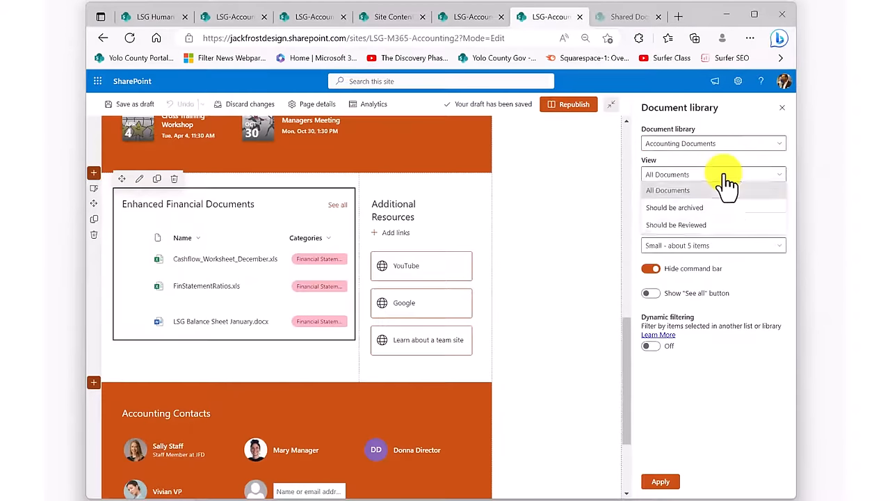
Apply the Should be Reviewed view, title it 'Please Review These Documents ASAP', and republish.
{"action": "left_click", "coordinate": [675, 225]}
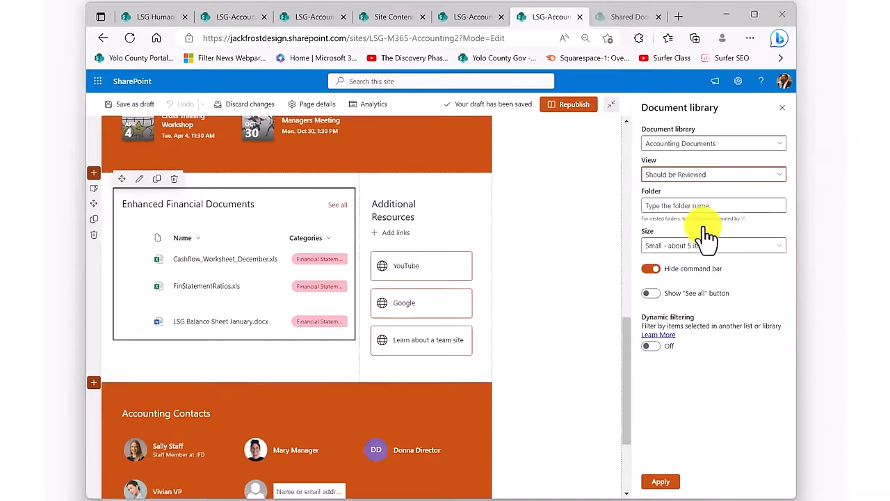
{"action": "left_click", "coordinate": [660, 481]}
{"action": "type", "text": "Please Review"}
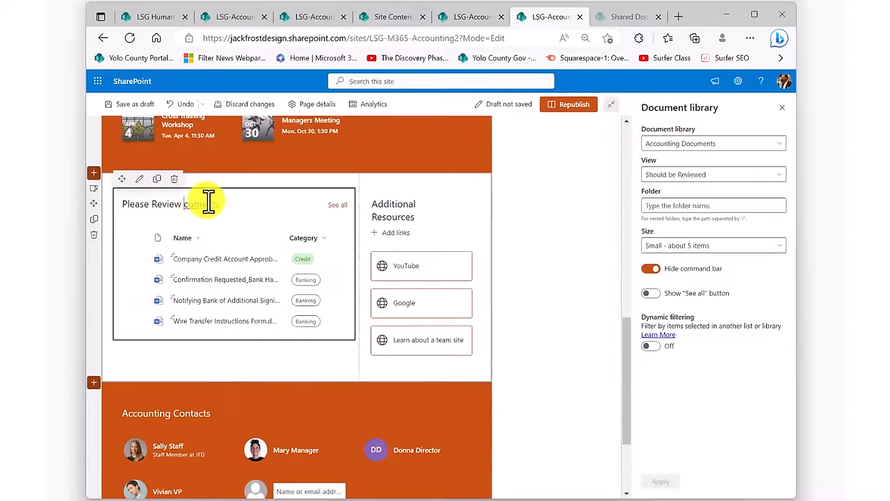
{"action": "type", "text": "These Documents"}
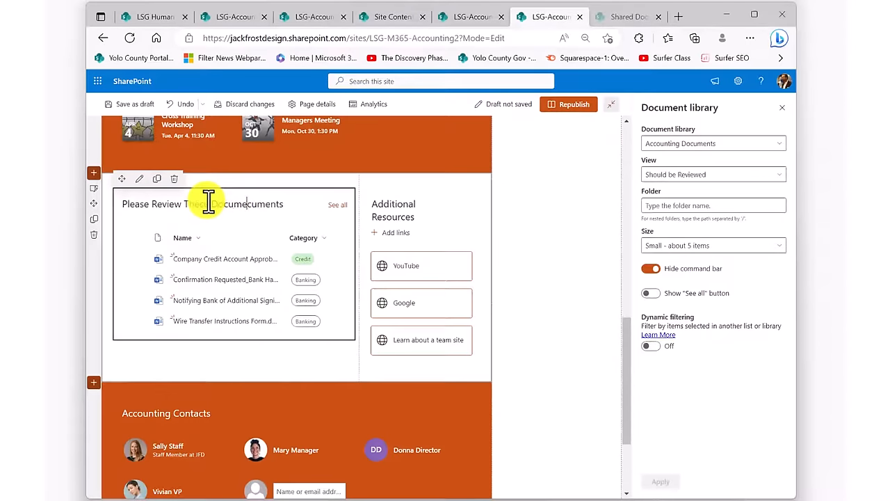
{"action": "type", "text": "ASAP"}
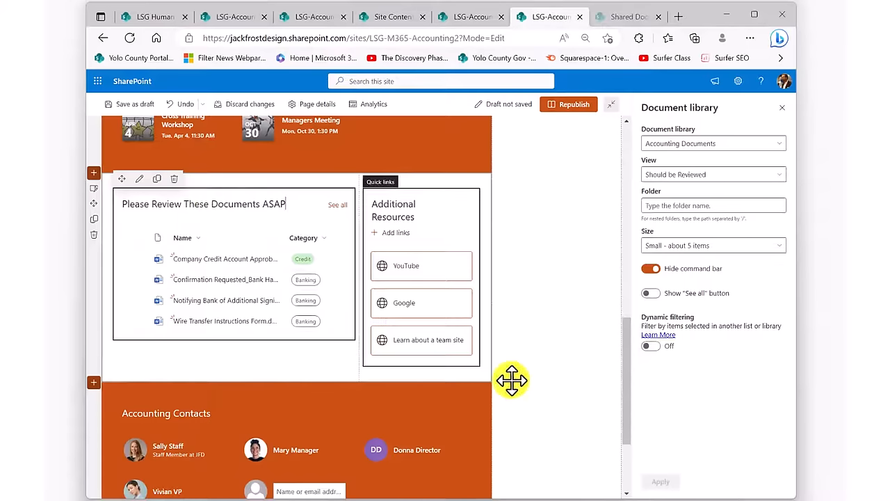
{"action": "left_click", "coordinate": [569, 103]}
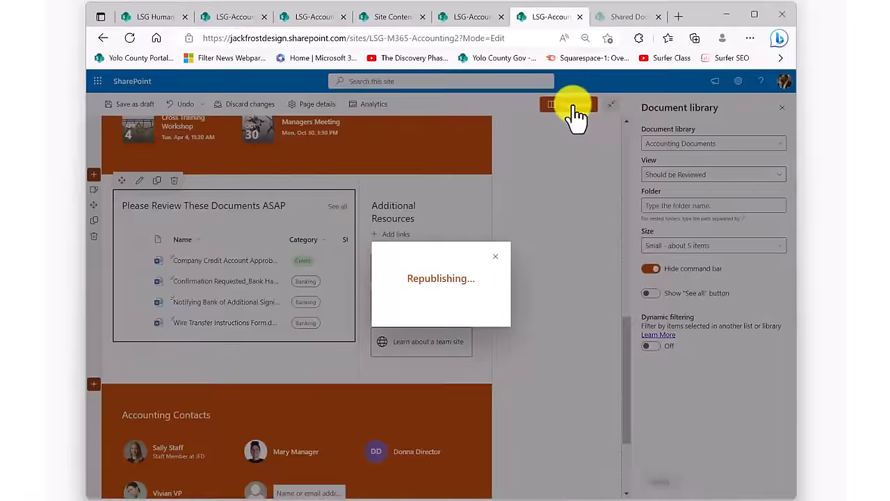
{"action": "left_click", "coordinate": [548, 105]}
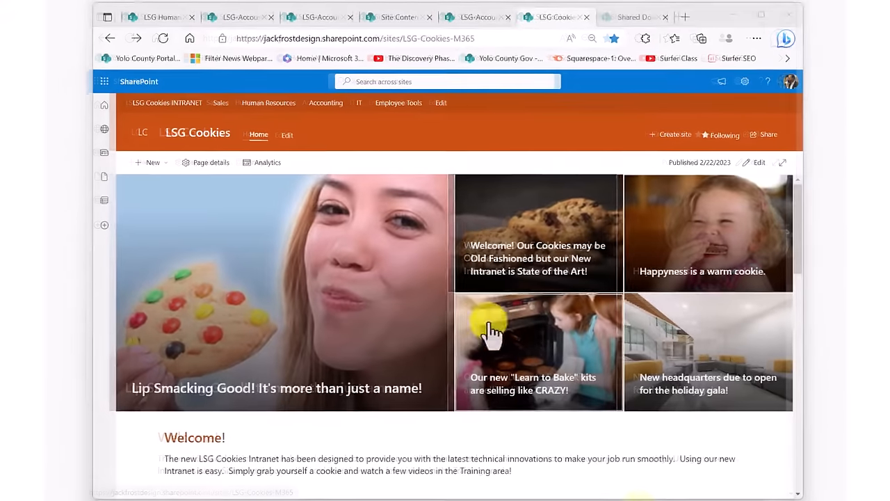
Search all sites for 'credit' and open the File type and Last modified filters.
{"action": "left_click", "coordinate": [449, 82]}
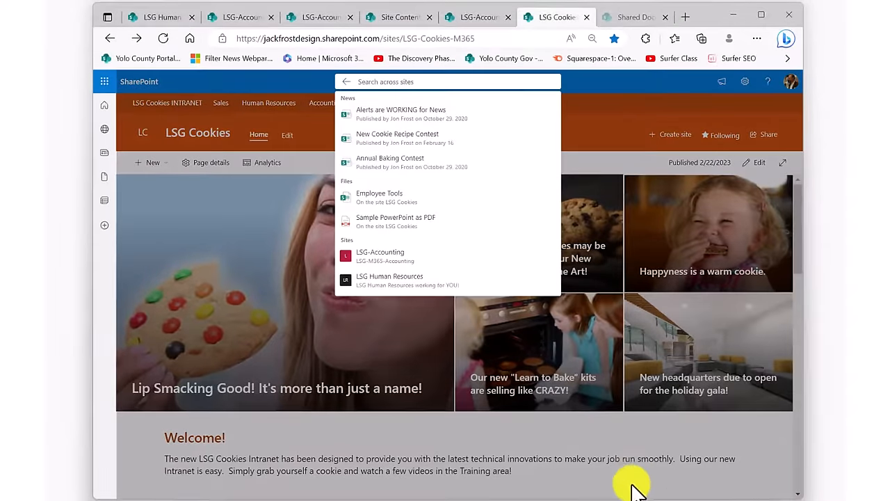
{"action": "type", "text": "credit"}
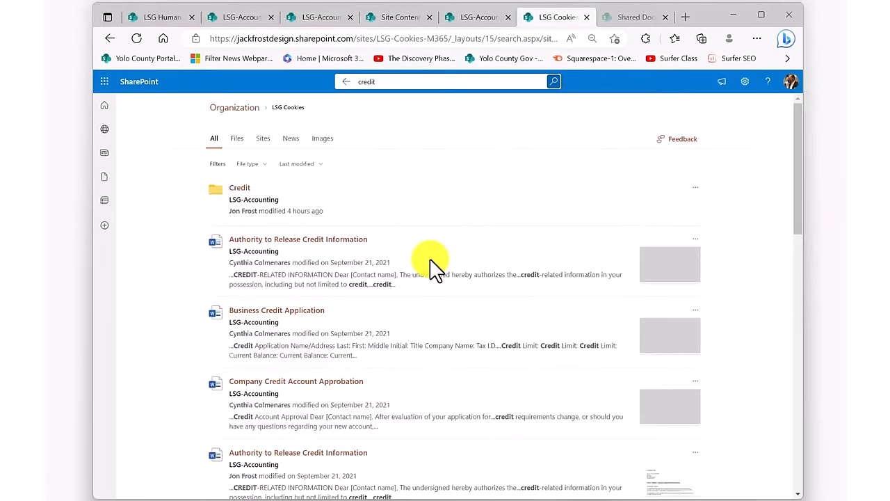
{"action": "scroll", "scroll_direction": "down", "scroll_amount": 3}
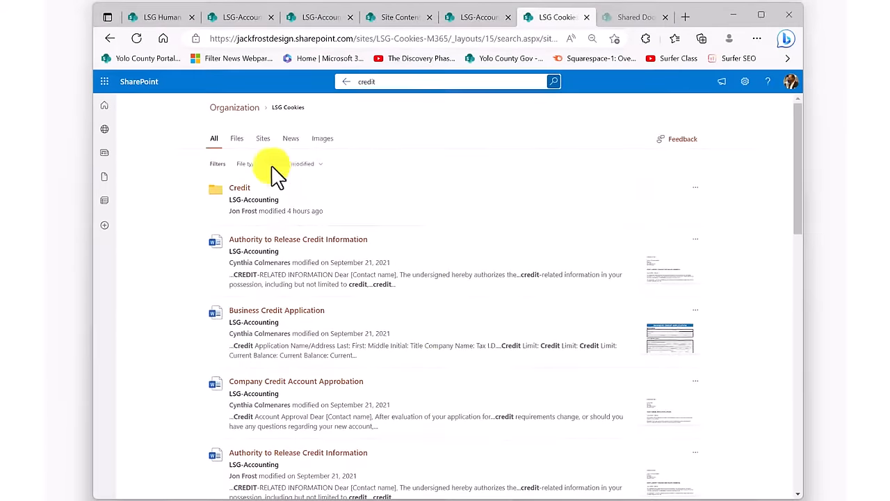
{"action": "left_click", "coordinate": [247, 164]}
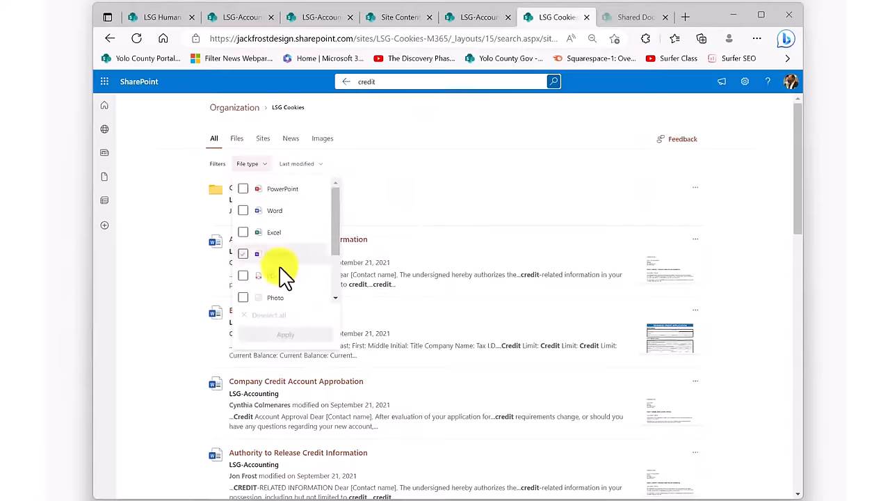
{"action": "left_click", "coordinate": [298, 163]}
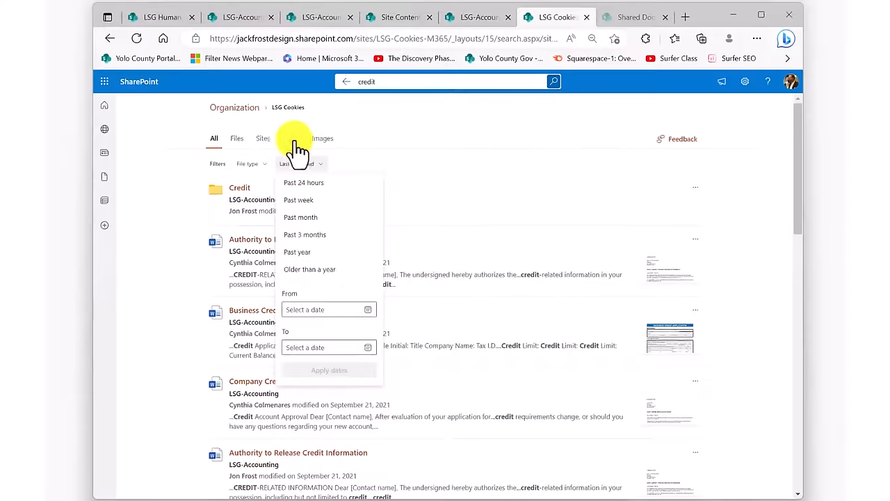
{"action": "mouse_move", "coordinate": [249, 146]}
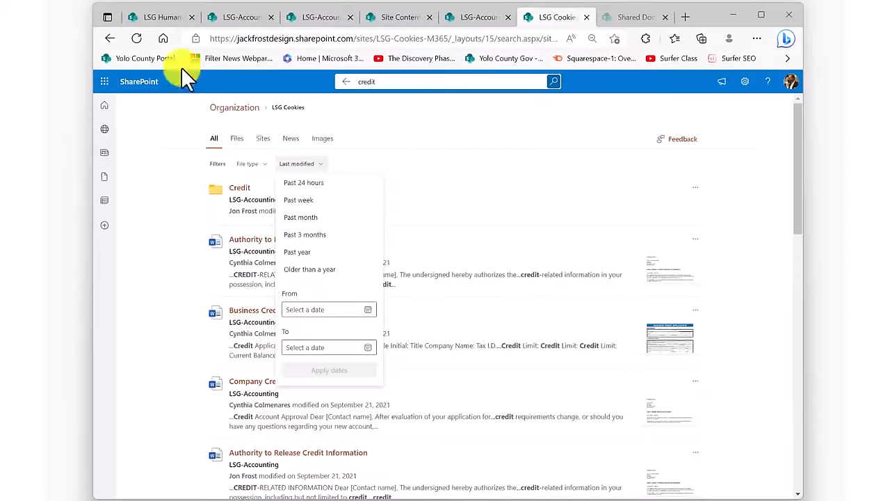
{"action": "left_click", "coordinate": [111, 39]}
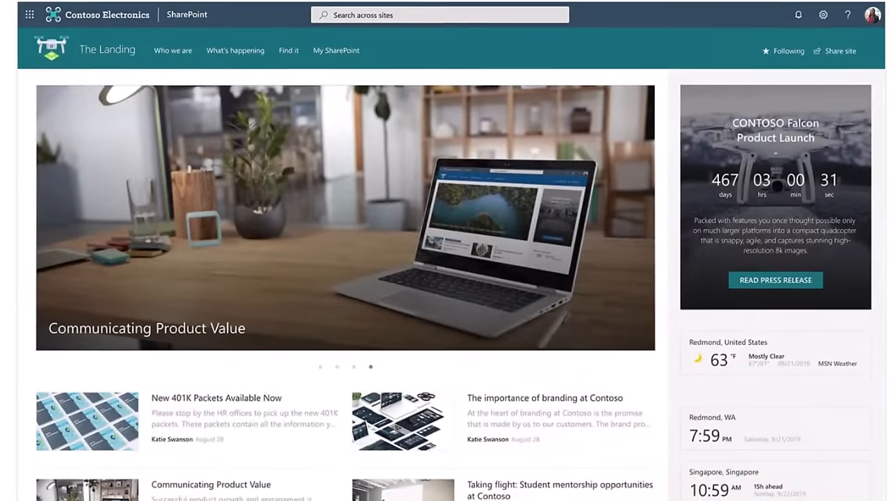
{"action": "scroll", "scroll_direction": "down", "scroll_amount": 3}
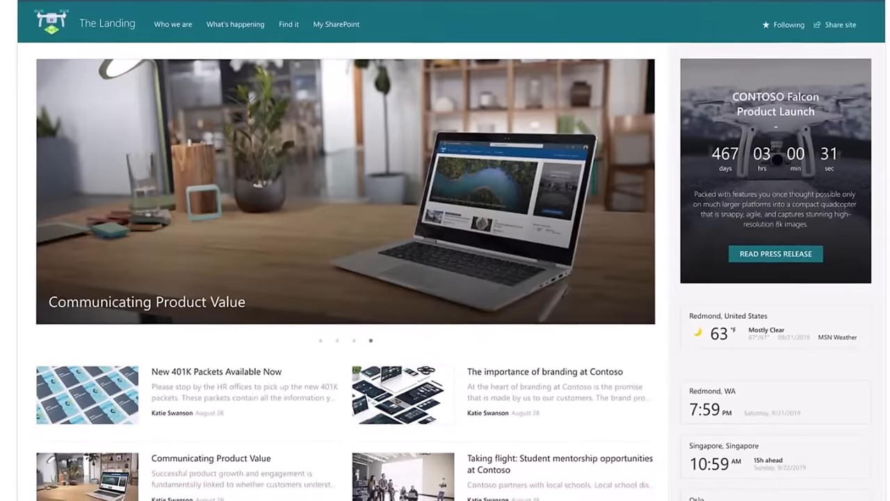
{"action": "scroll", "scroll_direction": "down", "scroll_amount": 3}
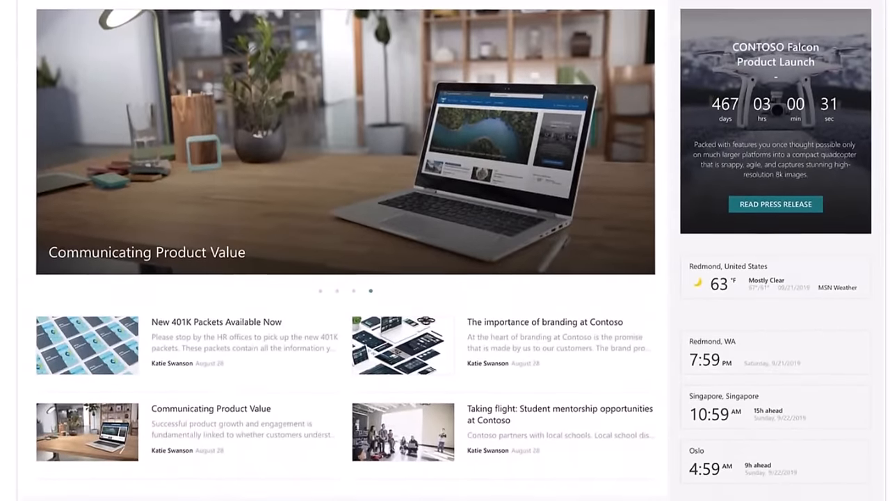
{"action": "scroll", "scroll_direction": "down", "scroll_amount": 3}
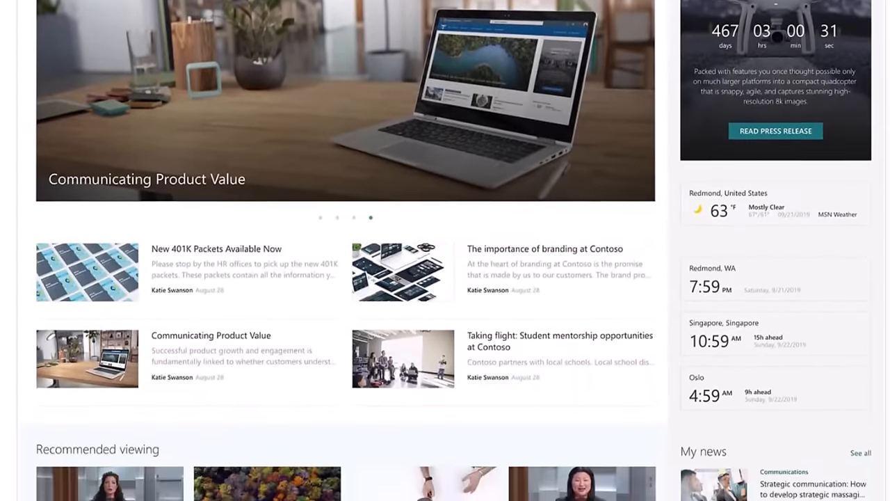
{"action": "scroll", "scroll_direction": "down", "scroll_amount": 3}
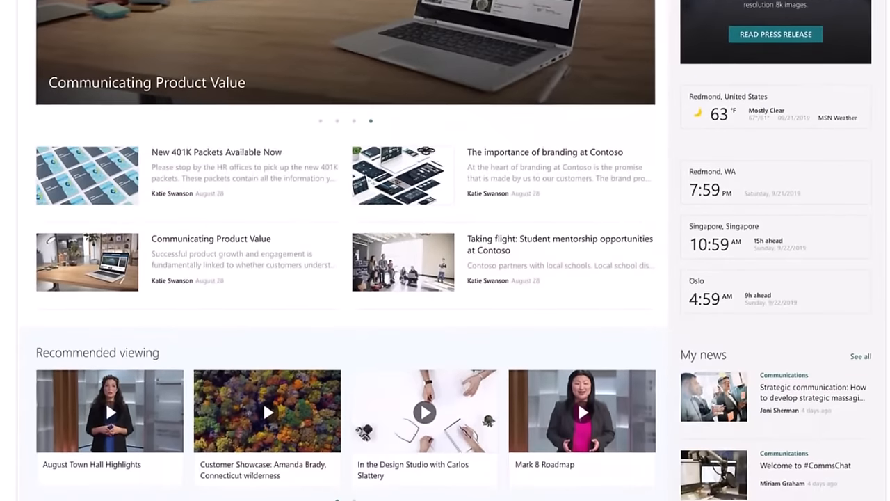
{"action": "scroll", "scroll_direction": "down", "scroll_amount": 3}
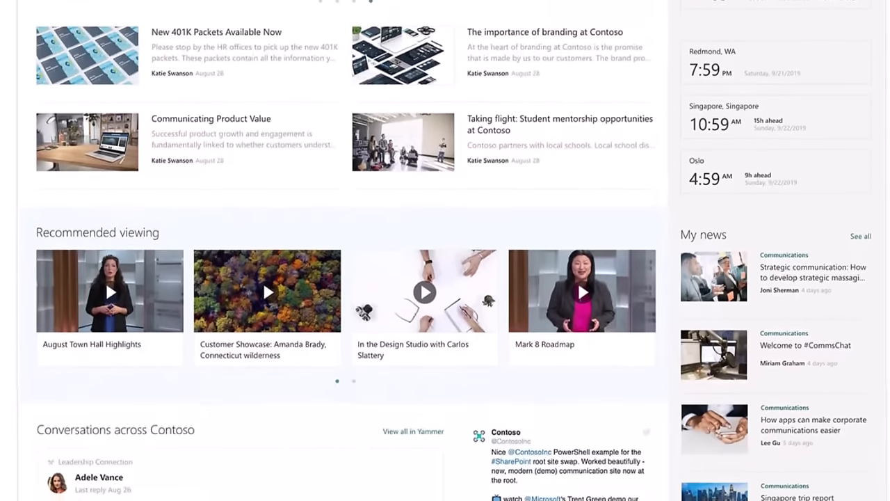
{"action": "scroll", "scroll_direction": "down", "scroll_amount": 3}
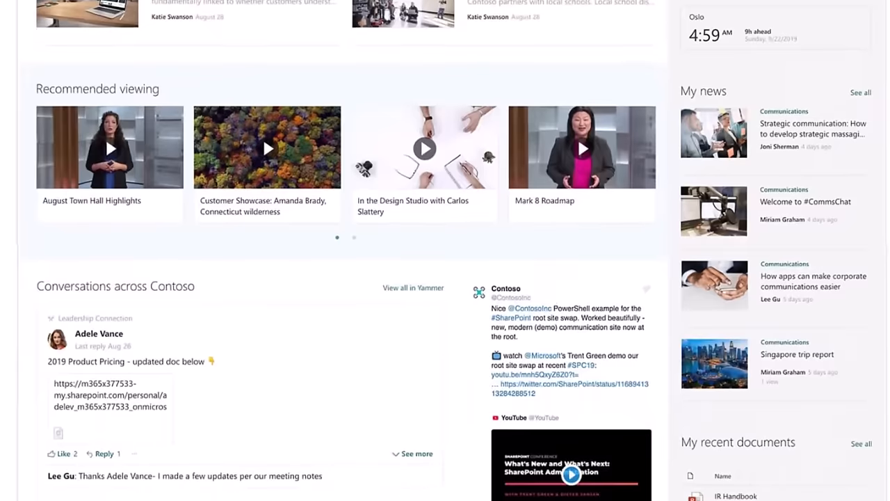
{"action": "scroll", "scroll_direction": "down", "scroll_amount": 3}
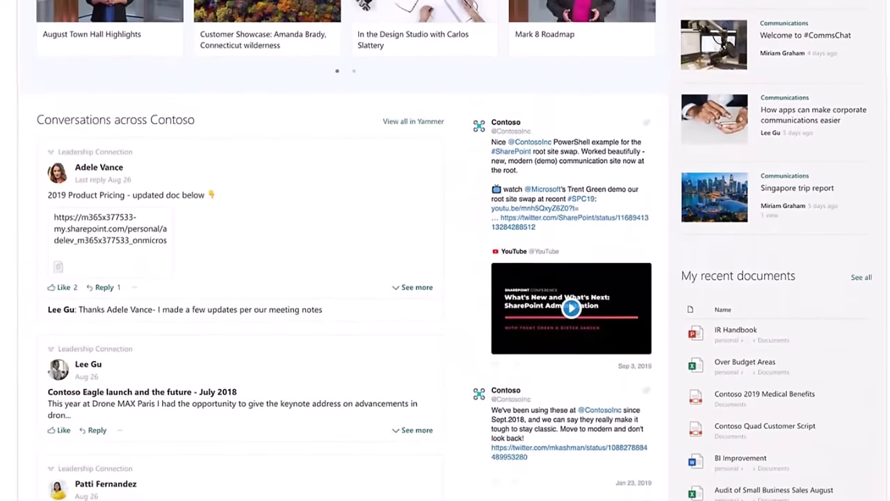
{"action": "scroll", "scroll_direction": "down", "scroll_amount": 3}
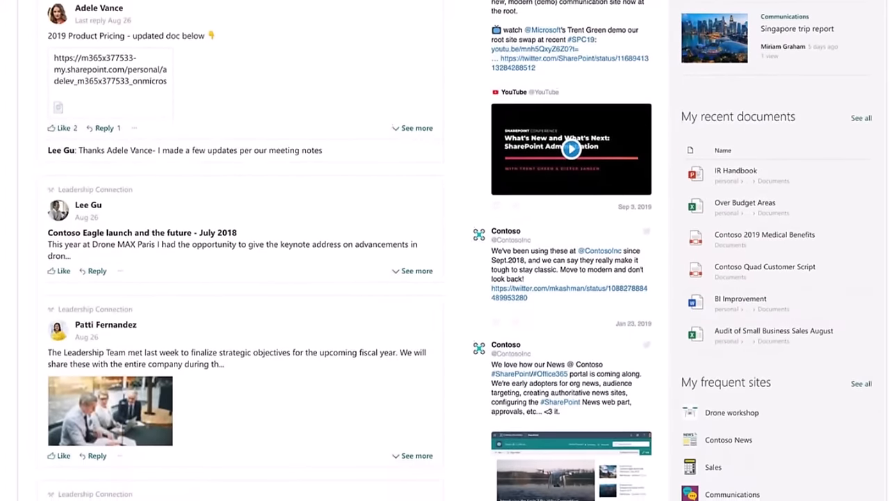
{"action": "scroll", "scroll_direction": "down", "scroll_amount": 3}
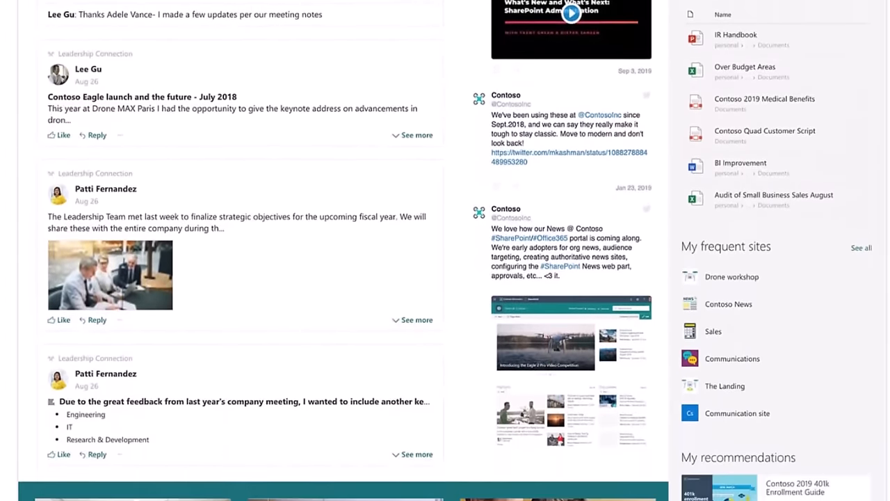
{"action": "scroll", "scroll_direction": "down", "scroll_amount": 3}
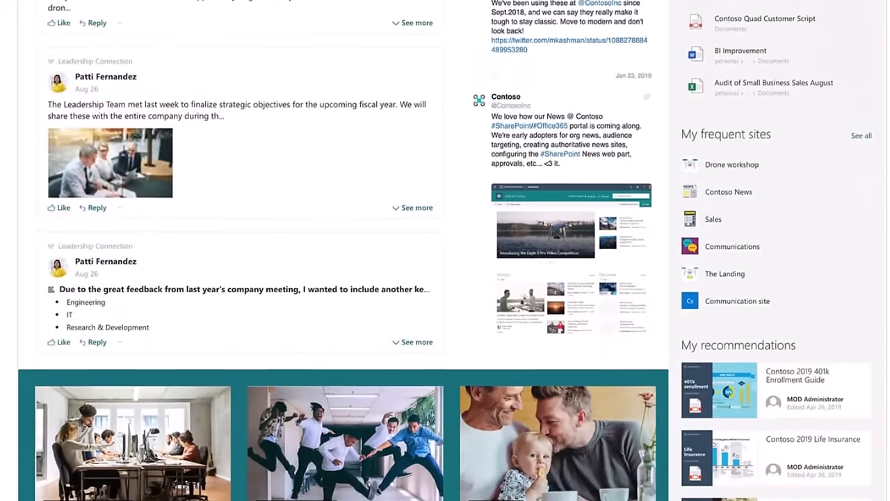
{"action": "scroll", "scroll_direction": "down", "scroll_amount": 3}
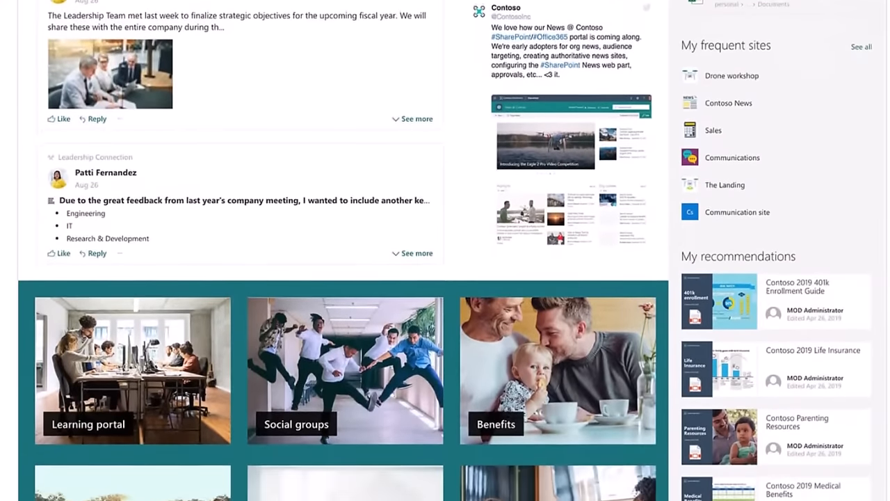
{"action": "scroll", "scroll_direction": "down", "scroll_amount": 3}
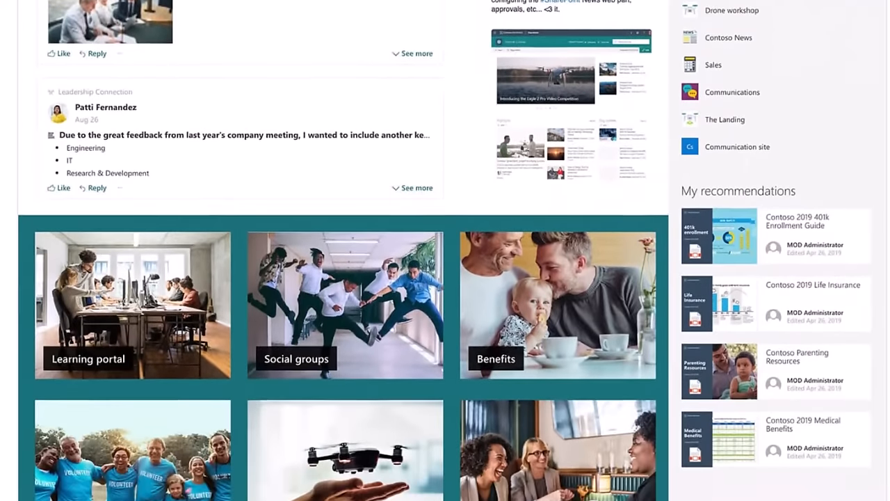
{"action": "scroll", "scroll_direction": "down", "scroll_amount": 3}
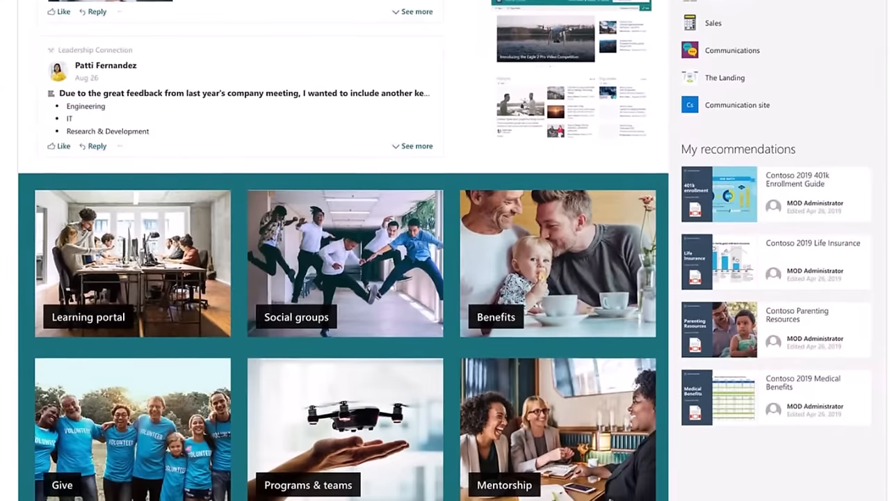
{"action": "scroll", "scroll_direction": "down", "scroll_amount": 3}
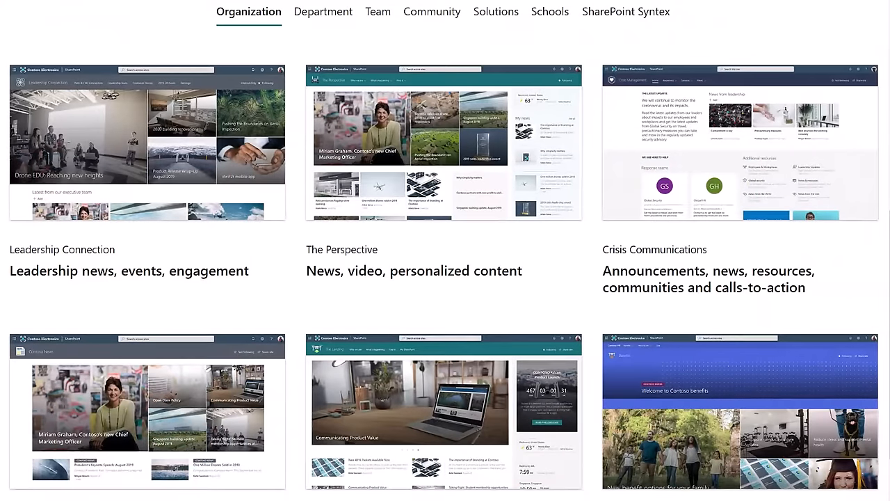
Browse the Department, Team, Community and Solutions designs, ending on SharePoint Syntex.
{"action": "left_click", "coordinate": [323, 12]}
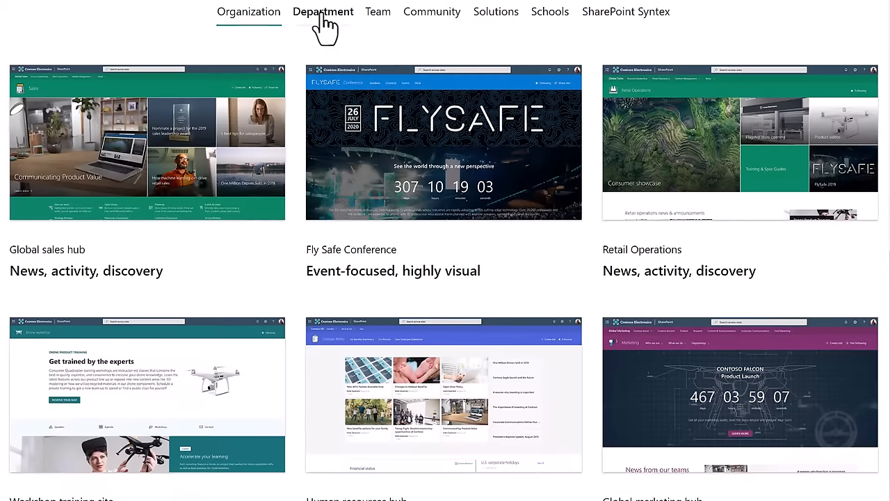
{"action": "left_click", "coordinate": [324, 12]}
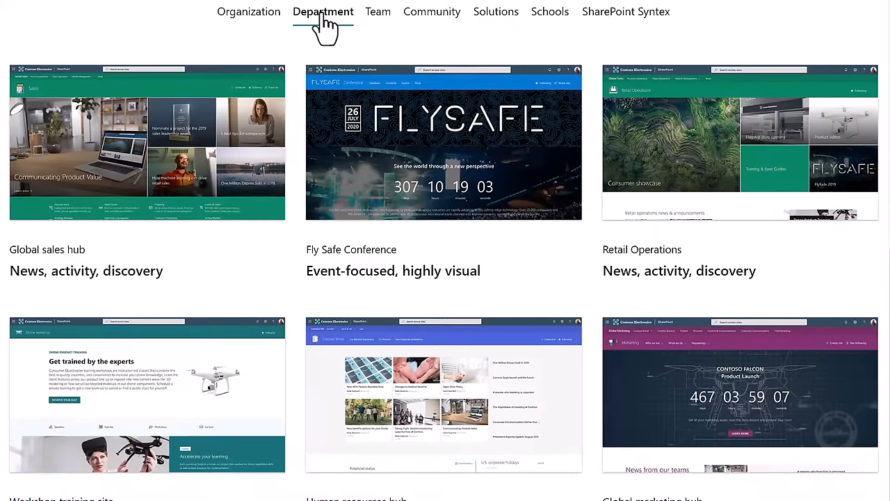
{"action": "mouse_move", "coordinate": [378, 12]}
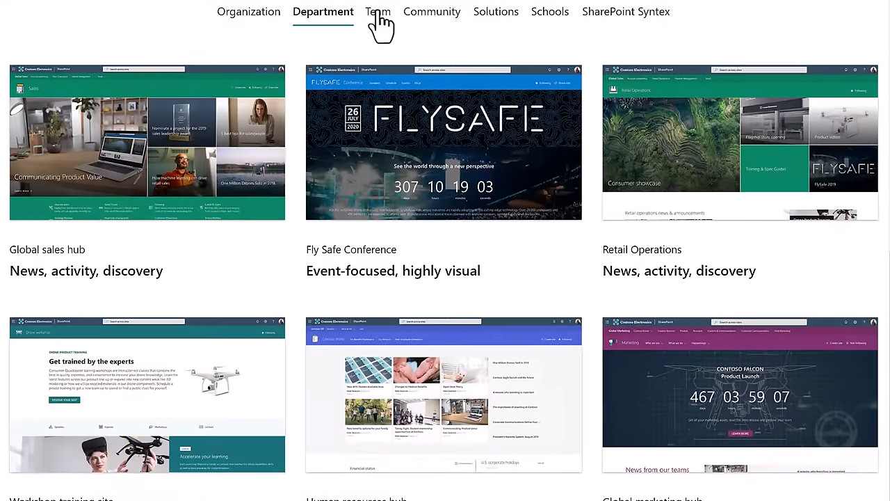
{"action": "left_click", "coordinate": [379, 12]}
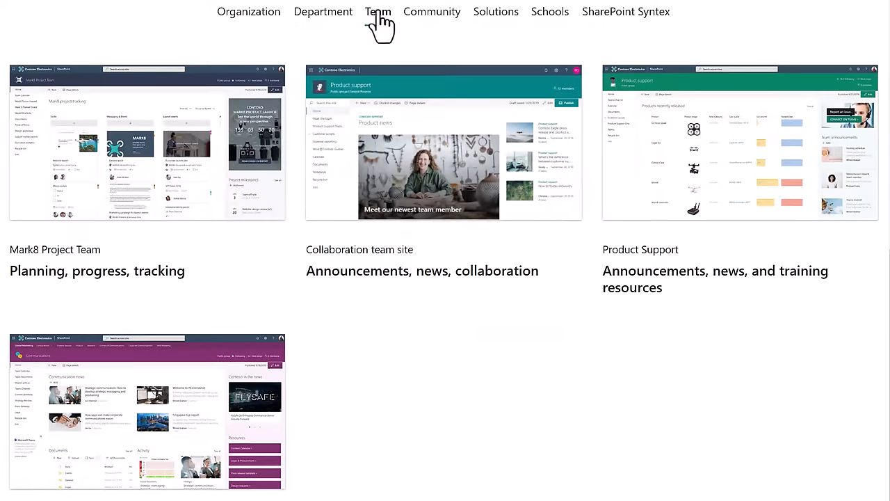
{"action": "left_click", "coordinate": [378, 11]}
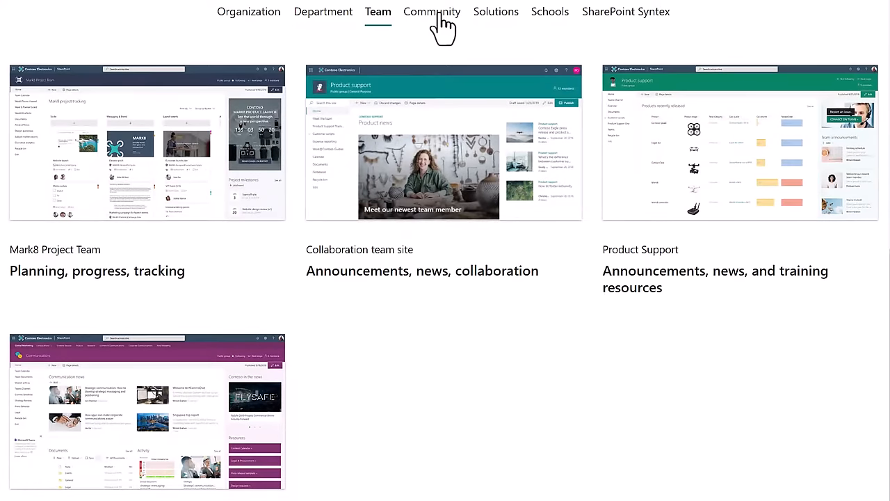
{"action": "left_click", "coordinate": [432, 12]}
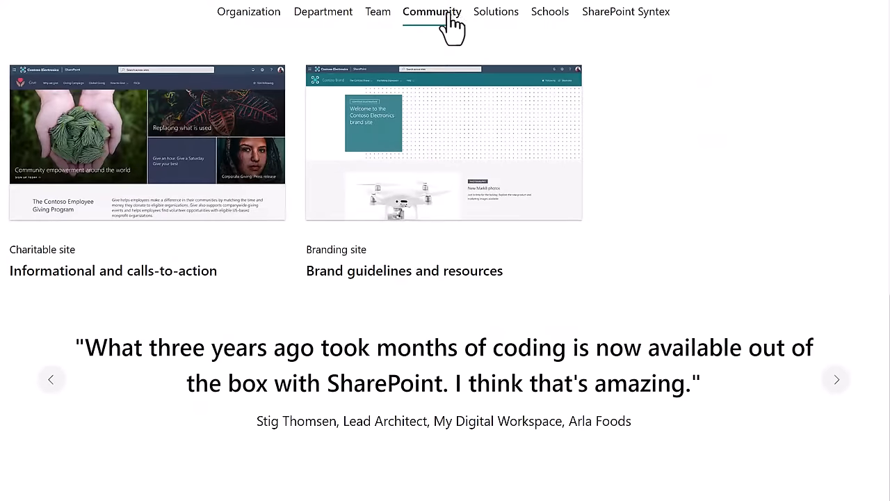
{"action": "mouse_move", "coordinate": [496, 12]}
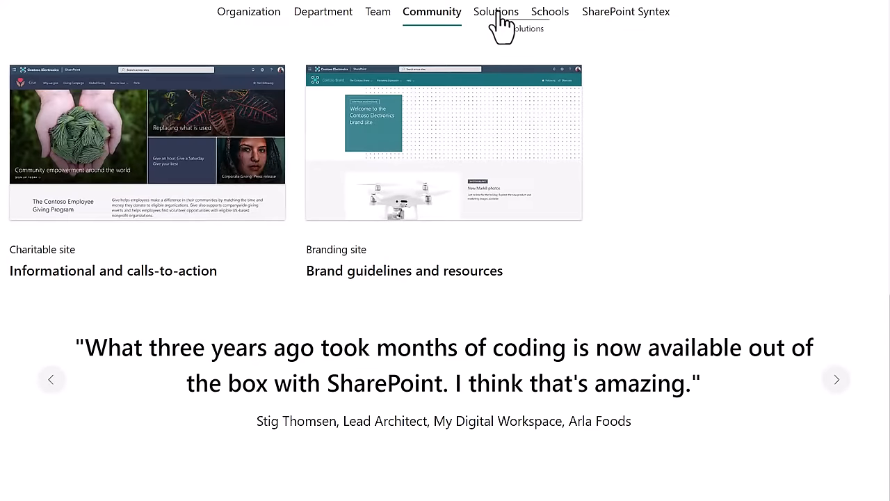
{"action": "left_click", "coordinate": [496, 11]}
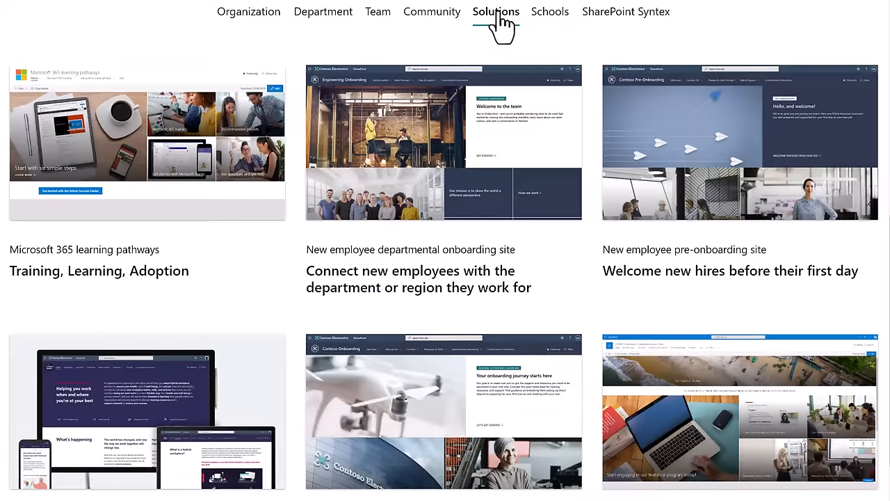
{"action": "mouse_move", "coordinate": [614, 28]}
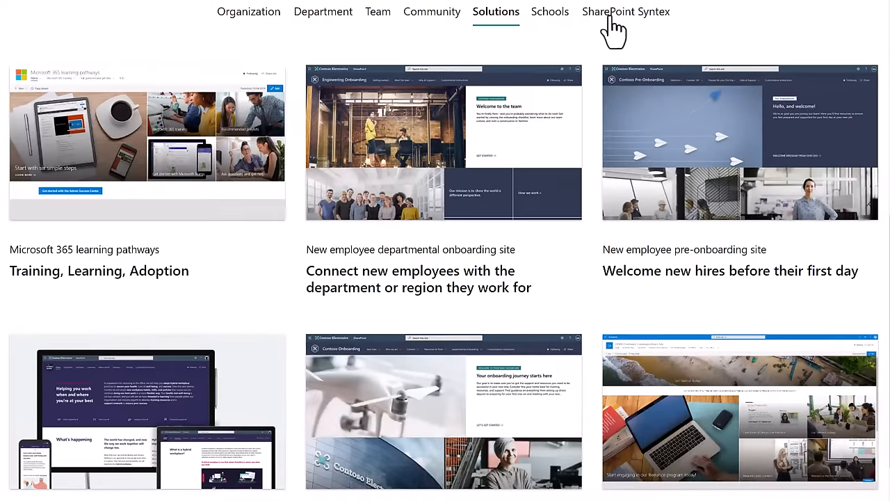
{"action": "left_click", "coordinate": [626, 12]}
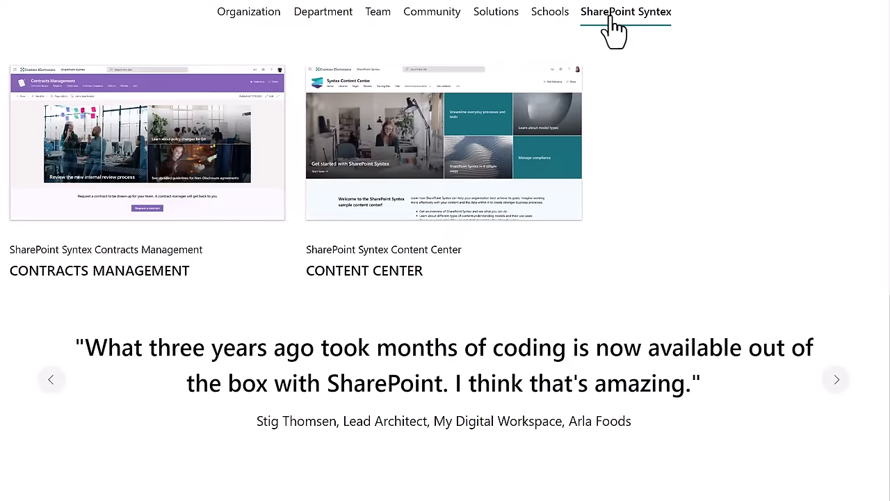